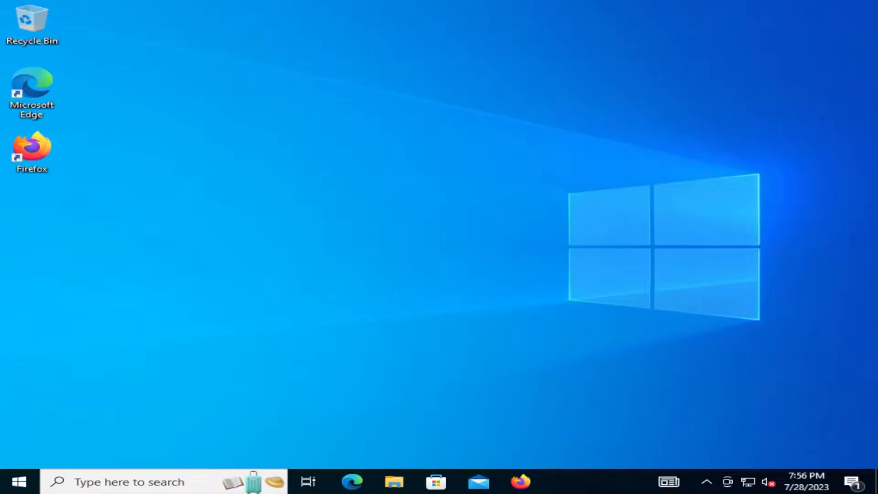
Download the latest VeraCrypt installer from its SourceForge page in Firefox
click(32, 151)
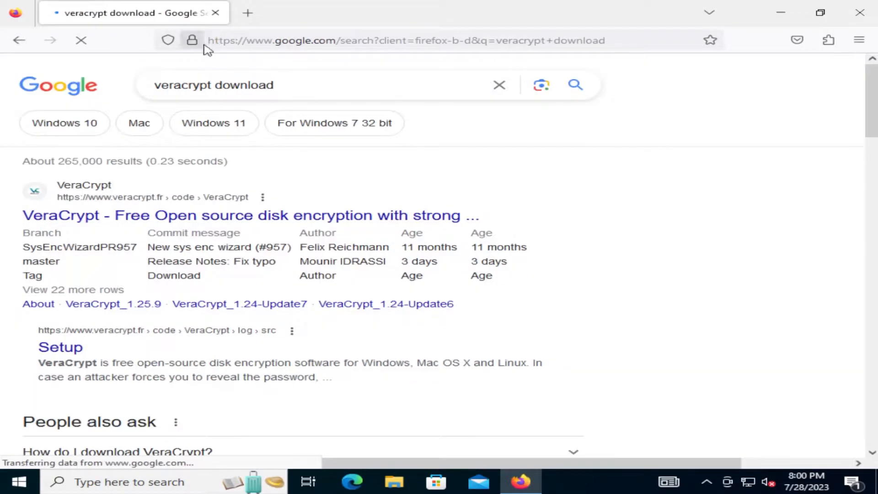
scroll(down, 3)
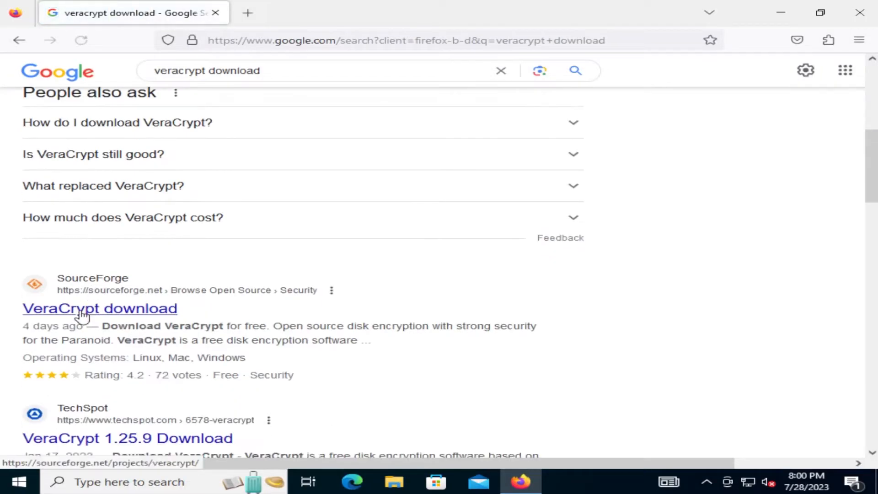
click(100, 307)
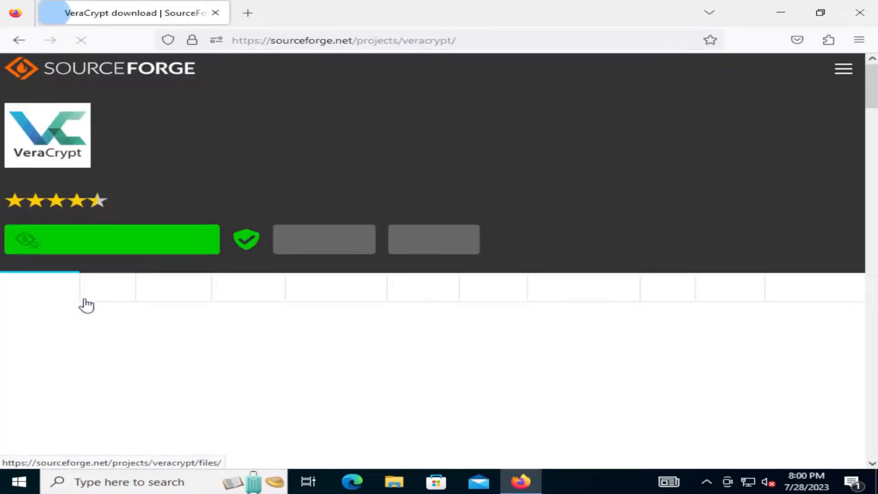
click(112, 239)
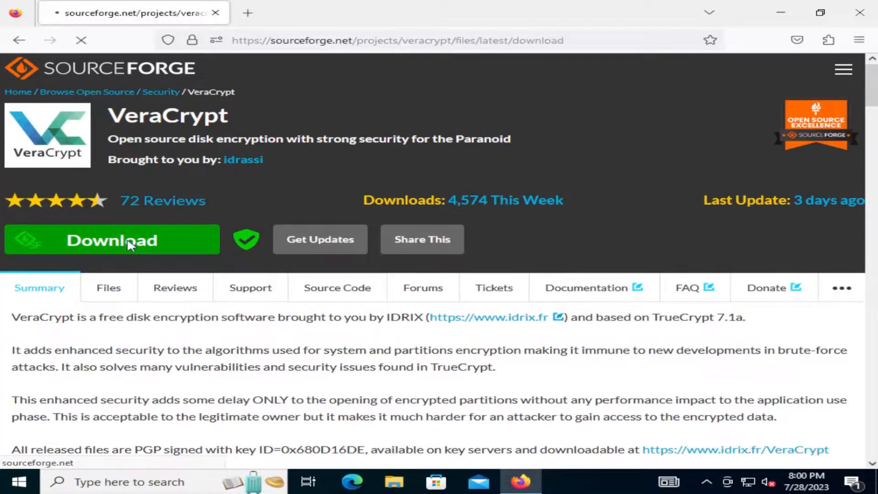
click(112, 239)
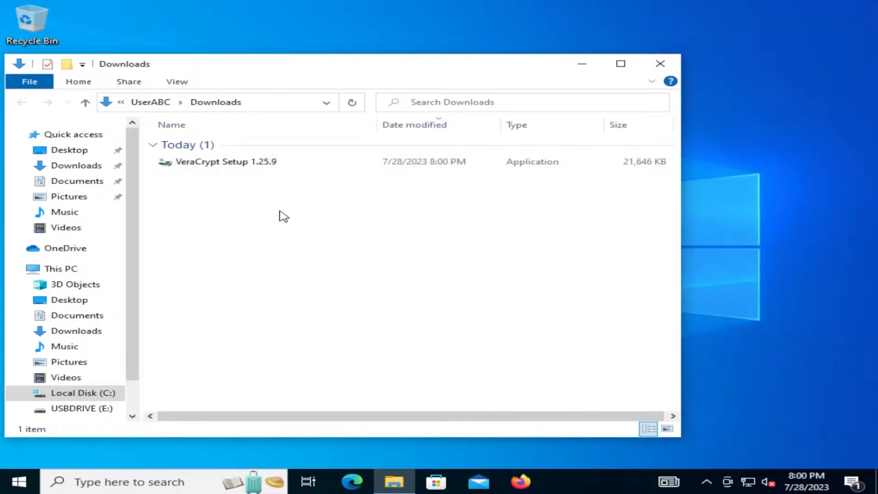
Run VeraCrypt Setup 1.25.9 from the Downloads folder
click(225, 161)
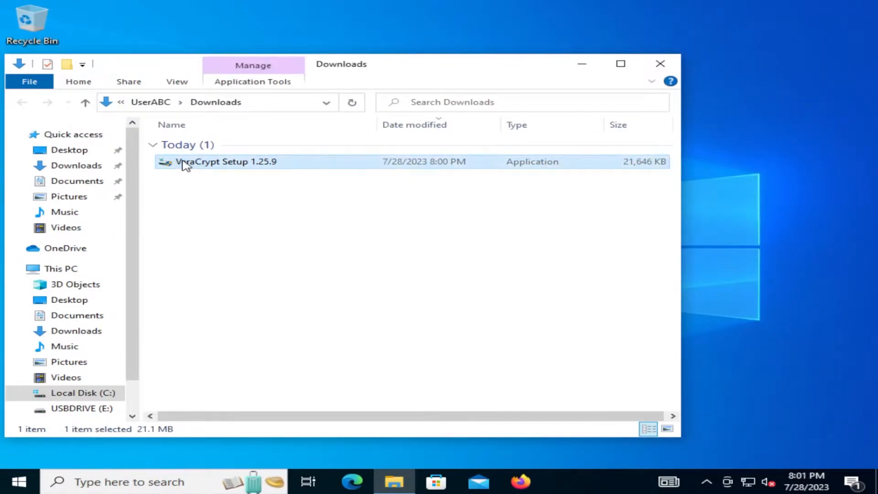
double_click(224, 162)
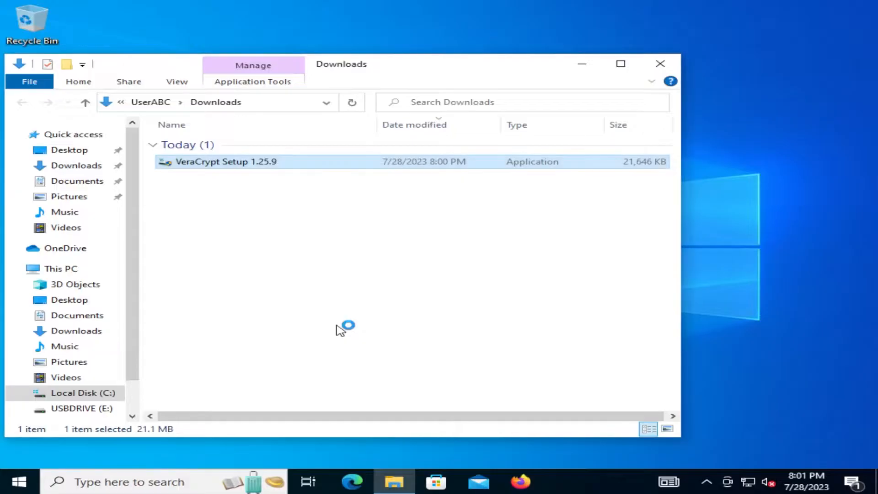
Accept the license and install VeraCrypt using the default install mode and options
double_click(226, 161)
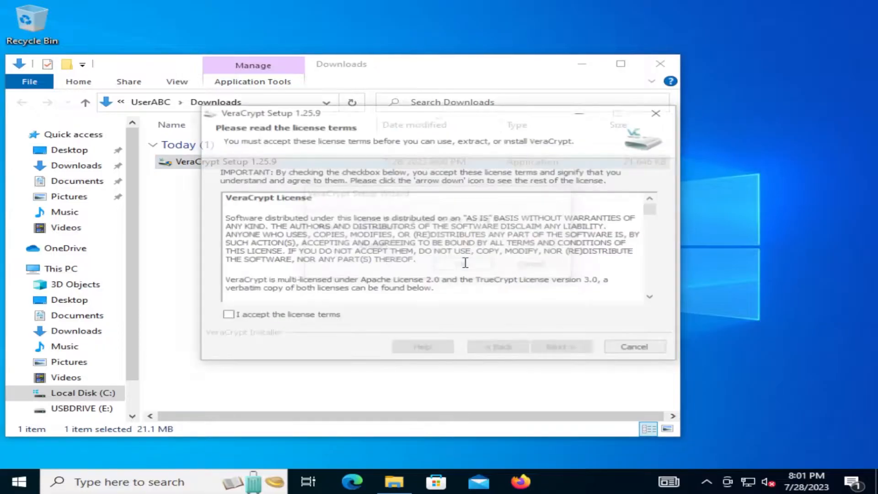
click(225, 316)
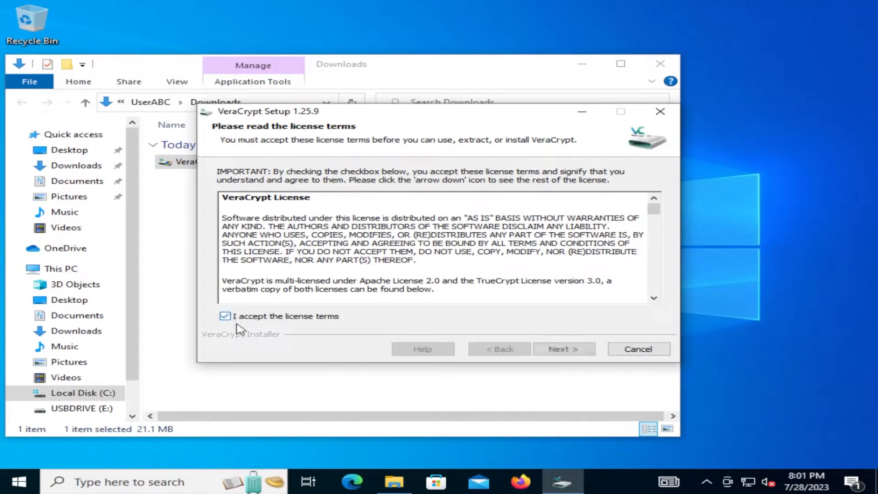
click(563, 348)
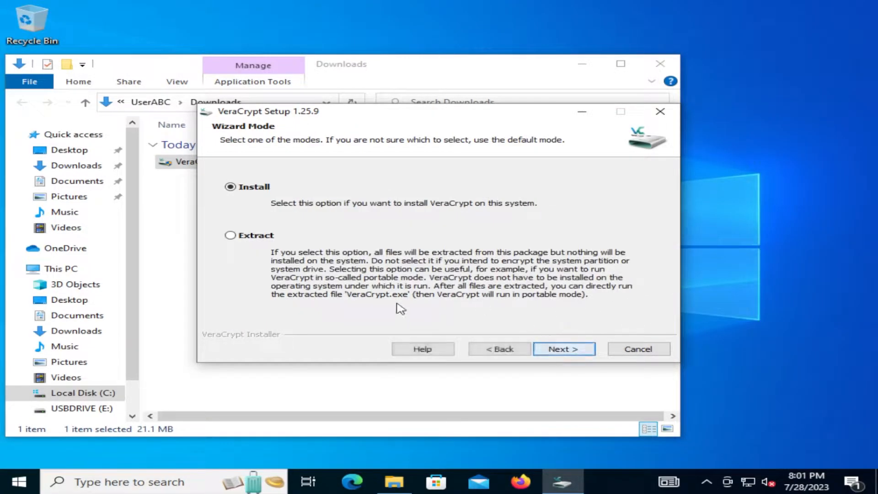
click(564, 349)
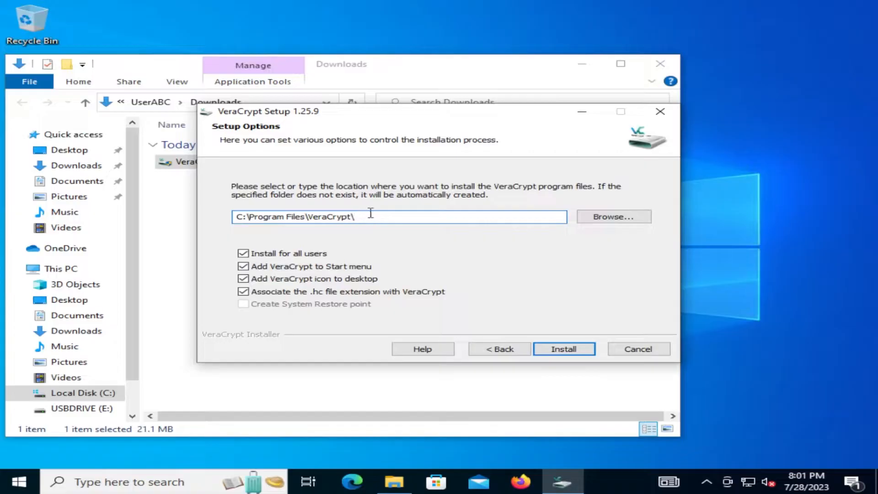
click(564, 348)
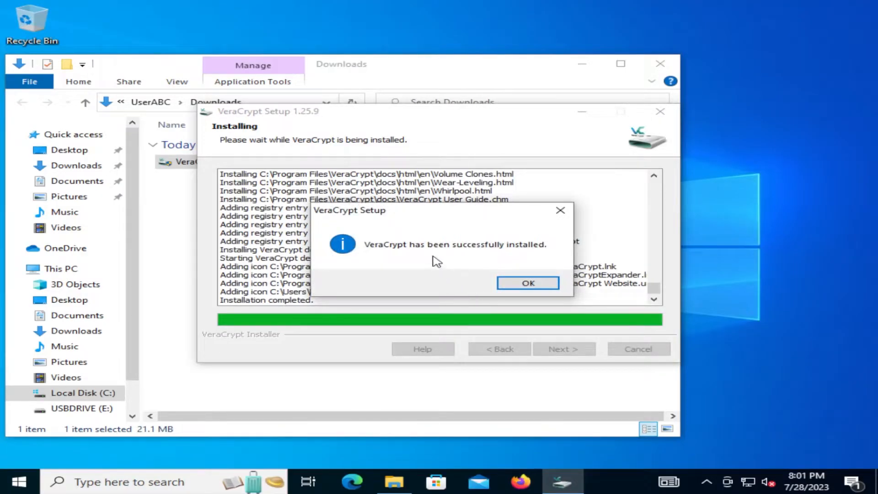
Dismiss the success message, finish the wizard, and decline the beginner's tutorial
click(527, 283)
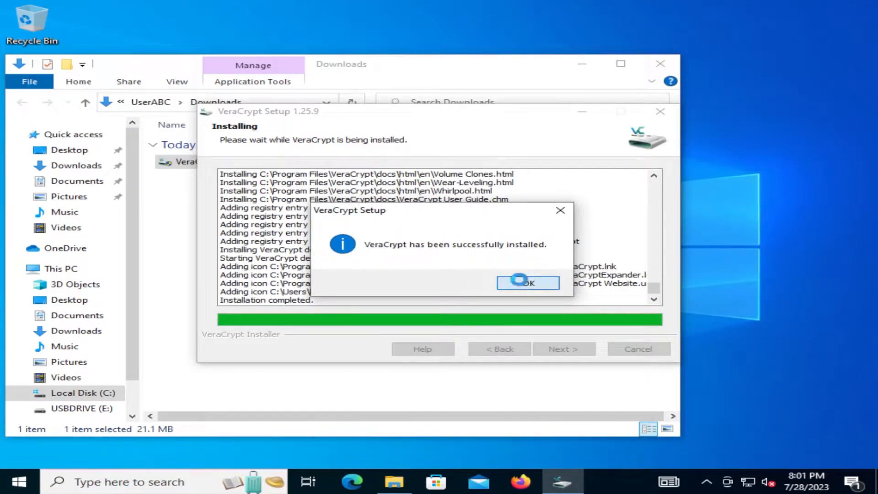
click(527, 282)
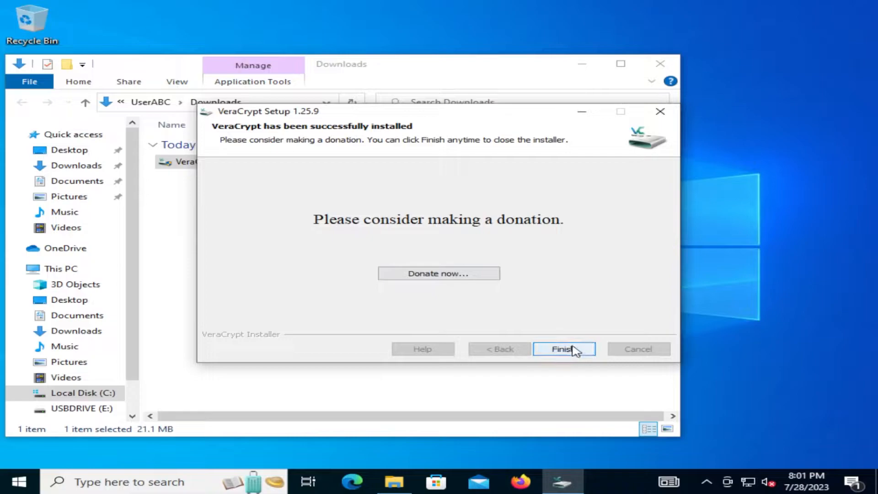
click(564, 349)
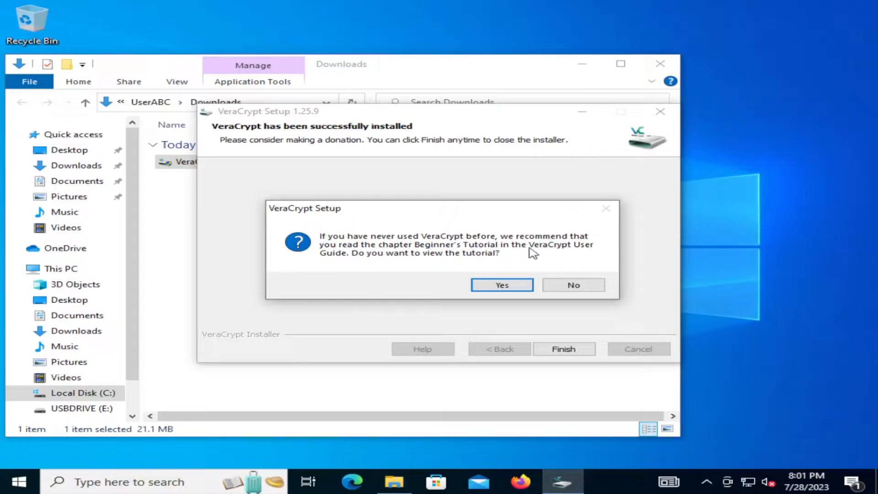
mouse_move(427, 268)
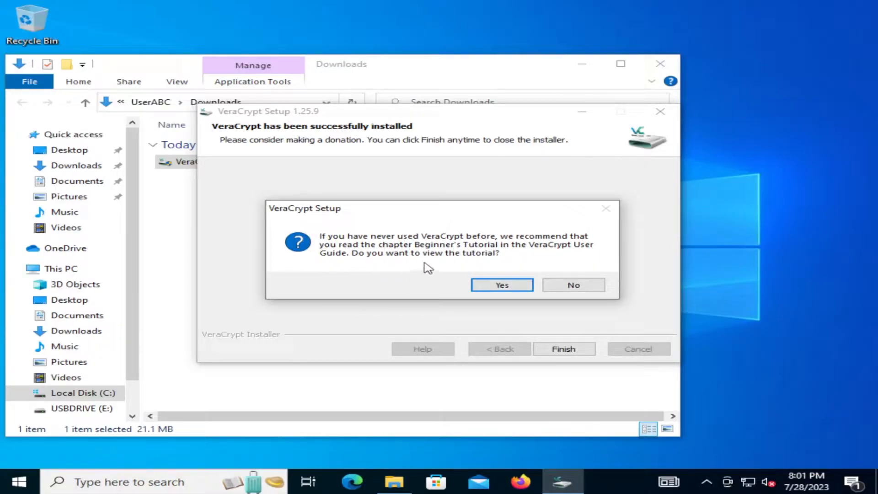
mouse_move(436, 302)
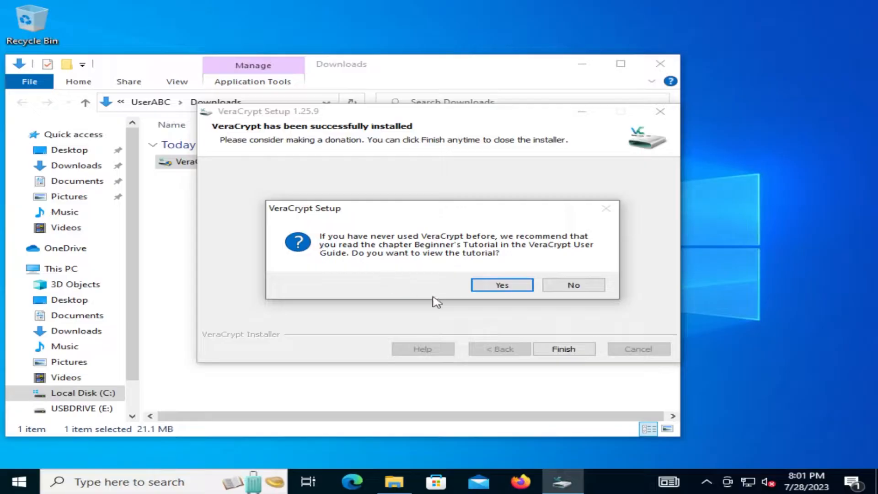
click(572, 285)
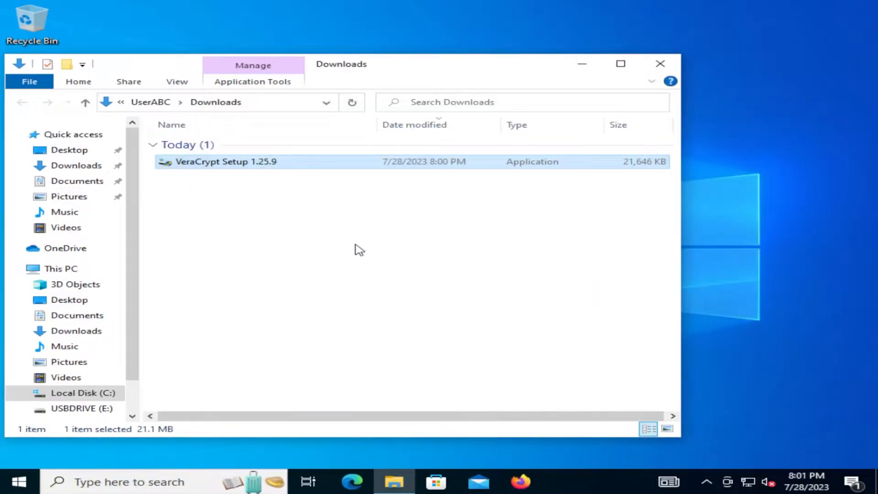
Launch VeraCrypt from the Start menu's Recently added list
click(19, 482)
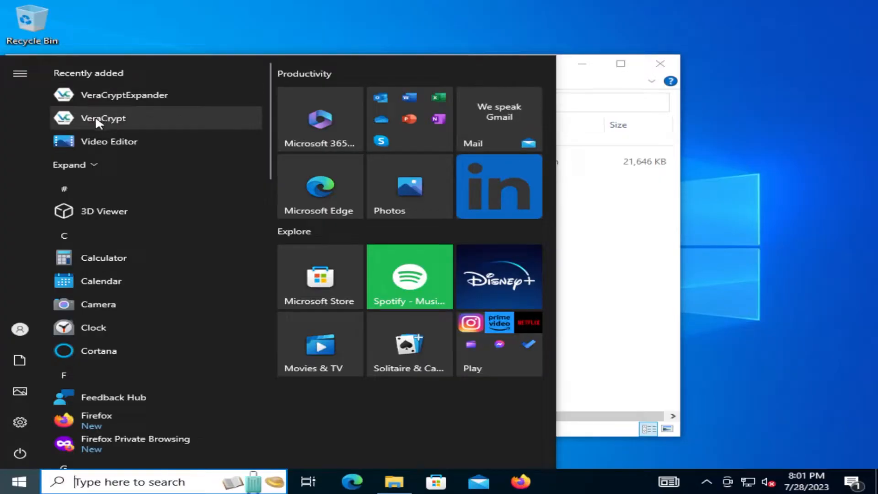
click(103, 118)
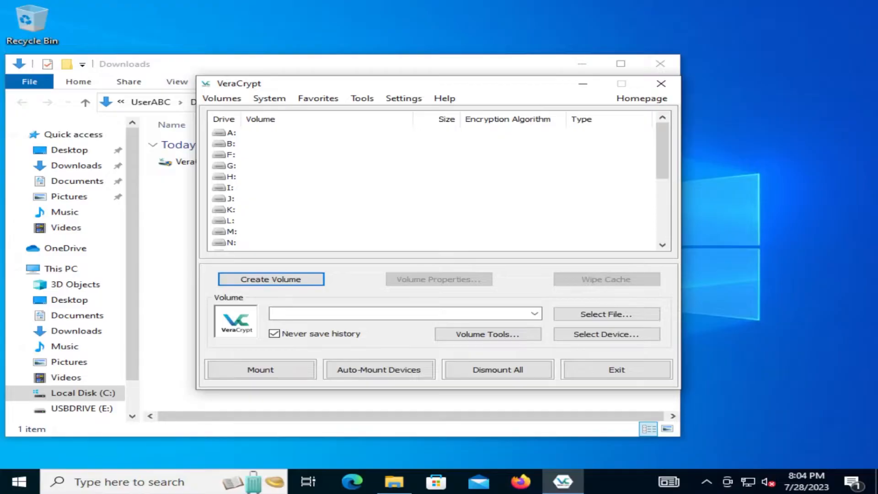
Start a new volume as an encrypted file container and a standard VeraCrypt volume
click(270, 279)
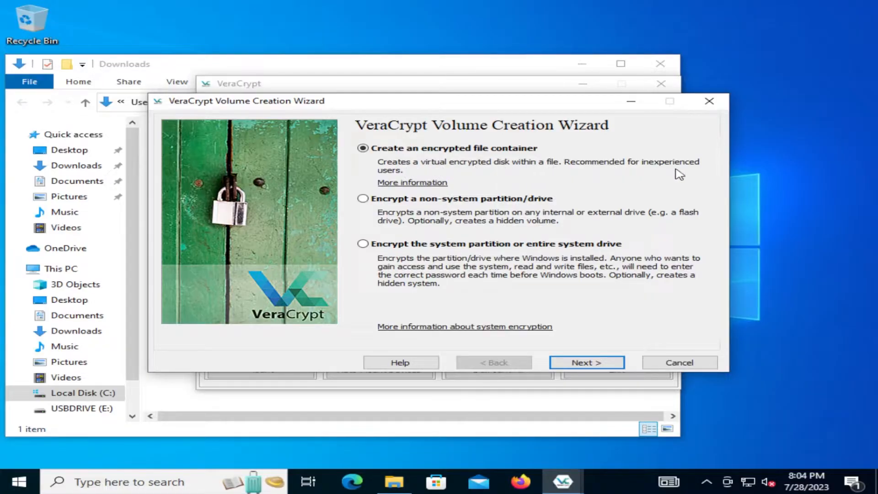
mouse_move(406, 177)
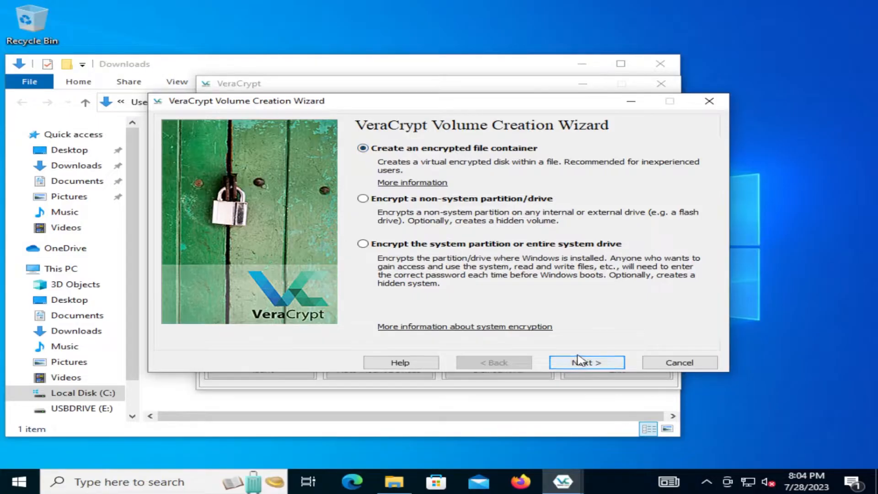
click(586, 362)
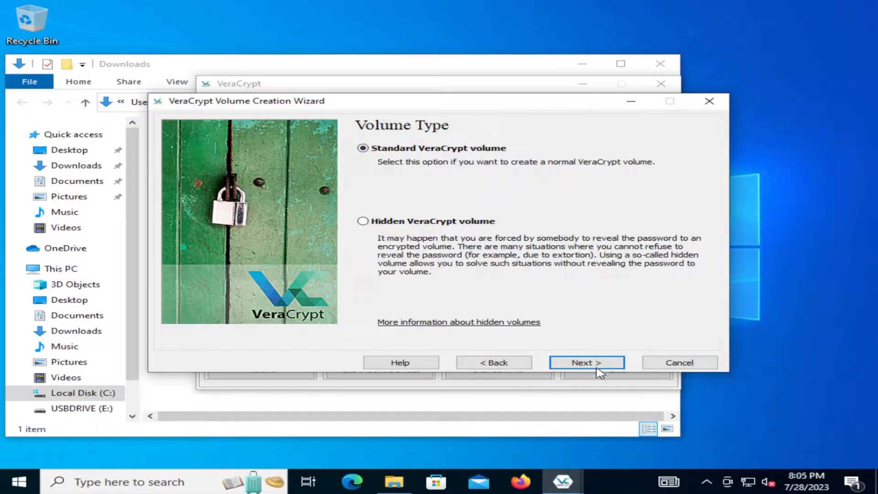
click(586, 362)
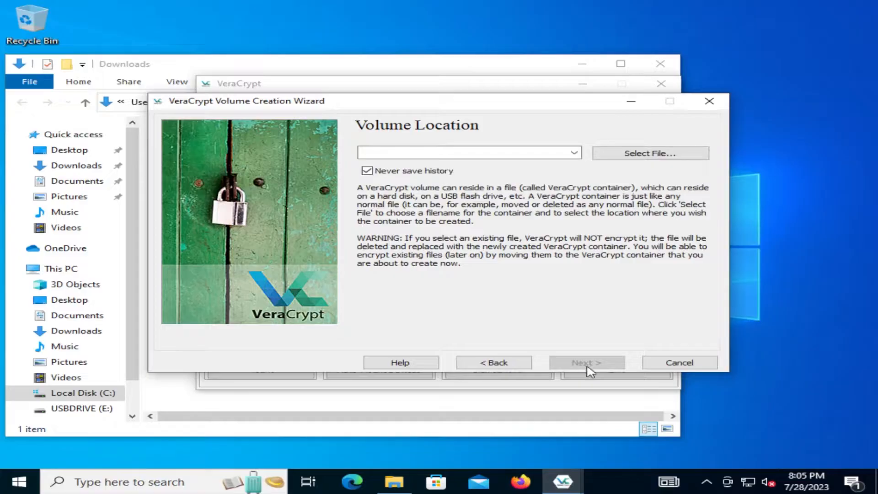
Set the volume location to a file named Container in Documents
click(469, 152)
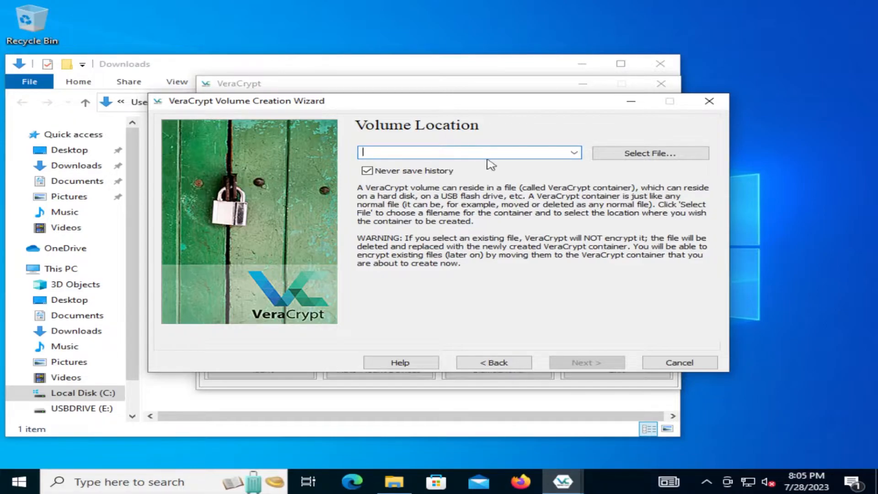
click(650, 153)
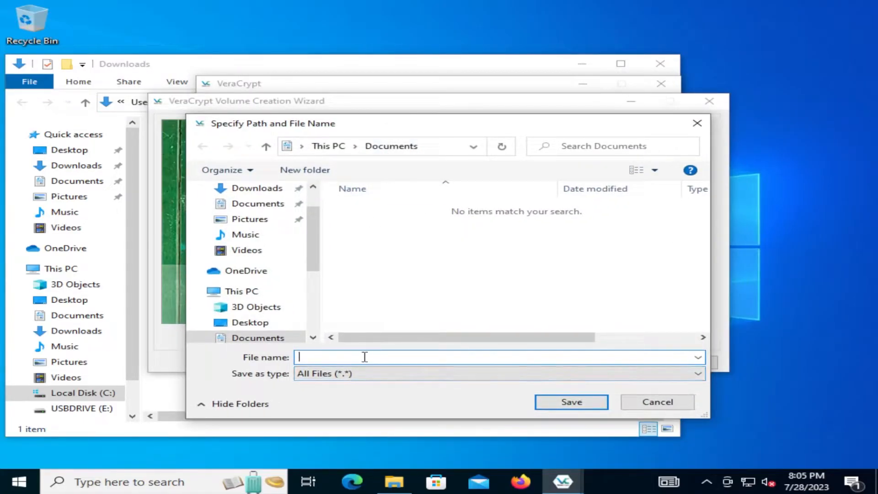
text(Container)
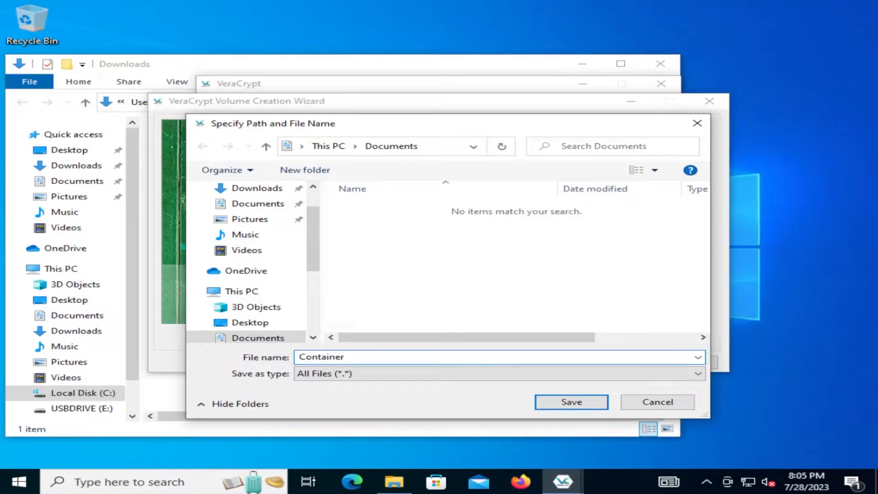
mouse_move(420, 377)
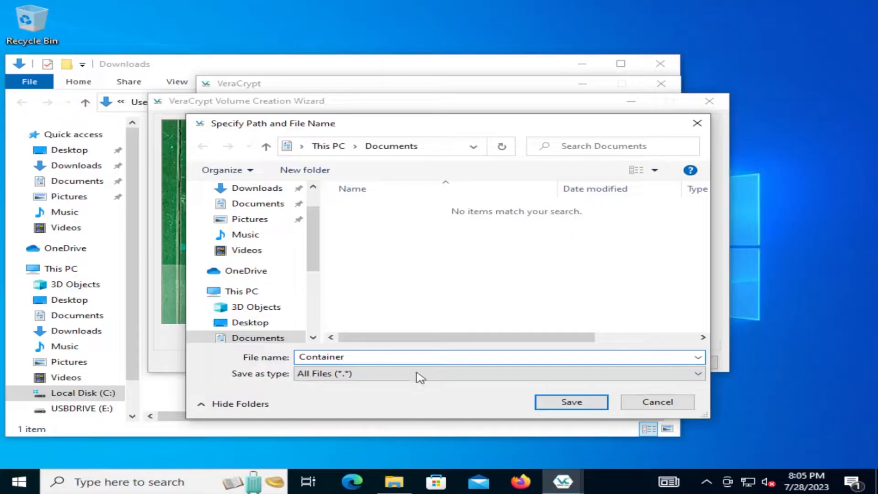
click(571, 402)
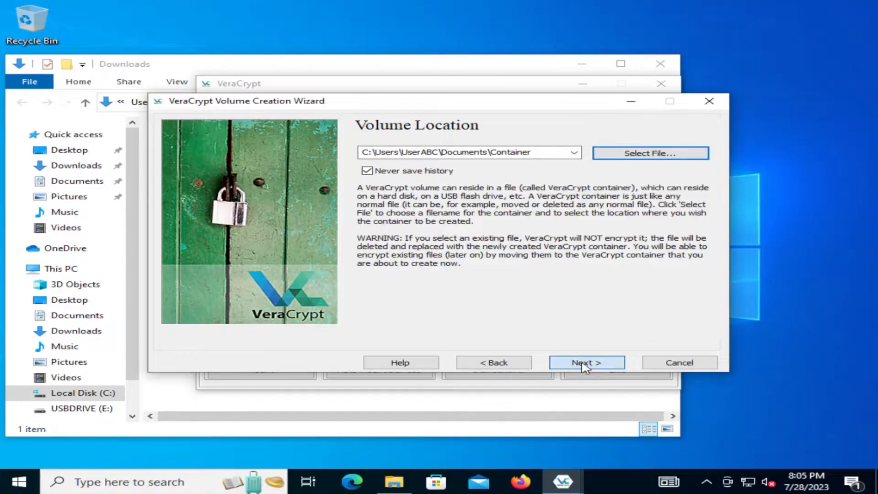
Try AES(Twofish), then select plain AES with SHA-512 hashing
click(587, 363)
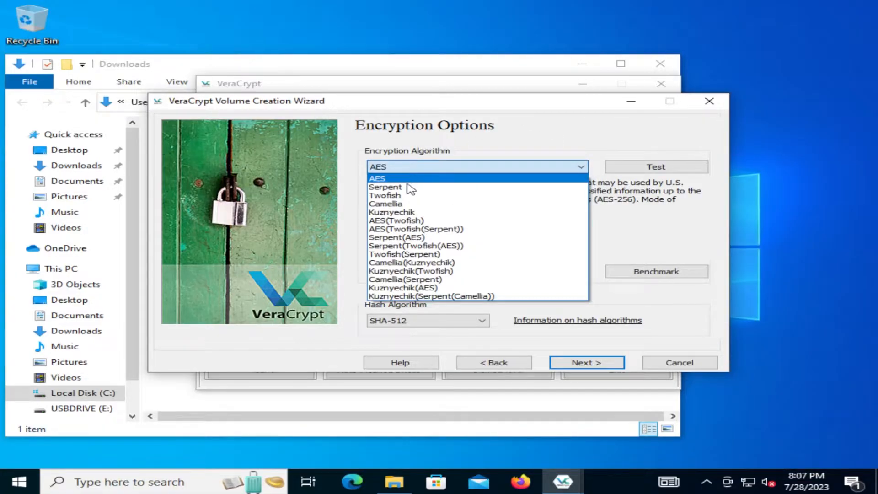
mouse_move(385, 195)
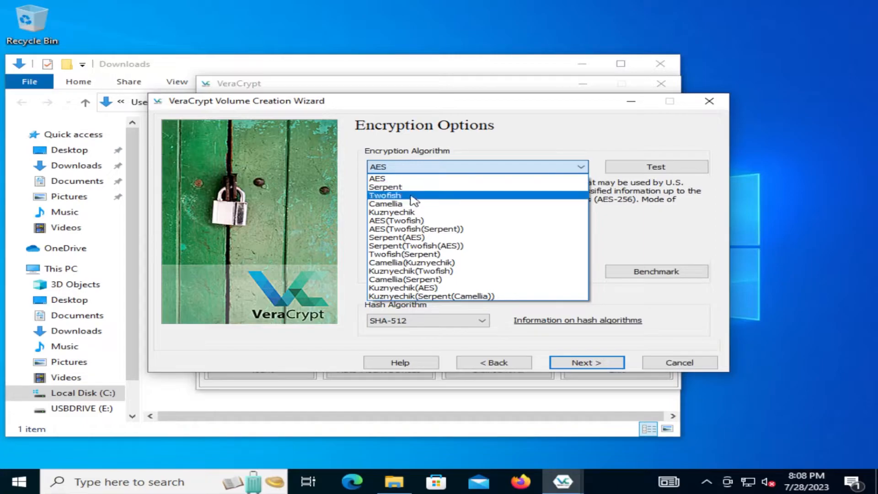
mouse_move(395, 220)
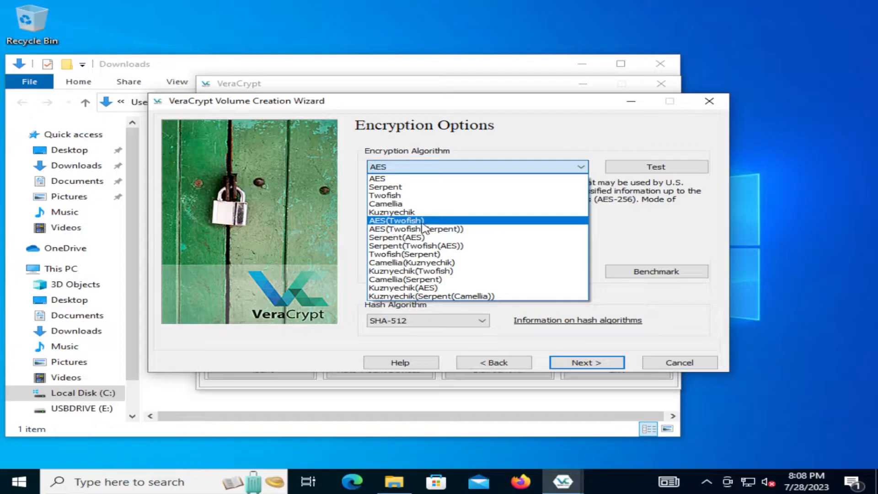
mouse_move(415, 229)
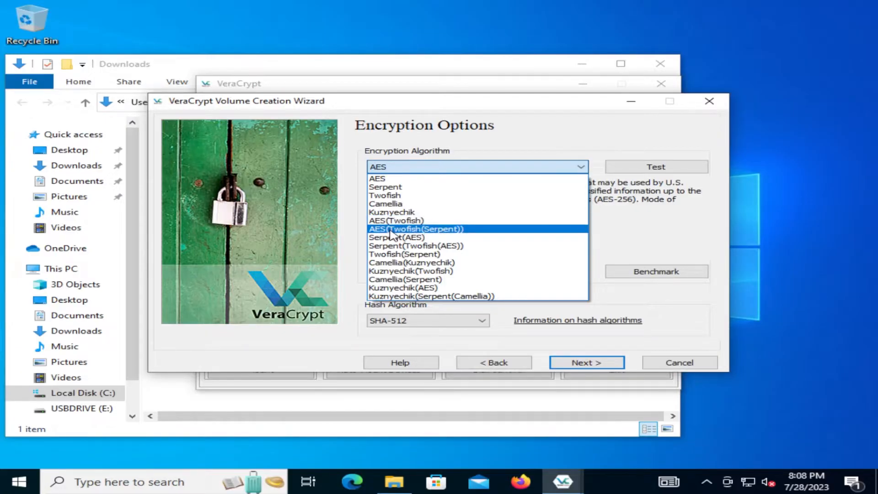
mouse_move(395, 220)
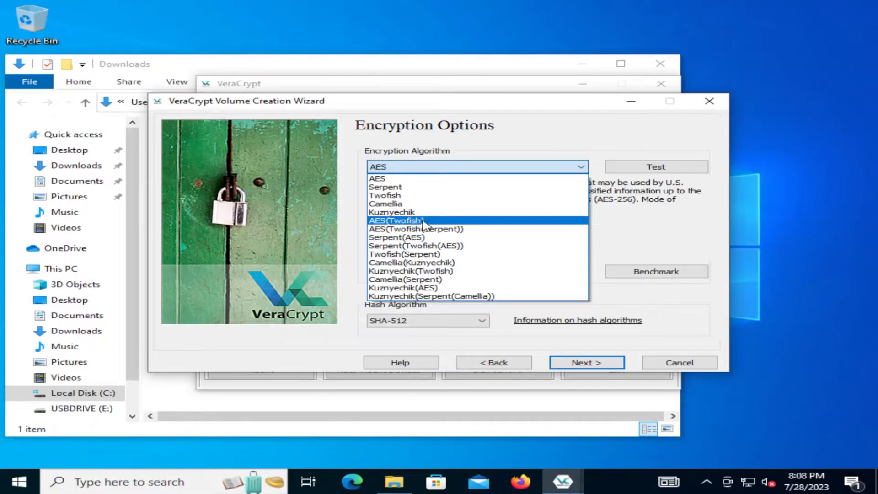
mouse_move(417, 229)
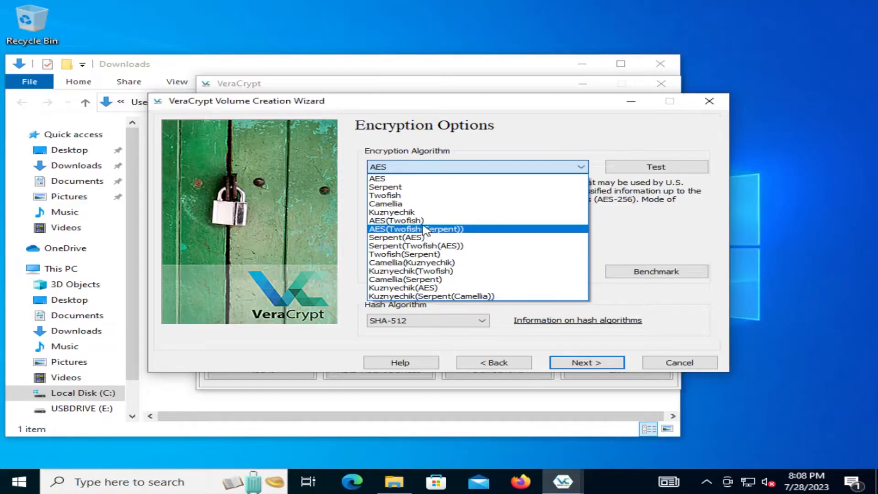
mouse_move(396, 220)
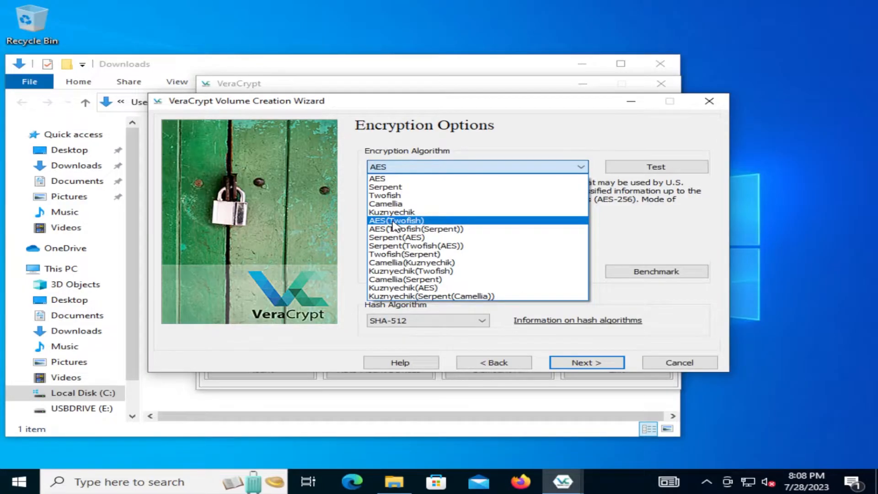
click(395, 220)
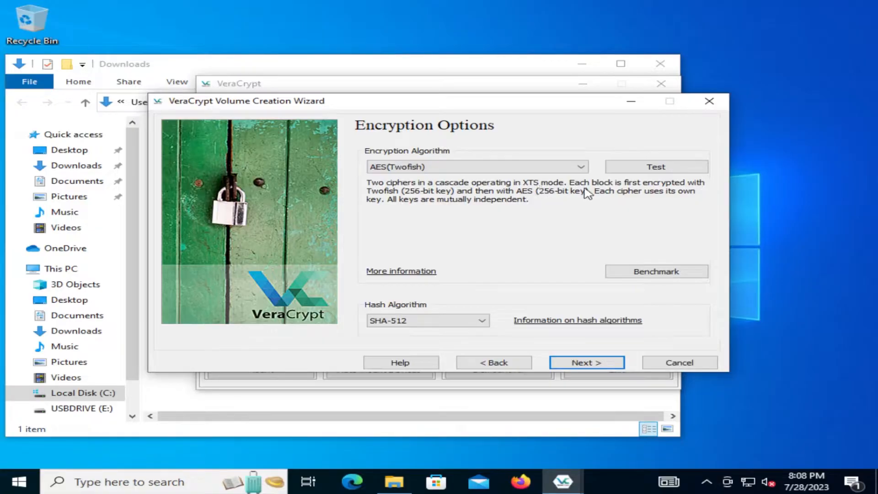
mouse_move(406, 200)
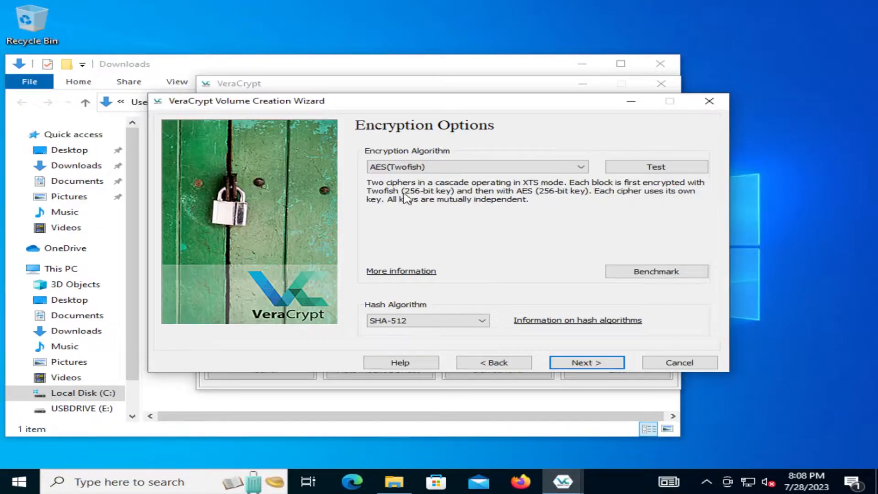
mouse_move(603, 209)
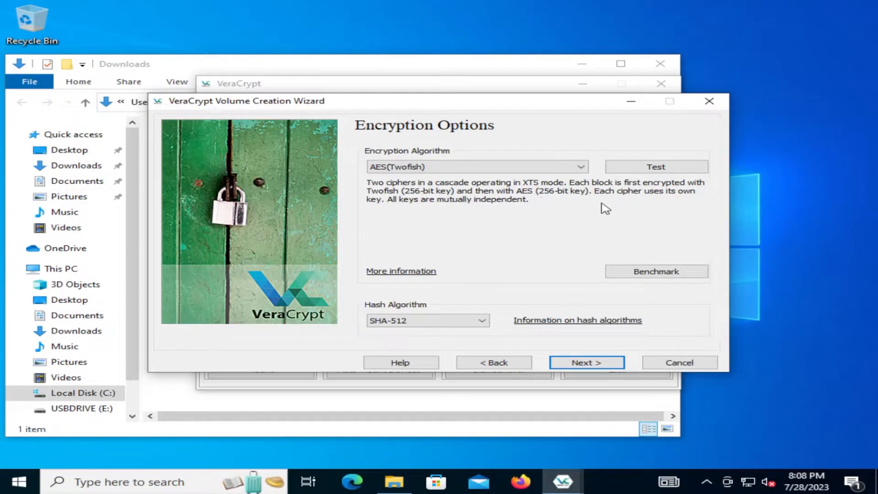
mouse_move(461, 208)
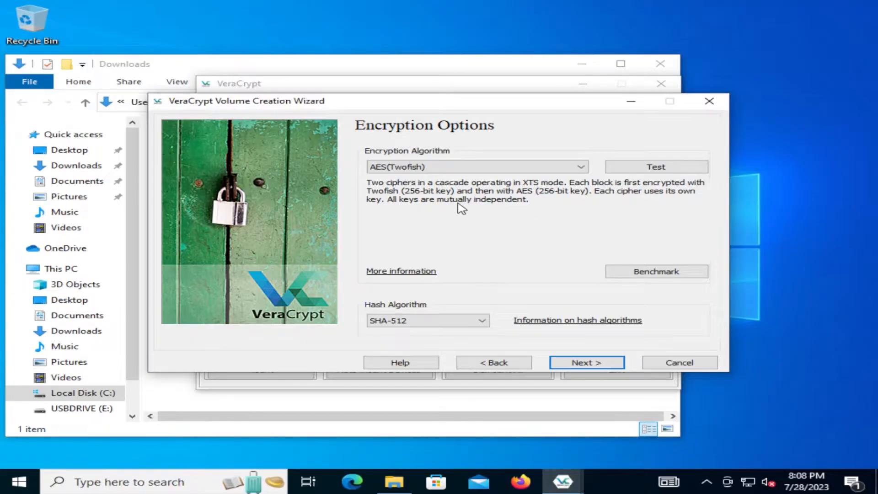
click(476, 166)
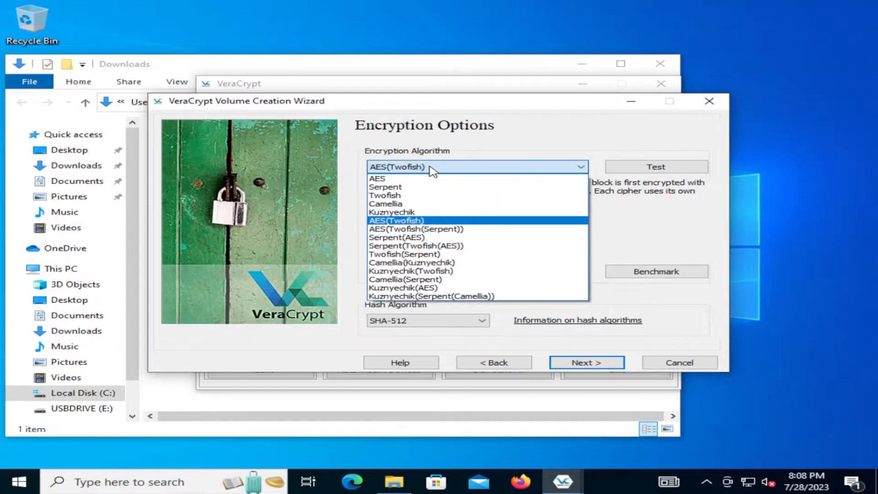
click(377, 178)
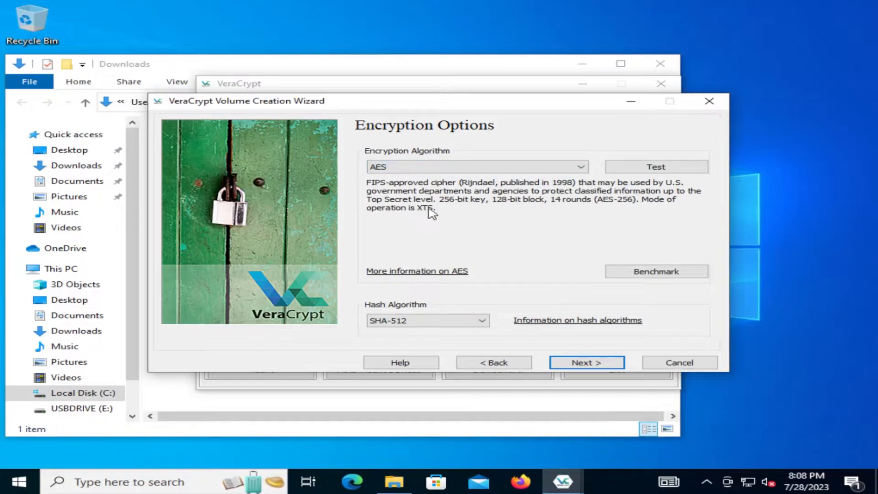
click(427, 319)
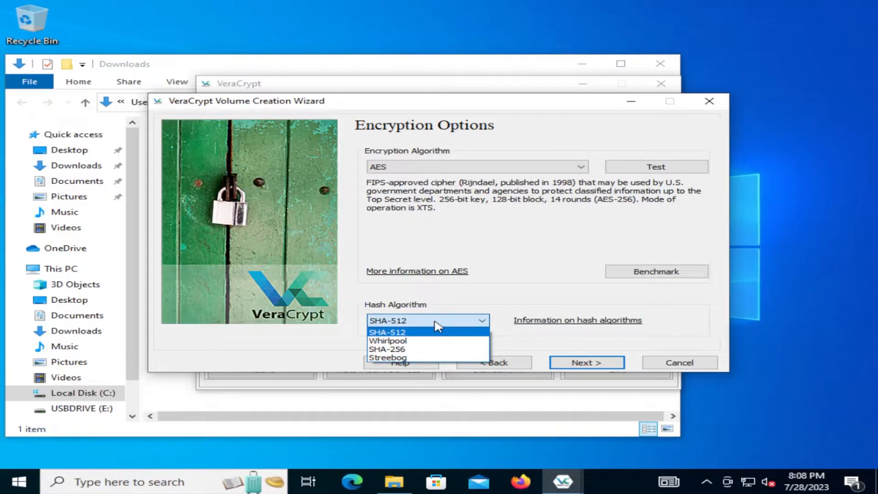
click(386, 331)
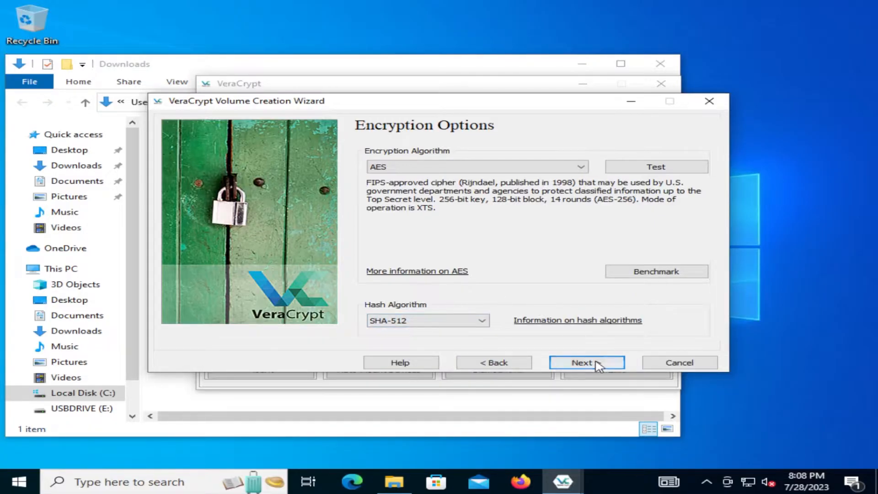
Enter a volume size of 1 GB and continue
click(586, 362)
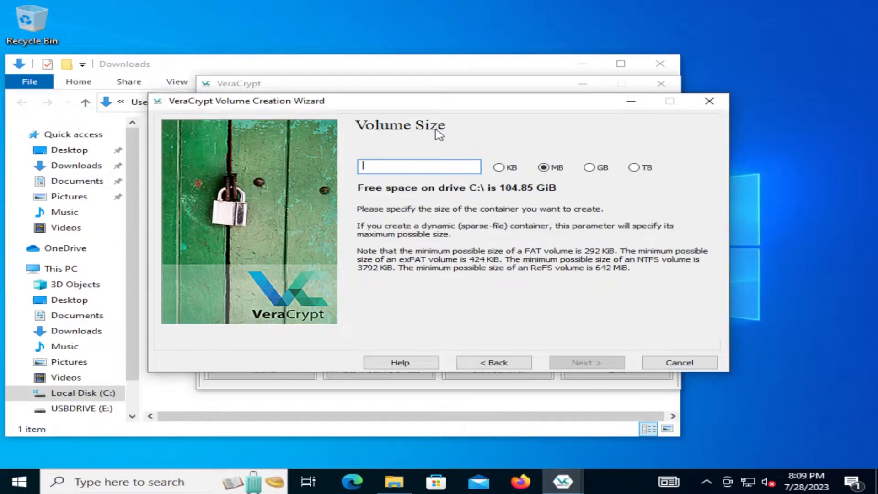
mouse_move(413, 137)
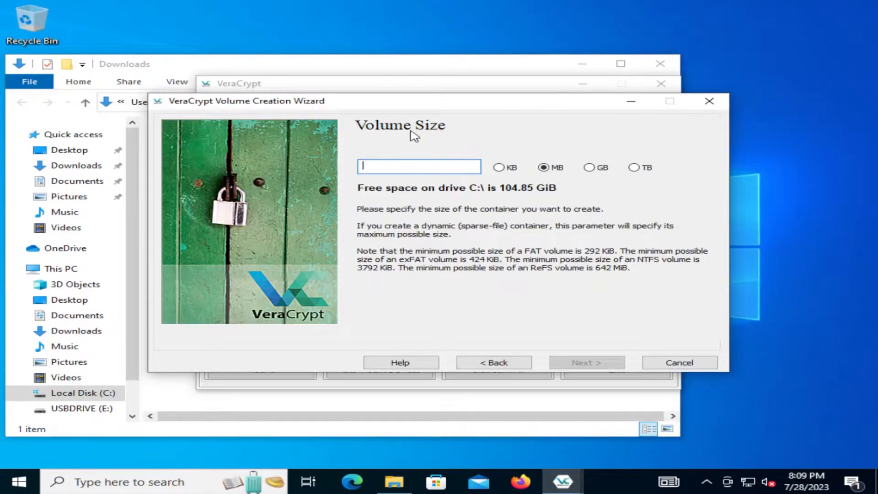
mouse_move(398, 167)
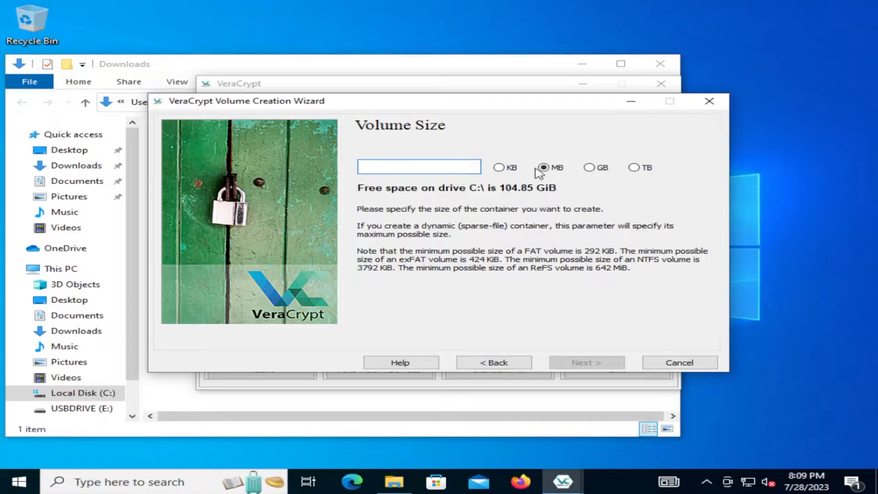
click(589, 168)
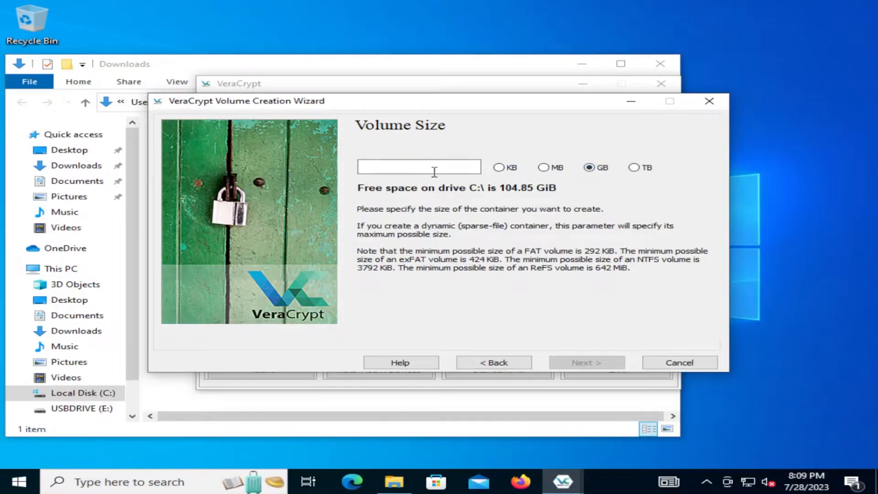
text(1)
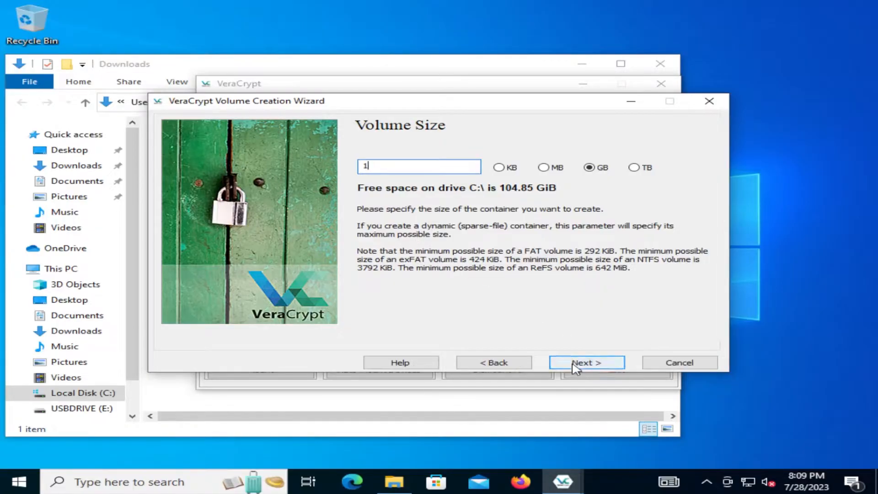
click(585, 362)
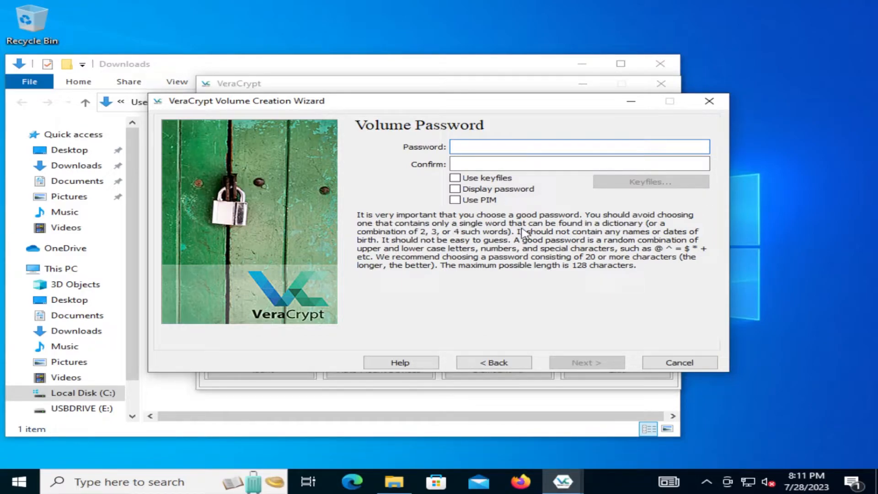
Enter and confirm the volume password, then continue to formatting
click(580, 146)
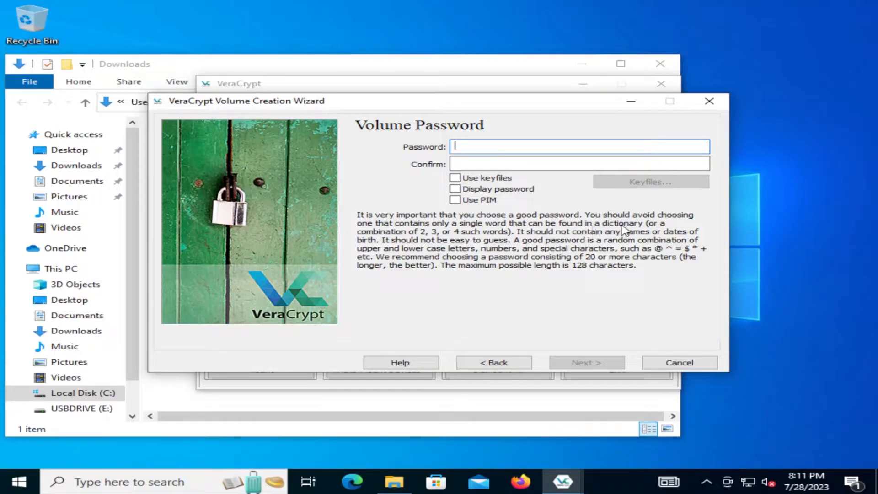
mouse_move(469, 242)
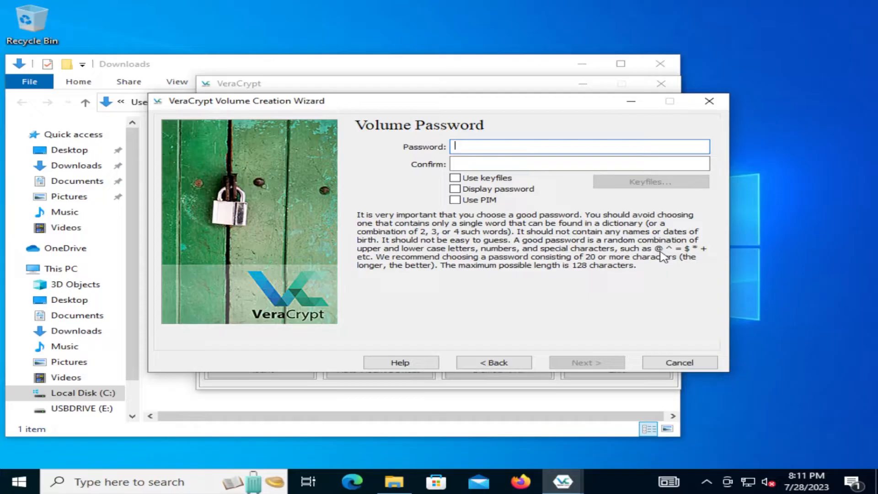
mouse_move(697, 257)
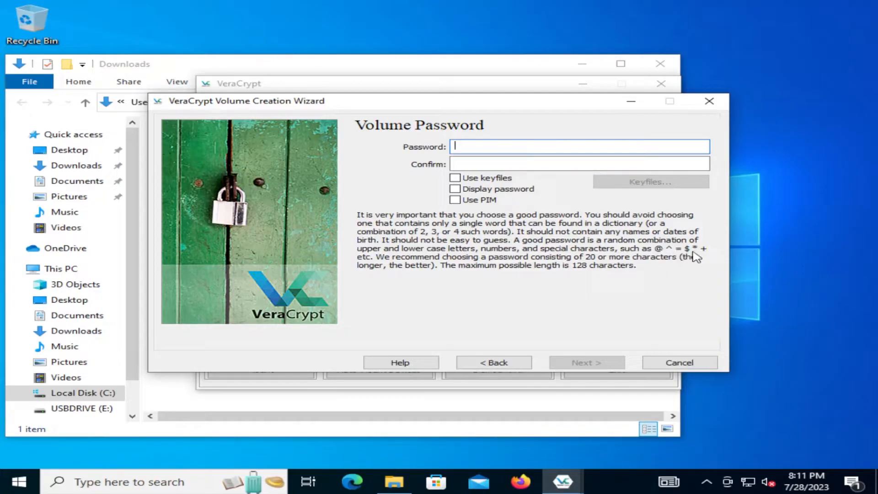
mouse_move(389, 269)
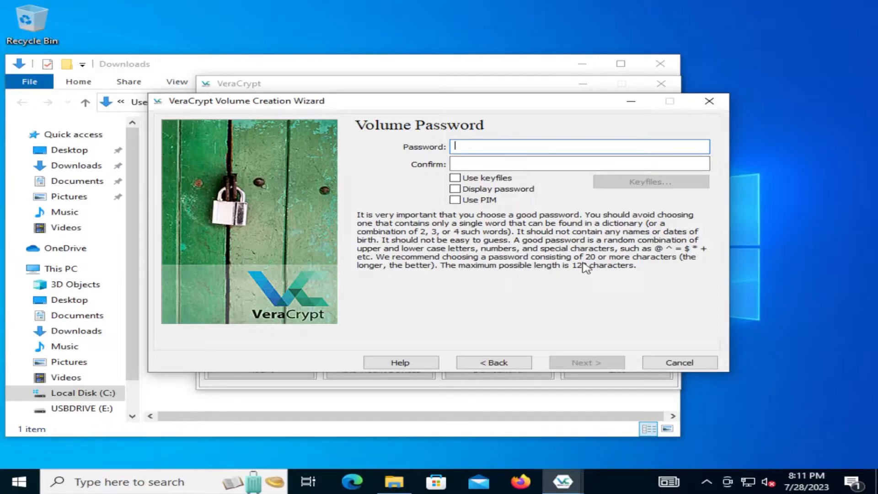
mouse_move(459, 273)
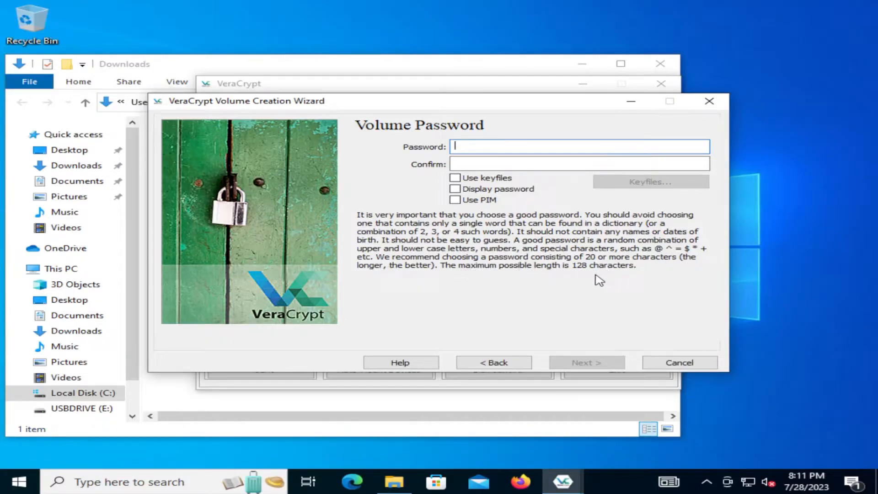
text(•)
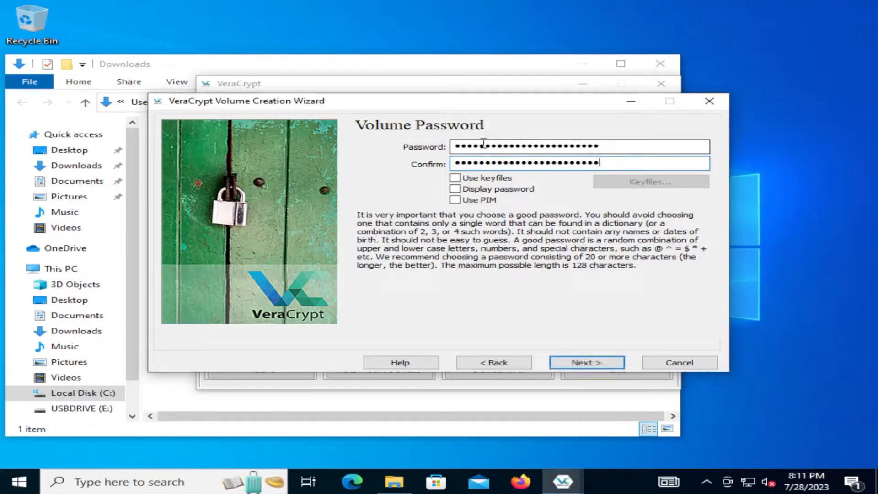
click(586, 362)
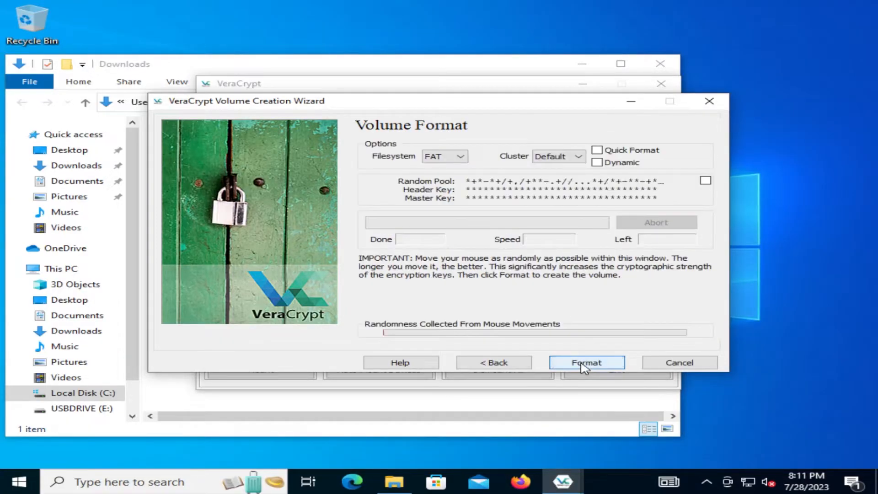
mouse_move(209, 329)
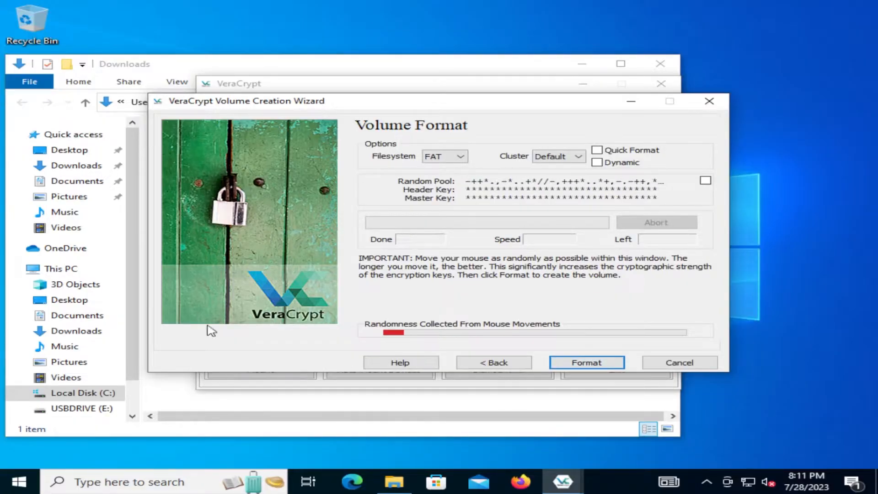
mouse_move(516, 275)
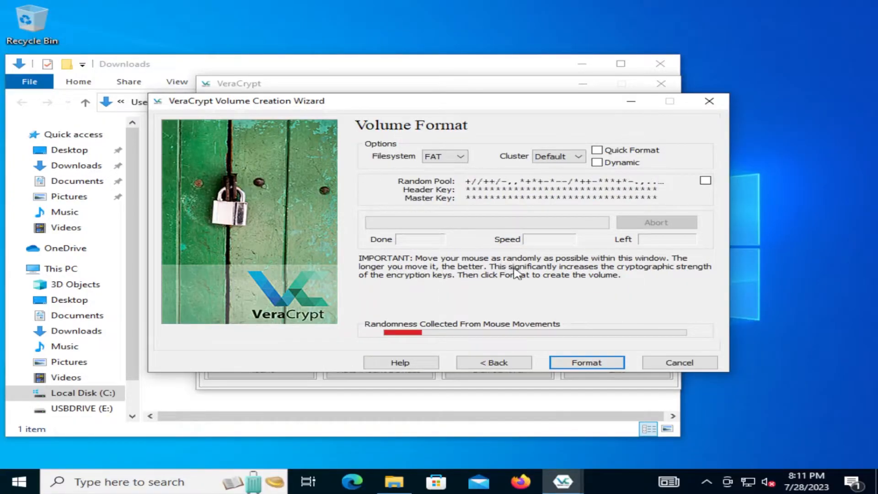
mouse_move(453, 269)
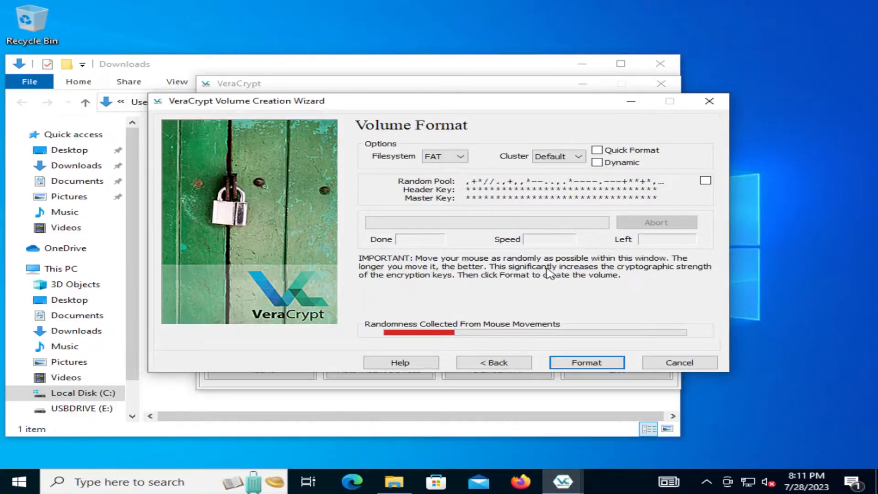
mouse_move(489, 282)
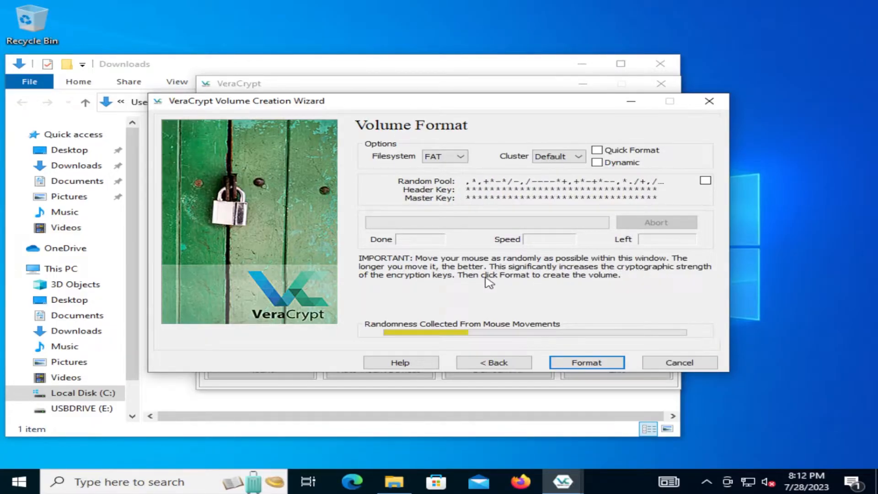
mouse_move(585, 284)
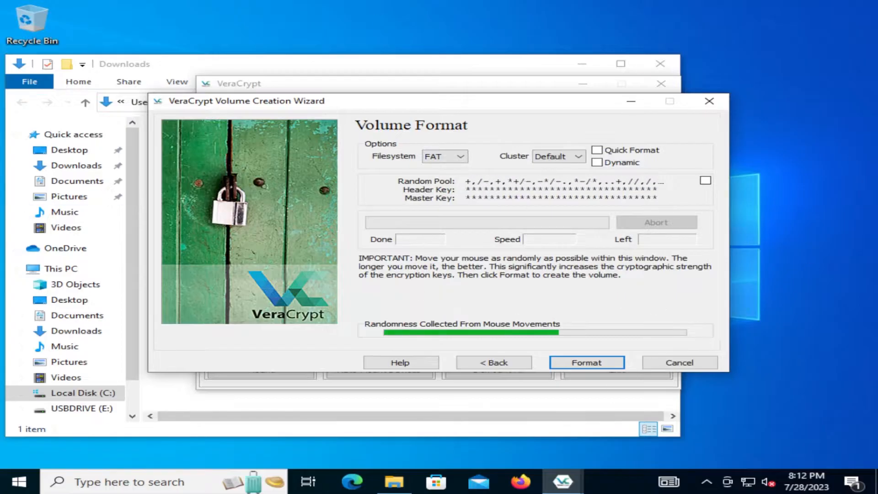
mouse_move(678, 337)
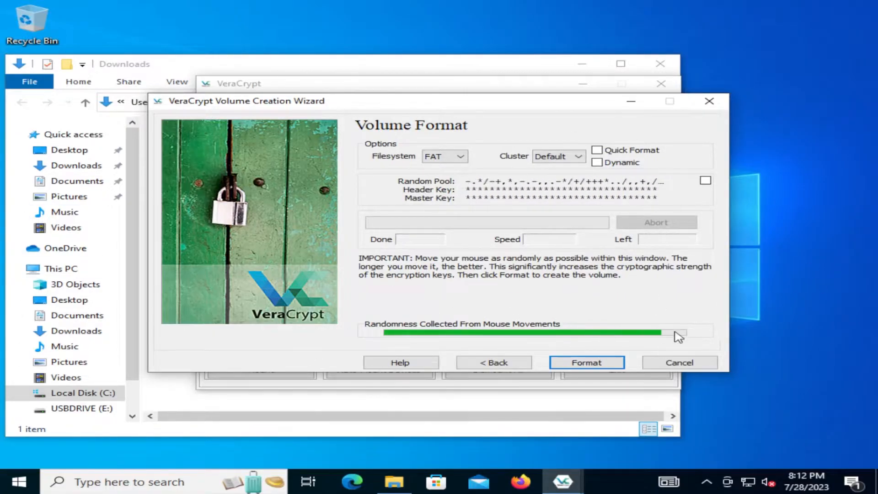
Format the 1 GB volume with exFAT until VeraCrypt confirms successful creation
click(459, 155)
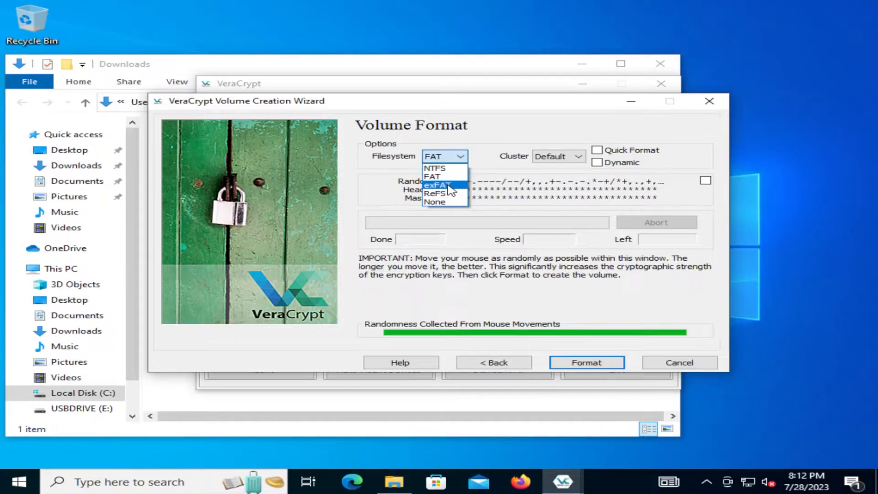
click(437, 185)
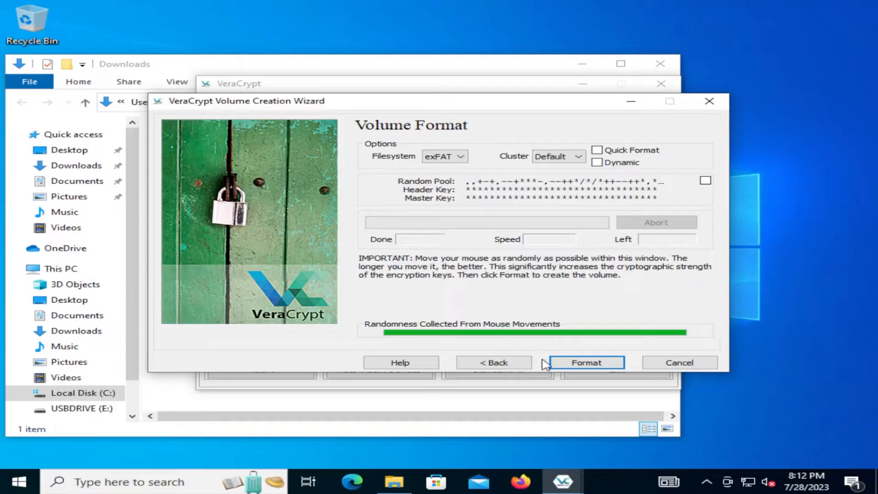
click(586, 362)
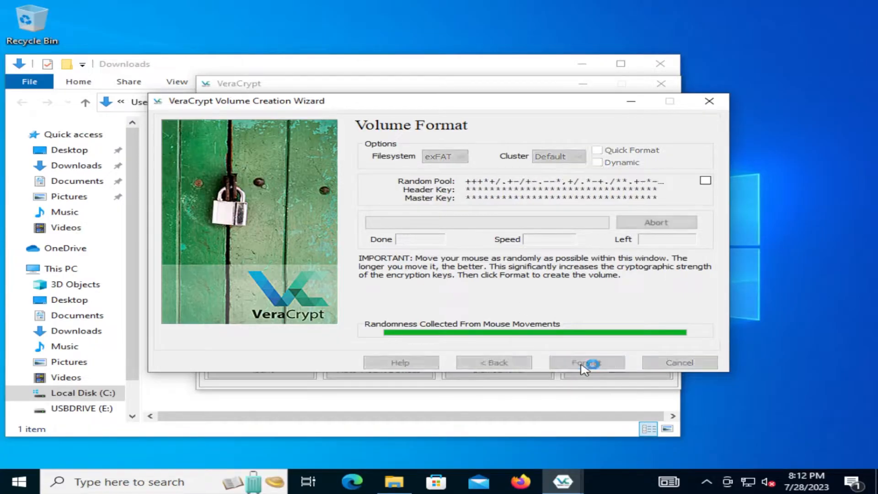
click(586, 362)
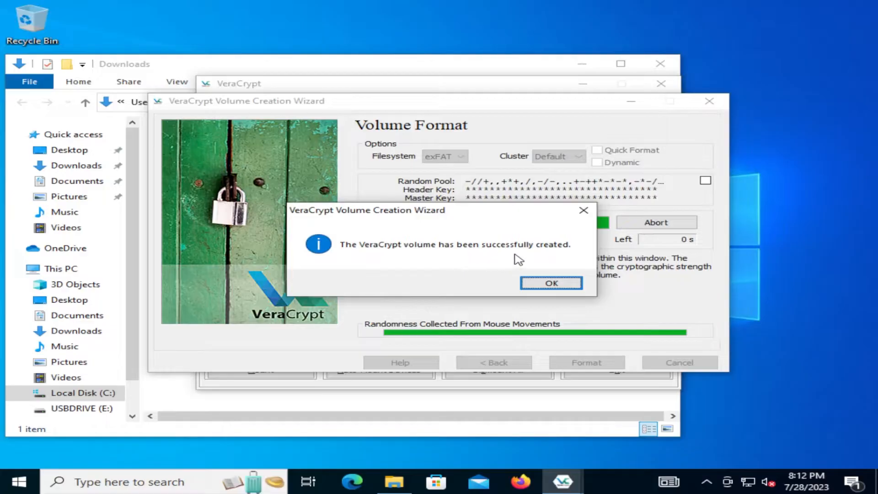
Dismiss the volume-created success message and exit the Volume Creation Wizard
click(551, 283)
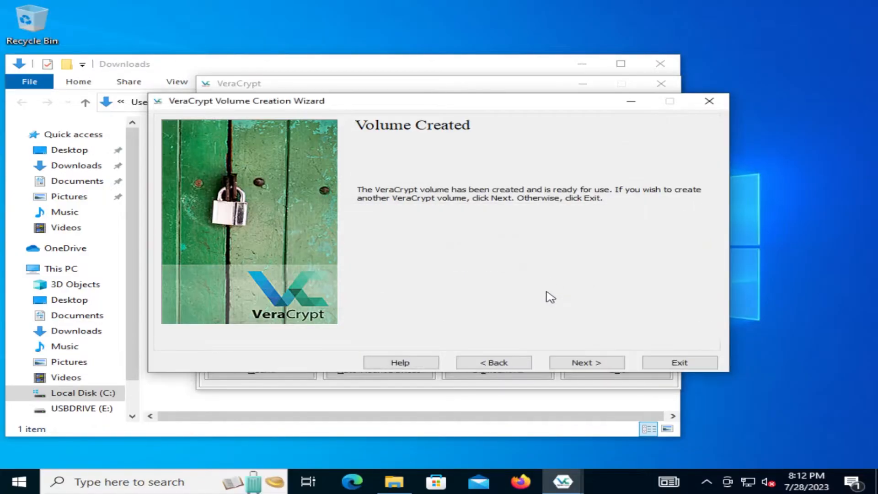
mouse_move(563, 199)
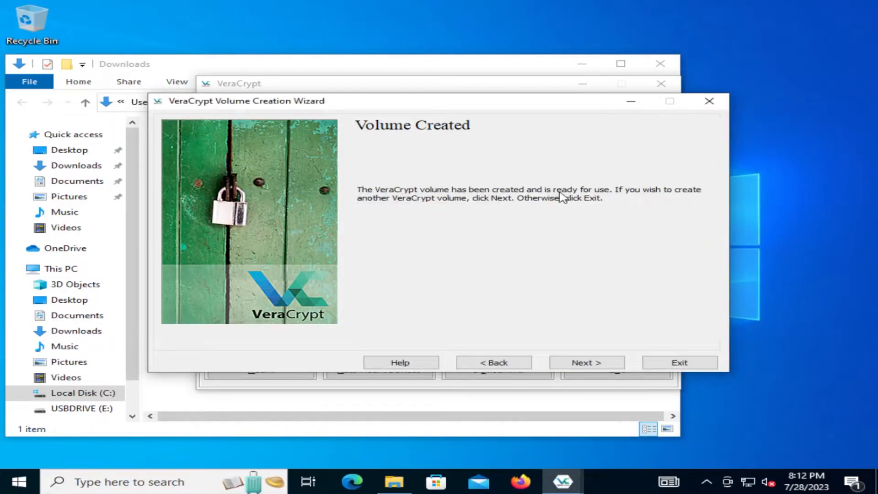
mouse_move(413, 212)
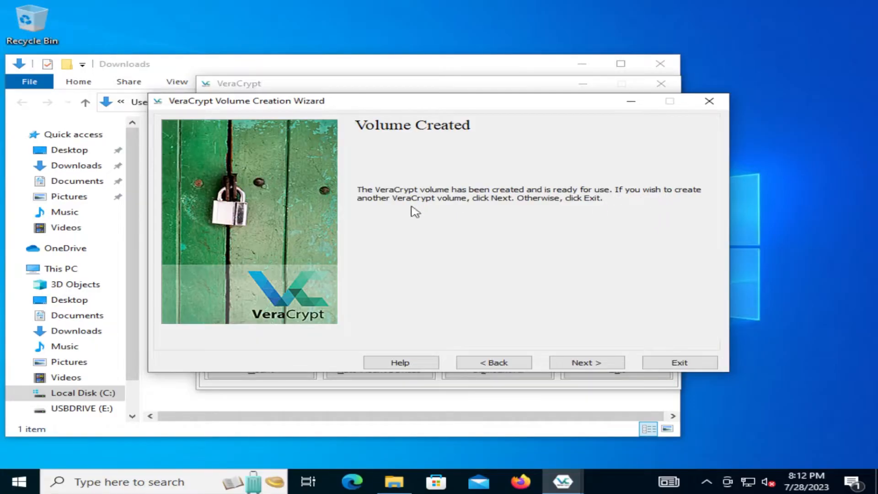
mouse_move(567, 213)
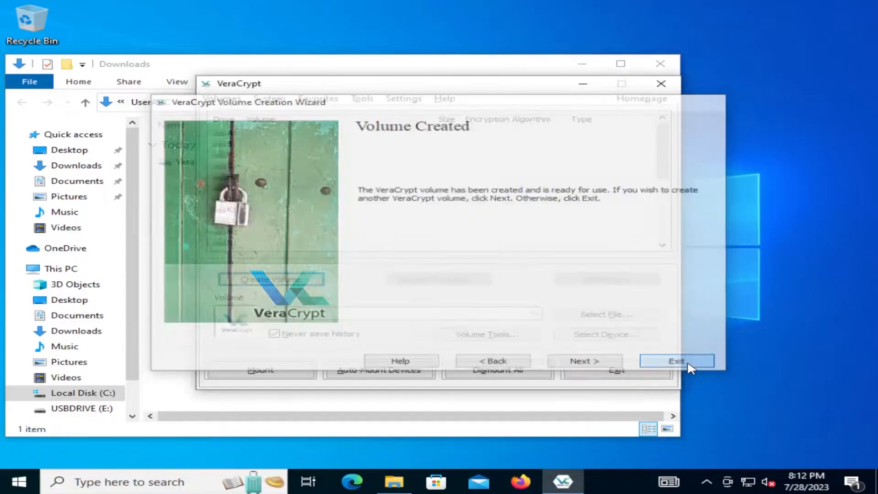
click(676, 360)
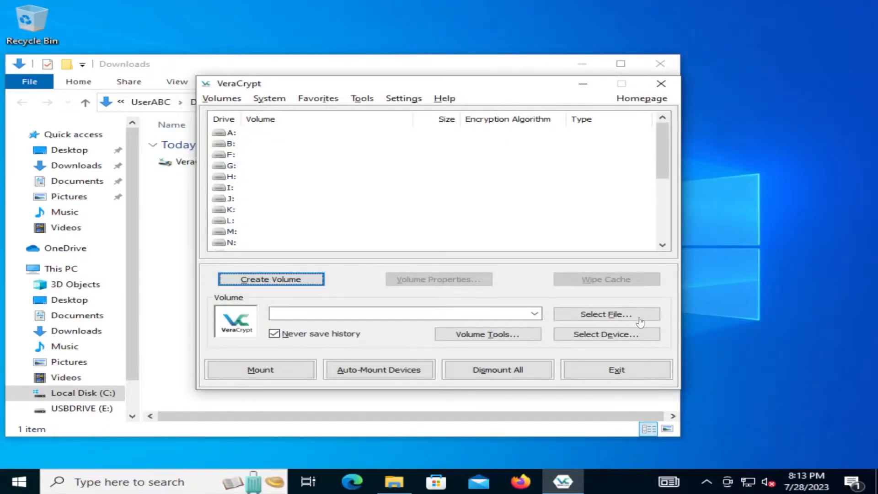
mouse_move(344, 230)
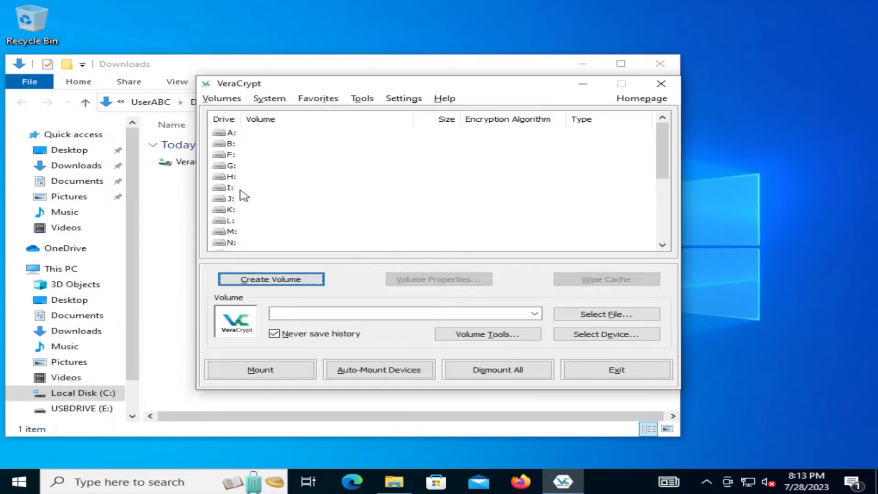
Select drive Z: and choose the Container file in Documents as the volume
scroll(down, 3)
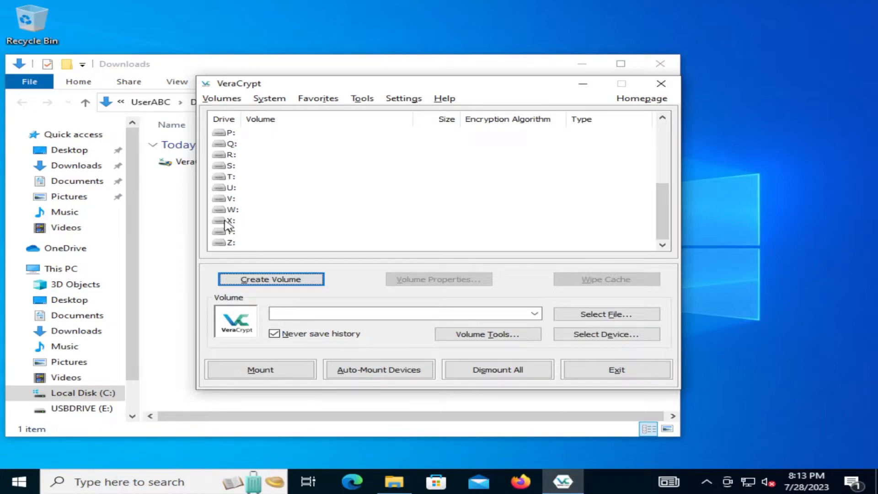
click(230, 242)
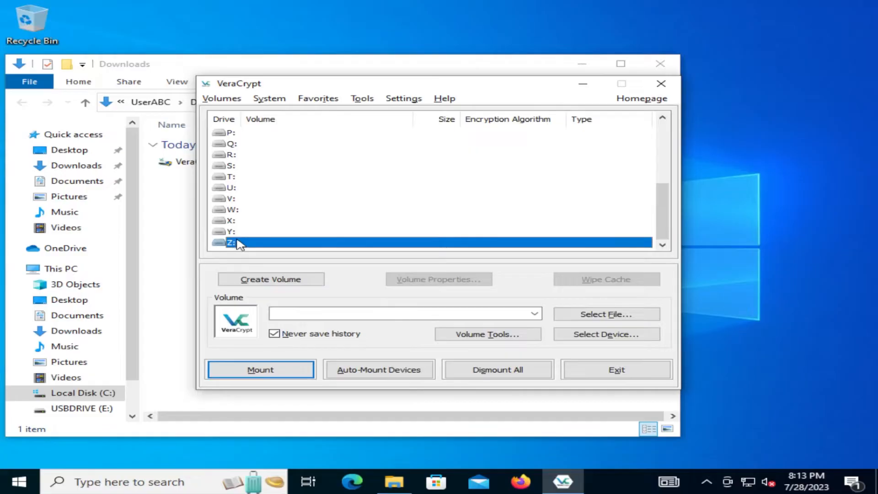
click(403, 313)
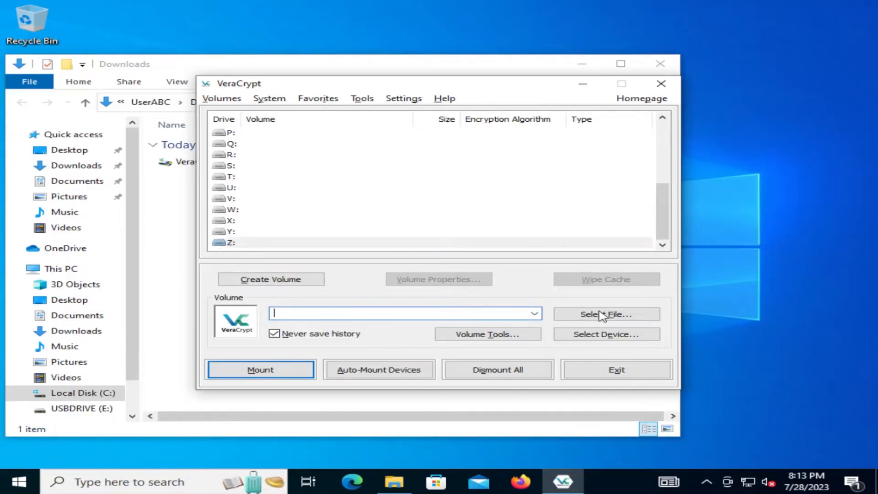
click(606, 314)
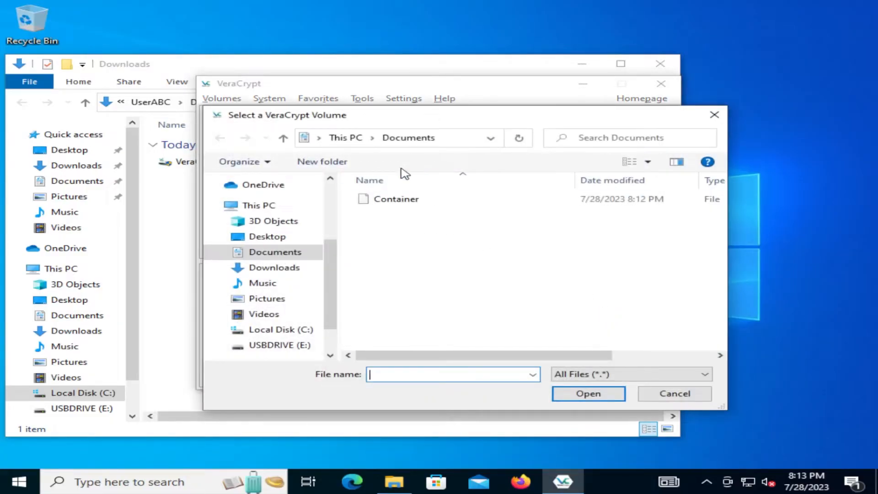
click(395, 199)
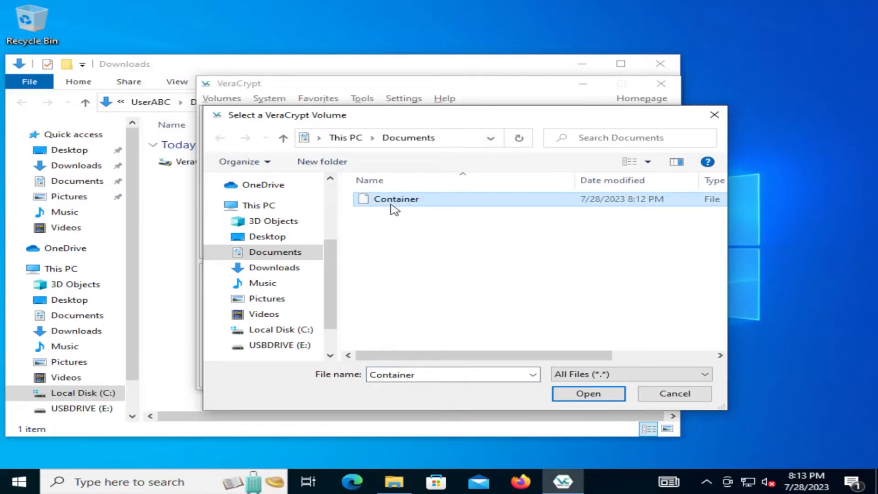
click(587, 394)
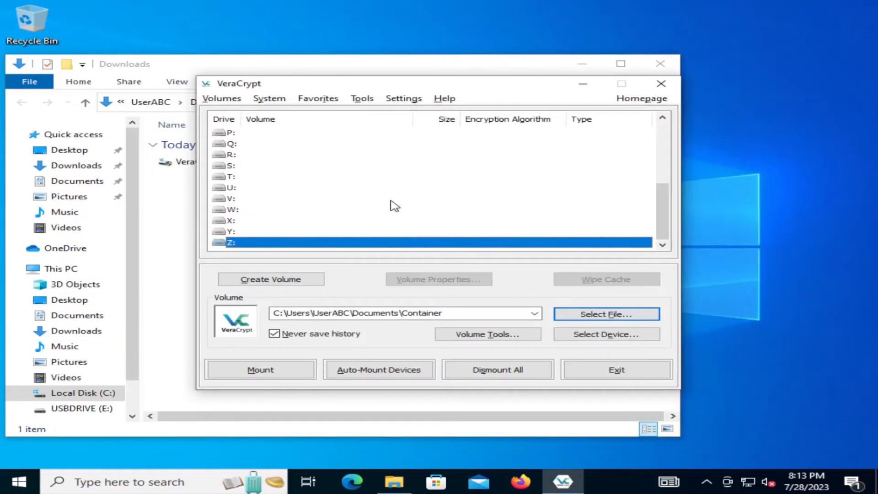
Mount the Container on Z: with its password, then minimize VeraCrypt
click(259, 369)
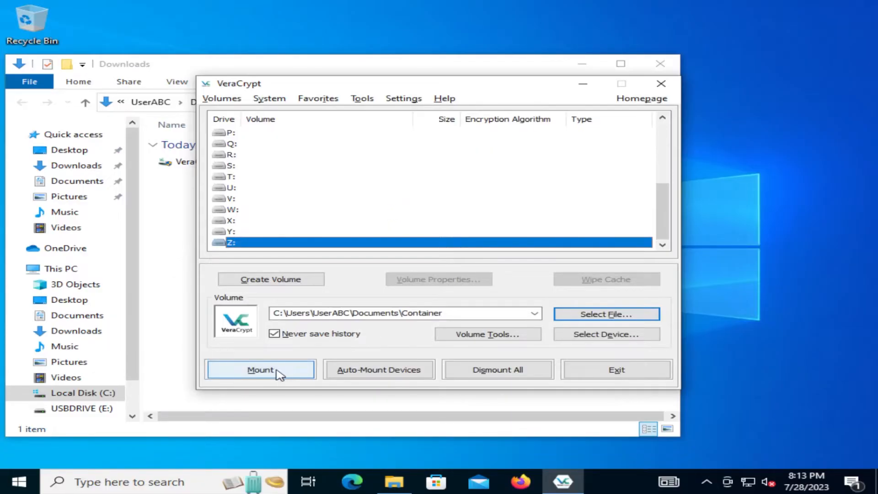
click(260, 369)
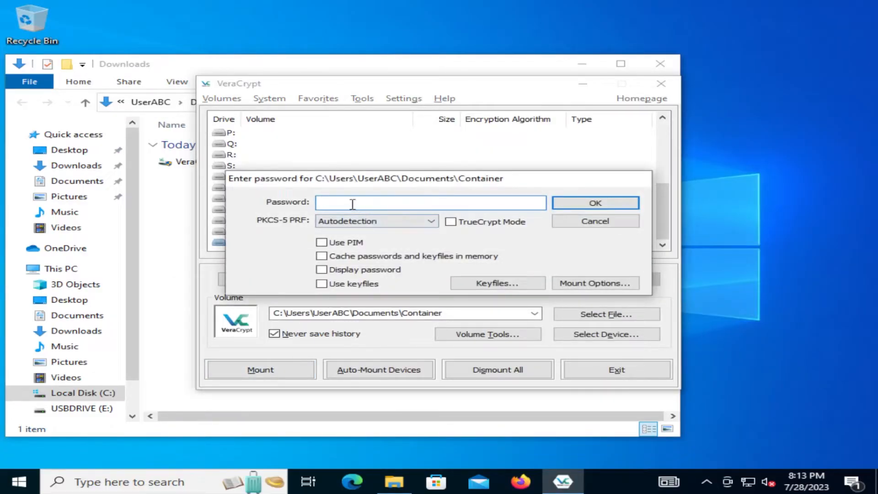
text(••)
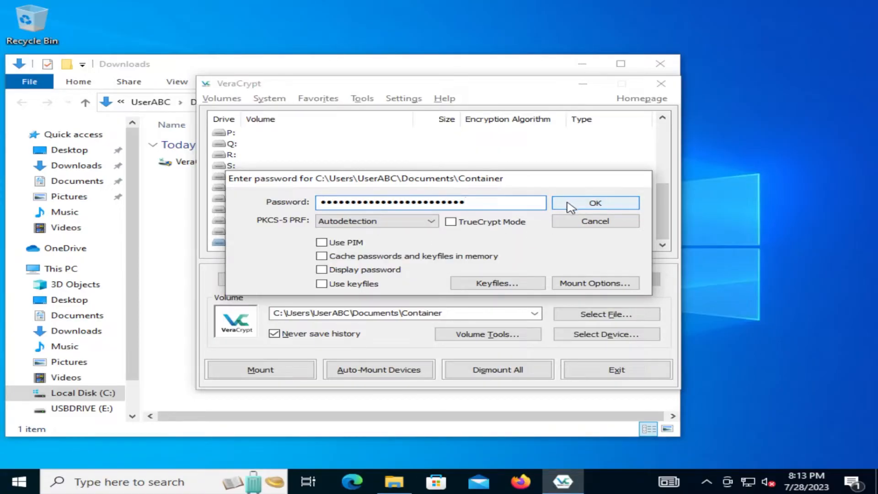
click(595, 203)
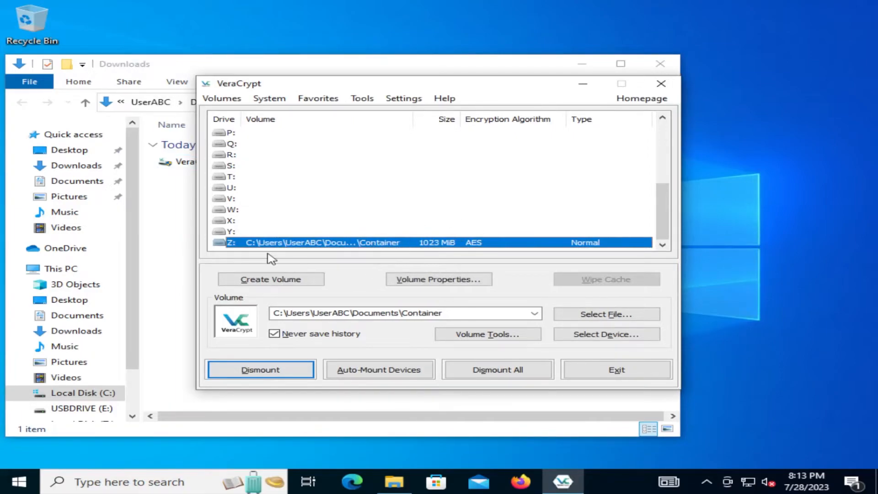
mouse_move(388, 239)
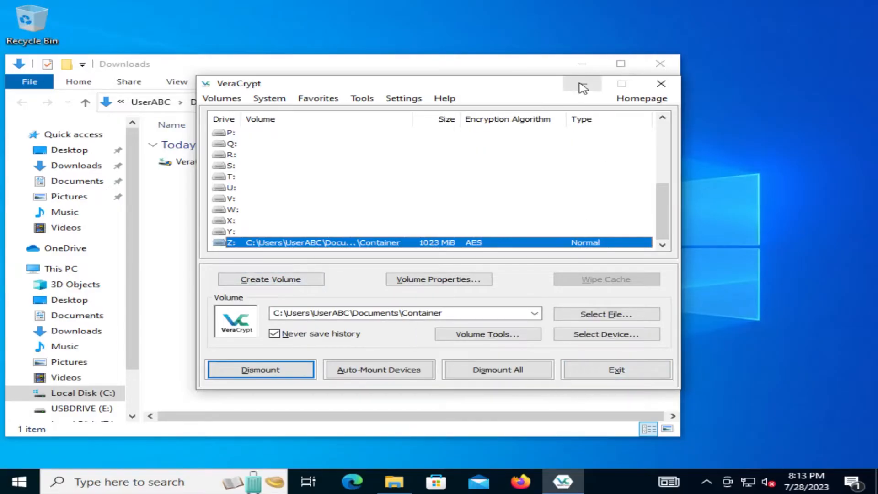
click(660, 83)
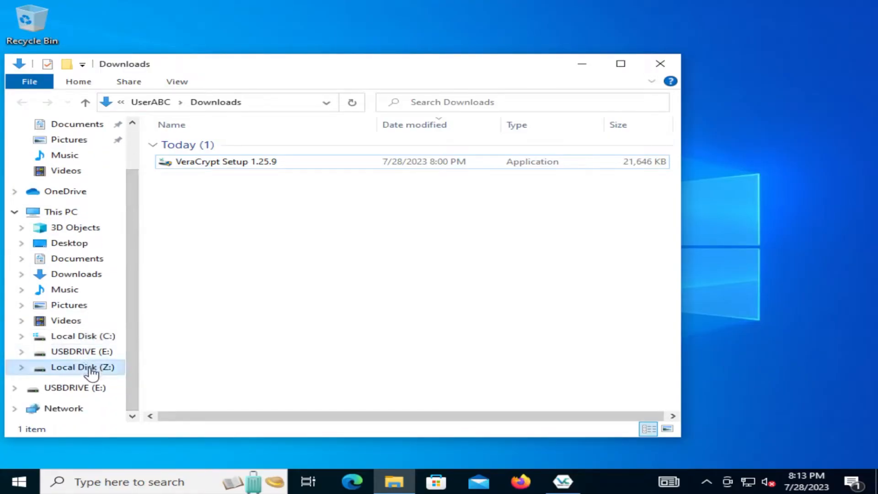
Open Local Disk (Z:) and create a new Test123 folder in it
click(82, 367)
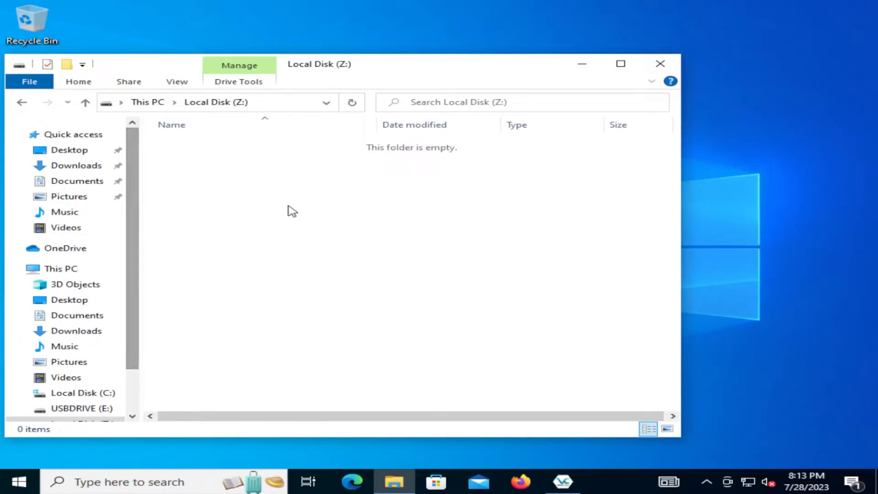
right_click(291, 209)
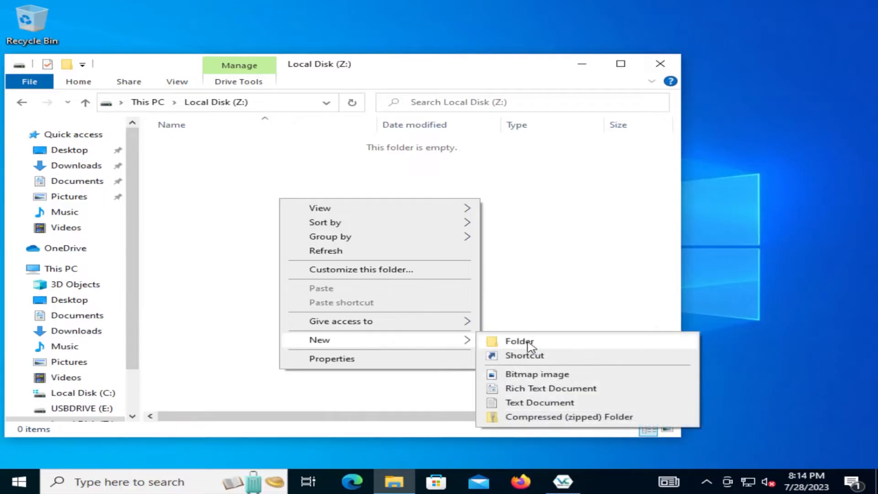
click(519, 342)
text(Test123)
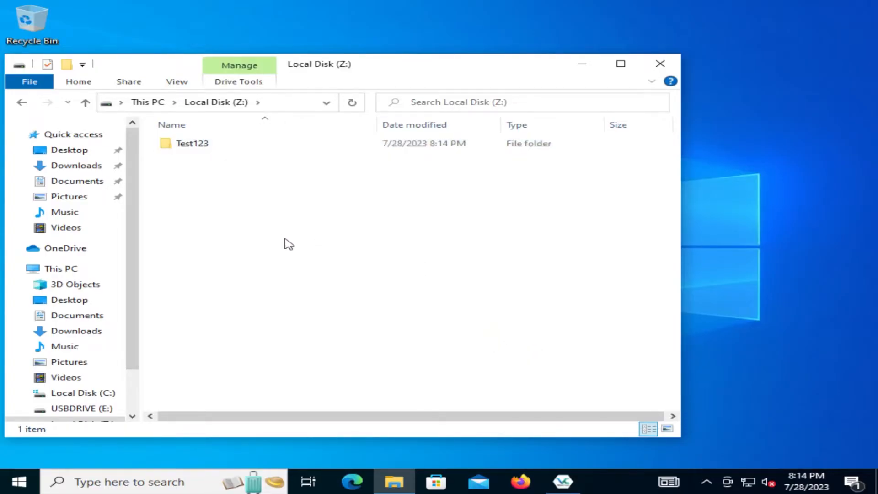
Copy the VeraCrypt Setup 1.25.9 installer from Downloads into drive Z:
click(75, 165)
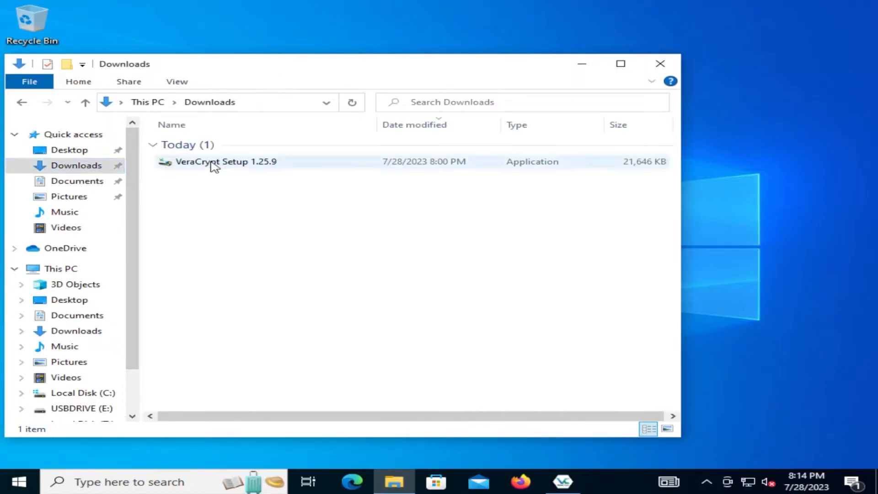
click(225, 161)
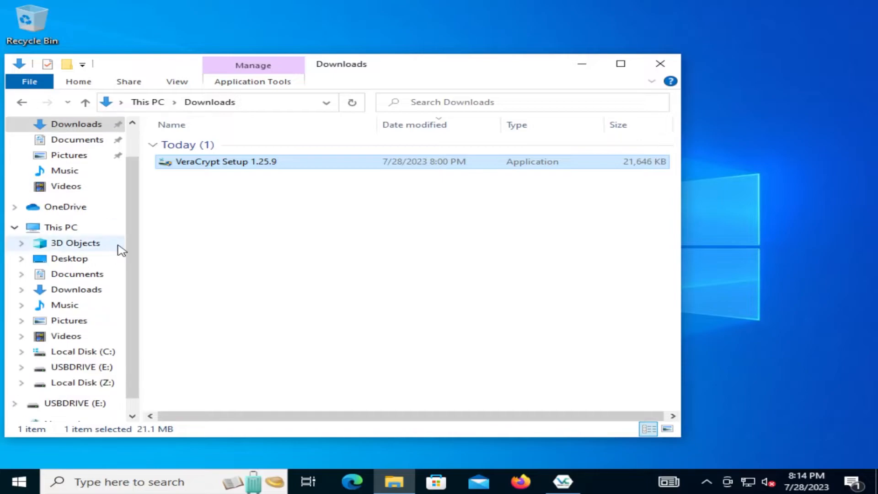
click(82, 382)
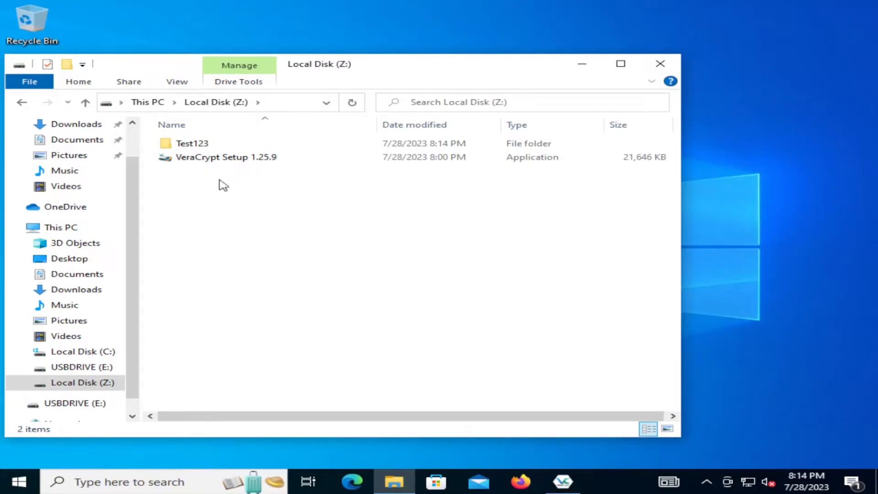
mouse_move(115, 383)
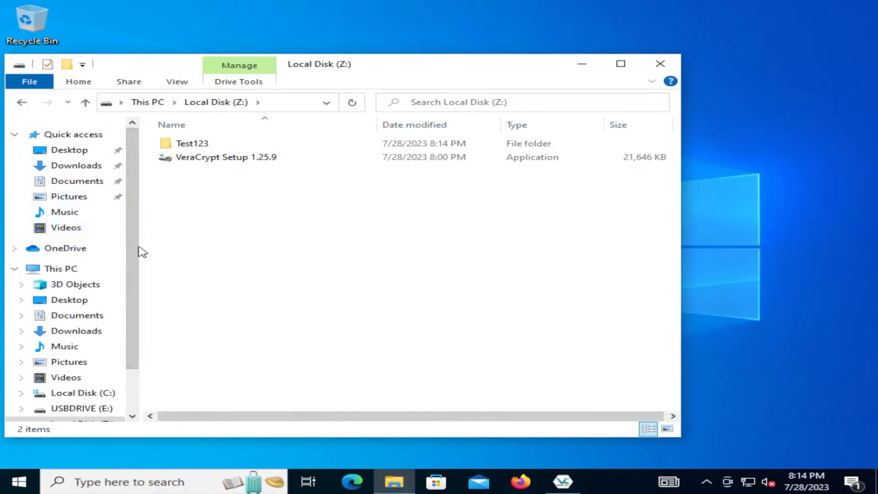
click(563, 482)
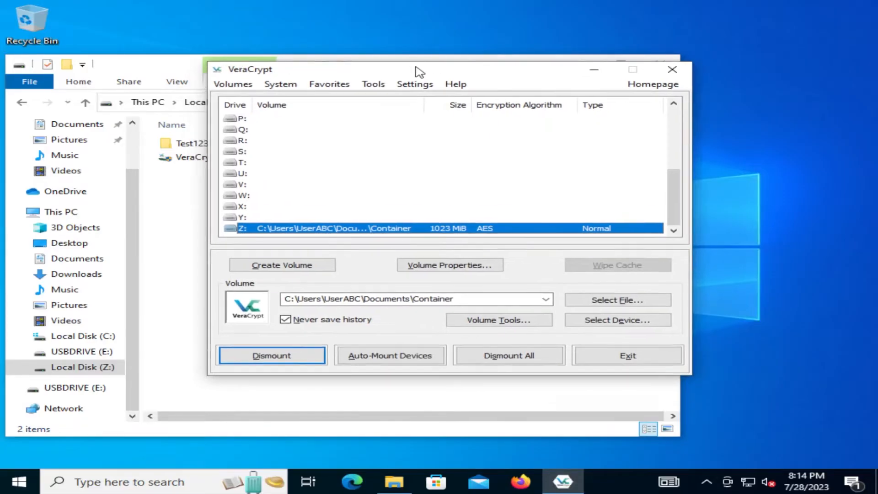
Select the Z: Container entry in VeraCrypt and dismount it
click(272, 354)
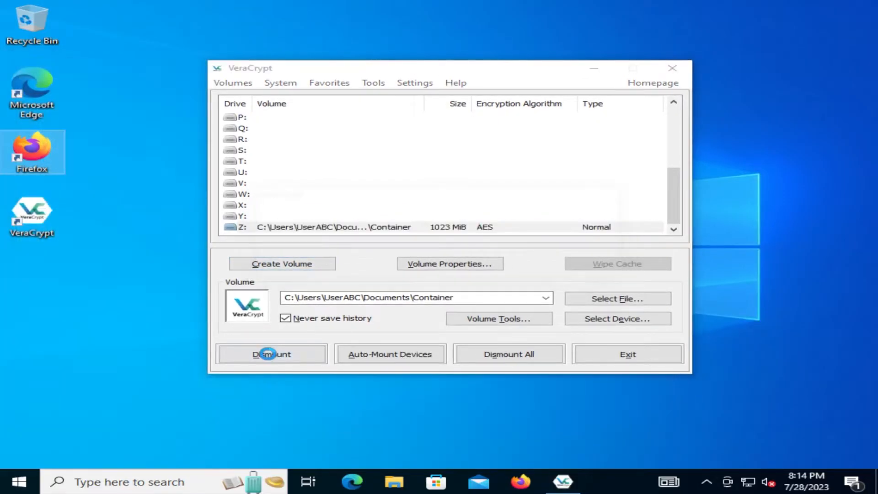
click(272, 354)
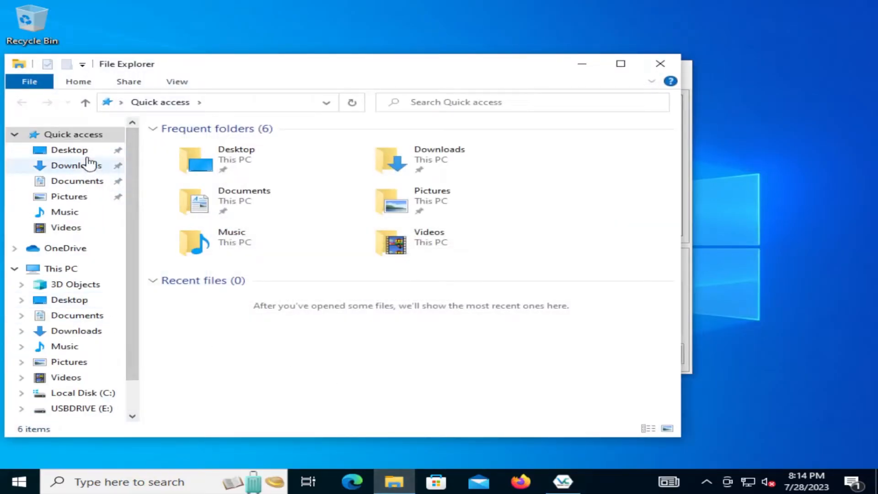
Open Documents in File Explorer and select the roughly 1 GB Container file
click(77, 180)
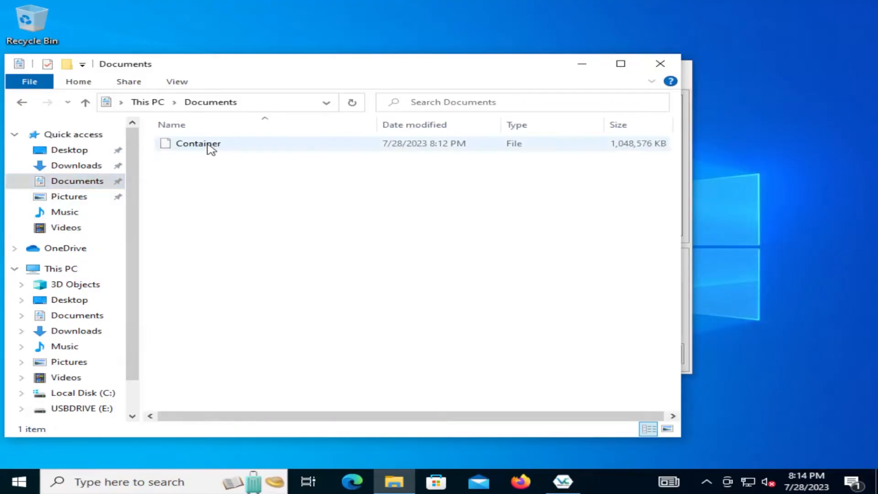
click(197, 143)
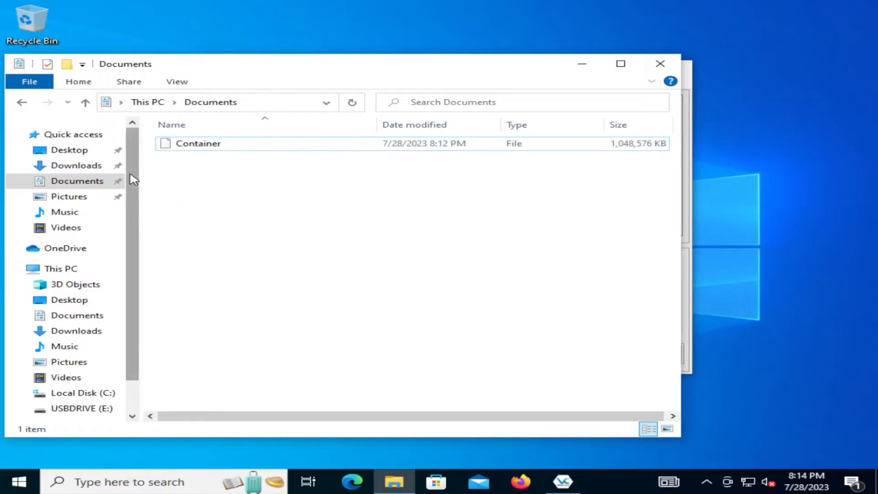
Remount the Container file on drive Z: by entering its password again
click(562, 482)
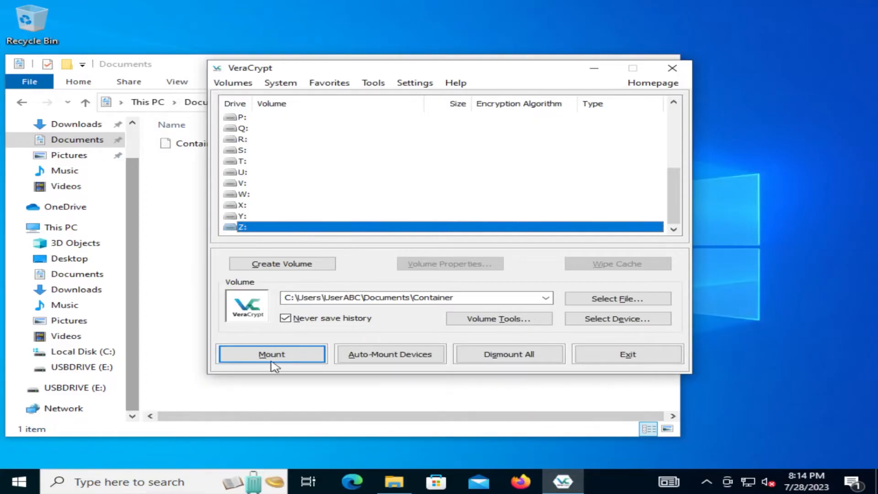
click(271, 353)
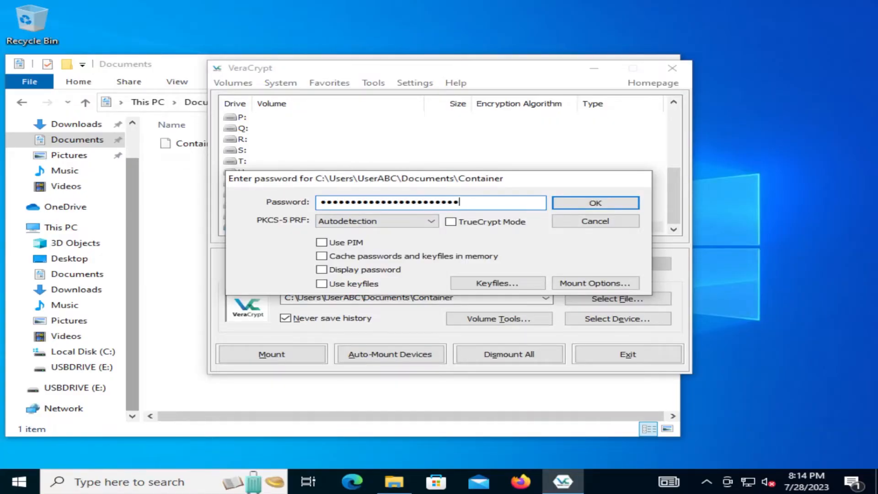
mouse_move(595, 203)
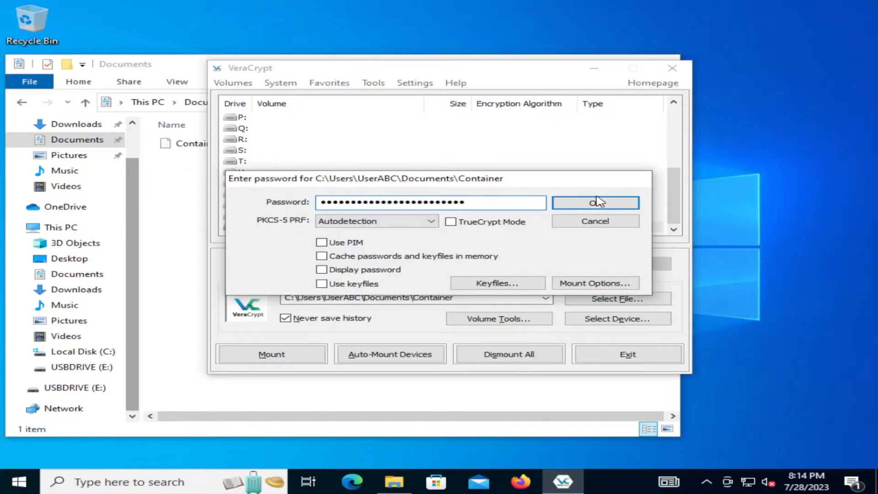
click(595, 202)
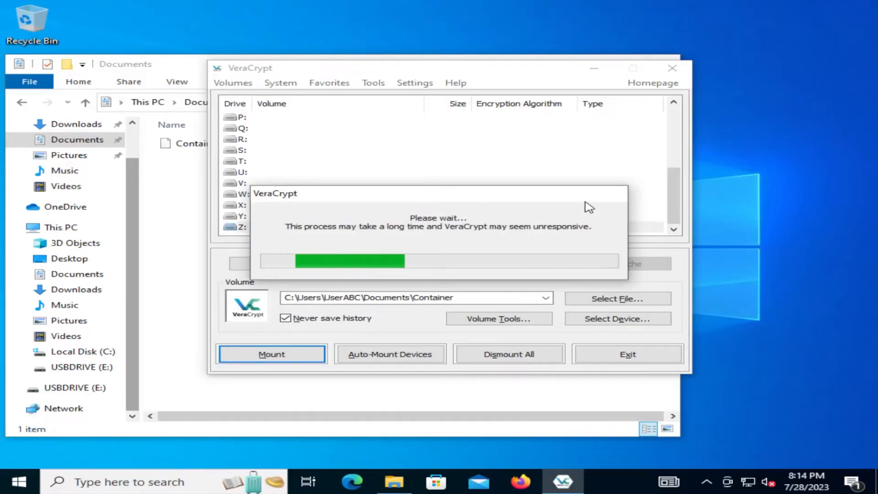
click(271, 353)
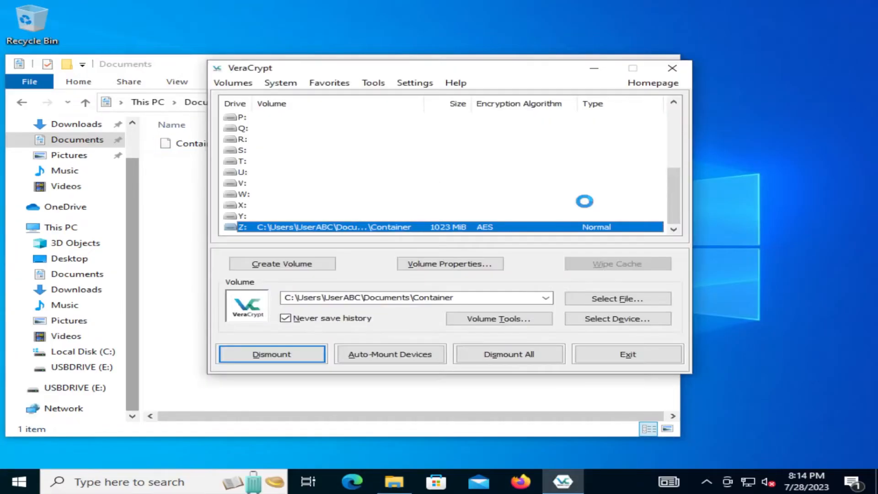
Confirm Z: still holds Test123 and VeraCrypt Setup, then view empty USBDRIVE (E:)
click(272, 354)
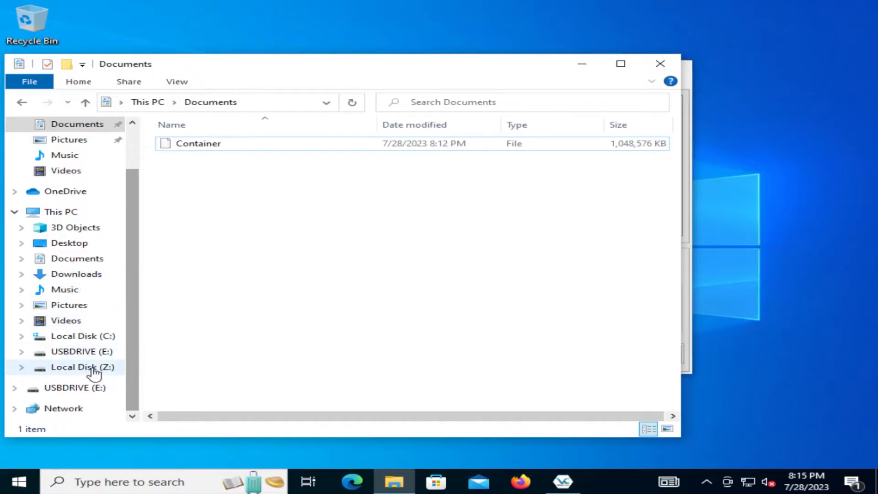
click(83, 366)
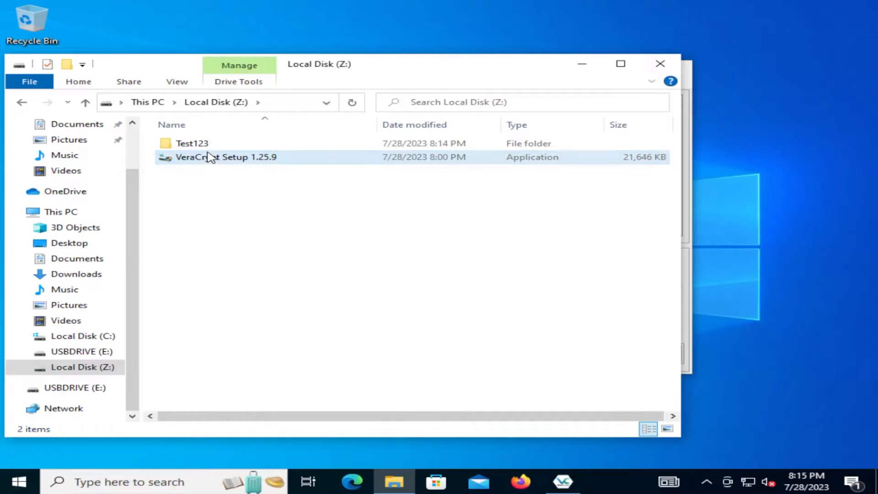
click(192, 143)
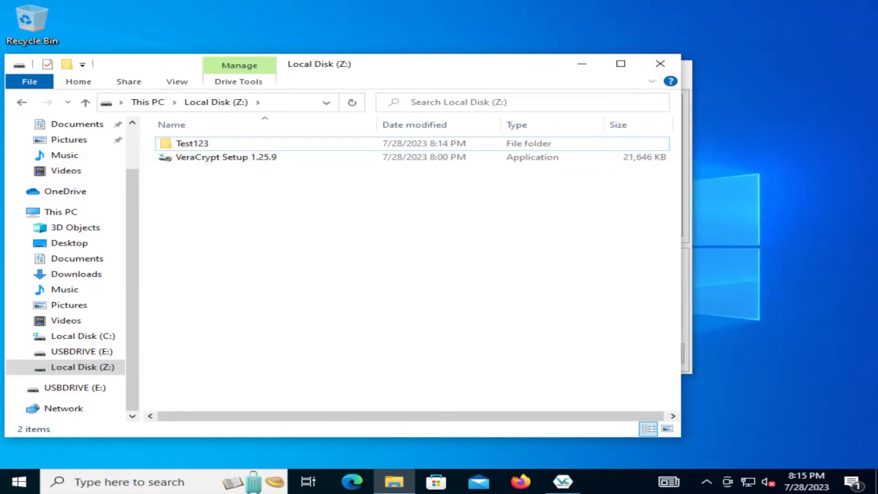
mouse_move(709, 372)
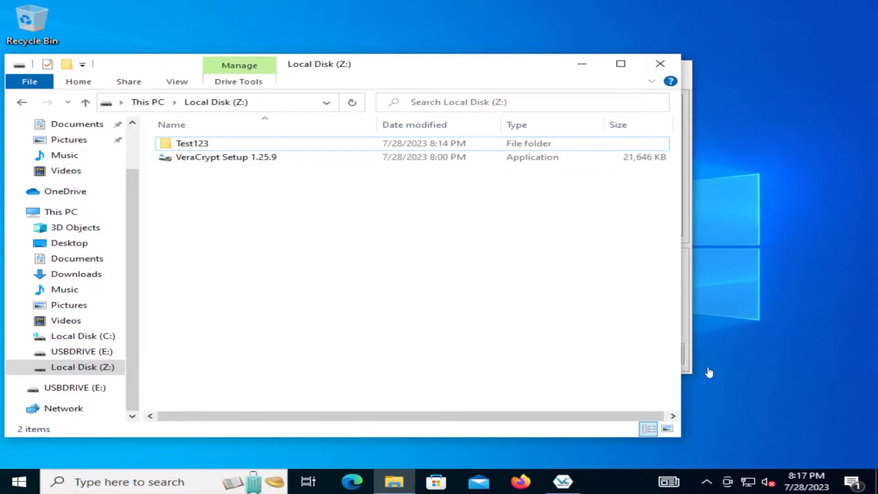
mouse_move(577, 249)
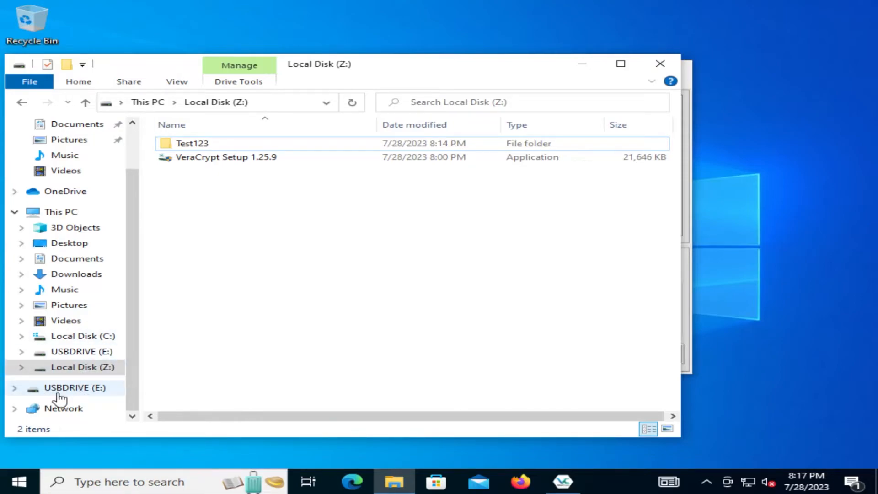
click(75, 387)
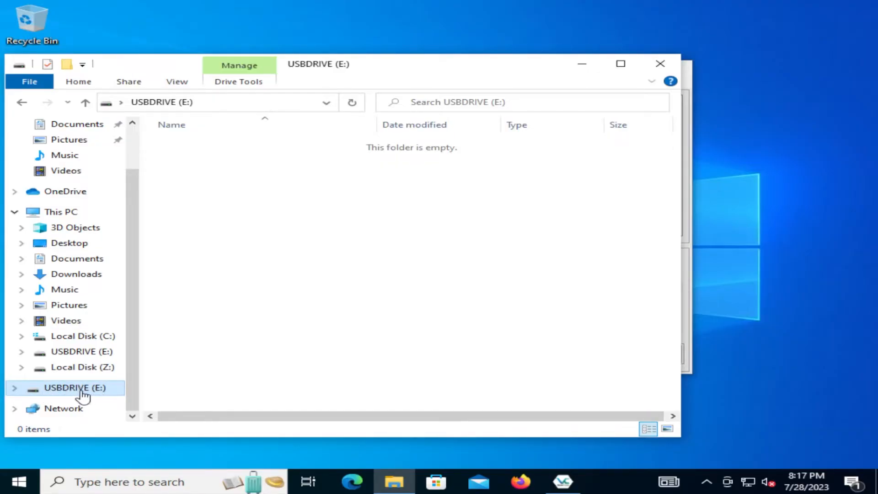
Start a new volume encrypting a non-system partition/drive and grant User Account Control elevation
click(562, 482)
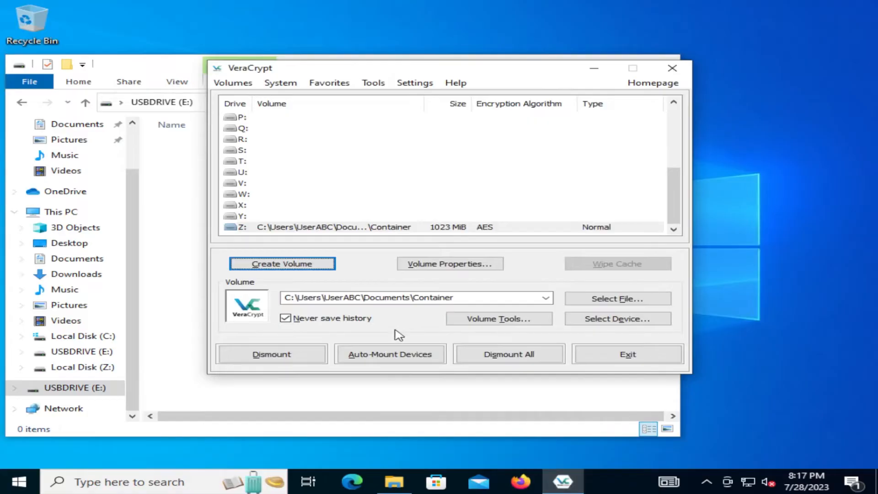
click(282, 264)
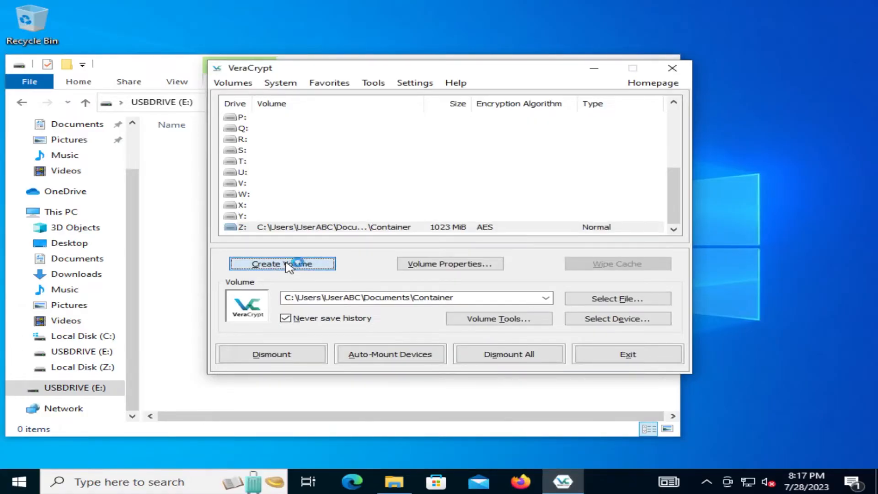
click(282, 264)
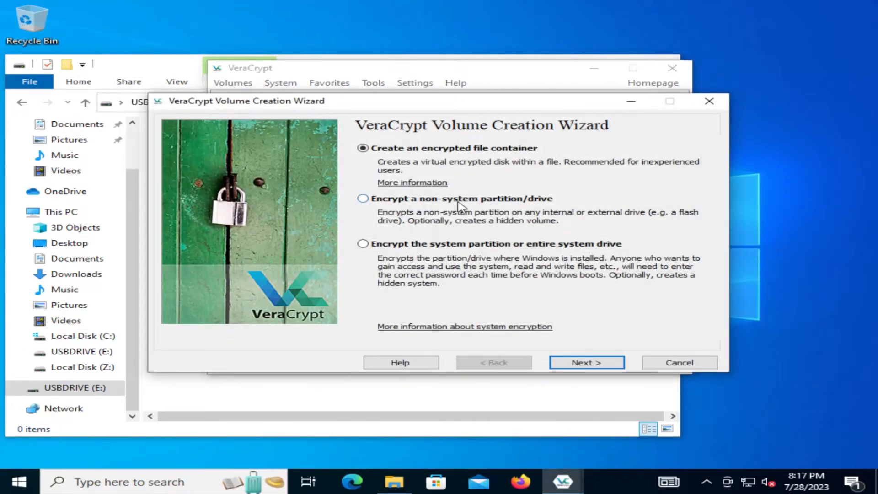
click(363, 198)
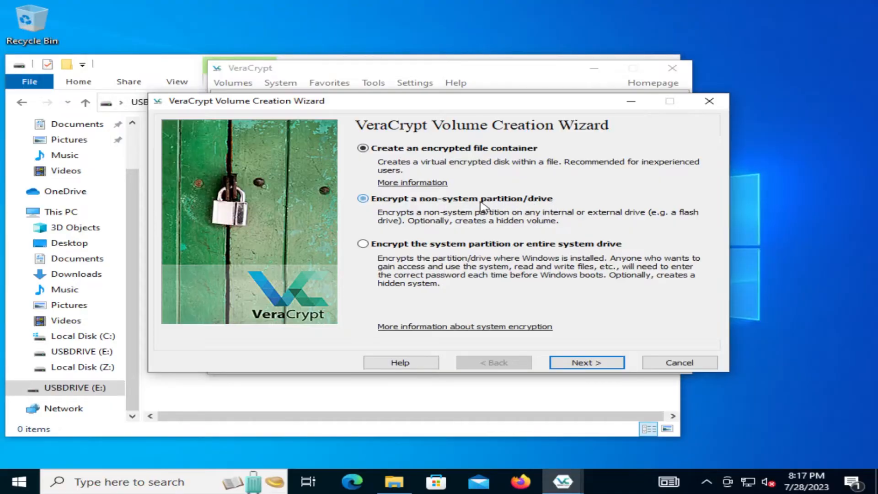
click(586, 362)
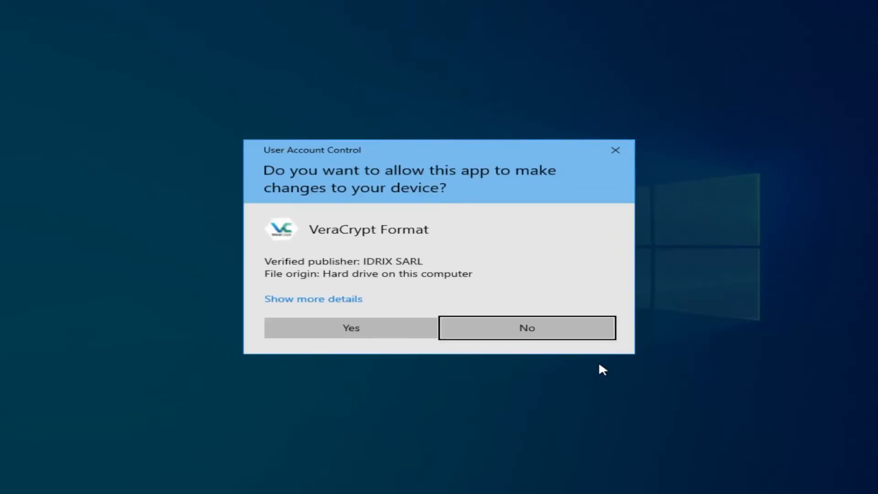
click(351, 327)
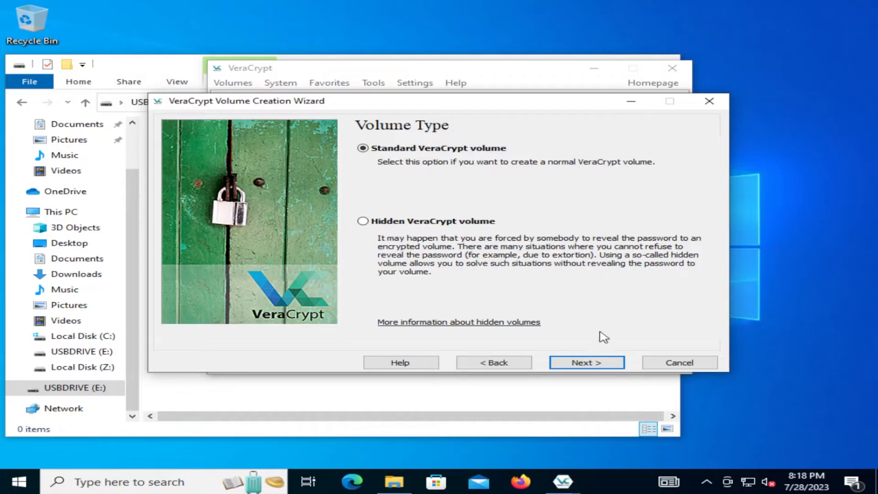
Keep a standard volume and pick Harddisk1 Partition1 (E:, 58.6 GiB) as its device
click(586, 362)
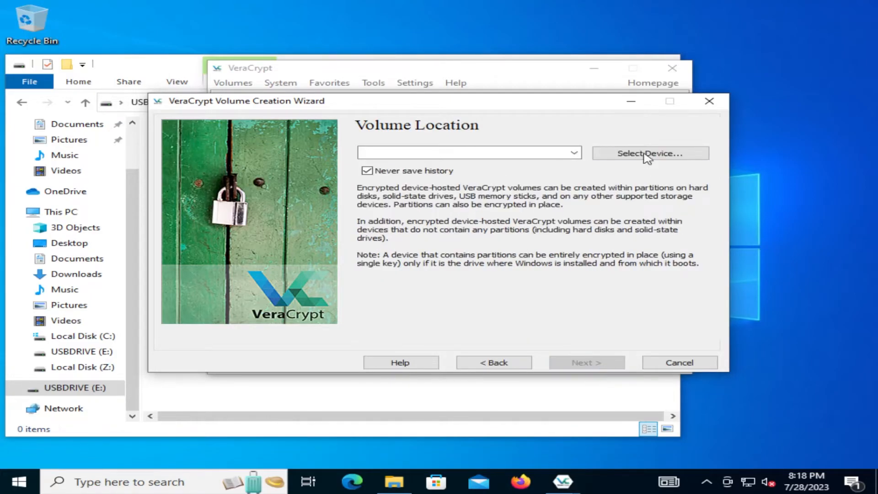
click(650, 153)
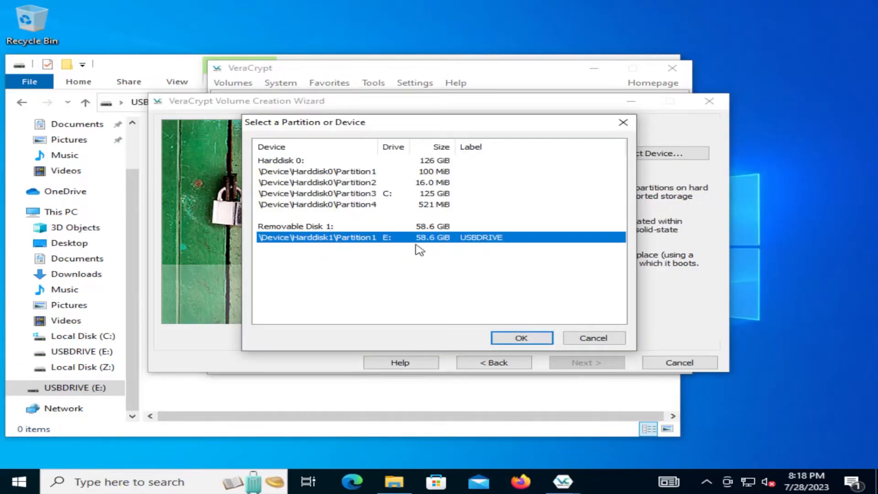
click(520, 338)
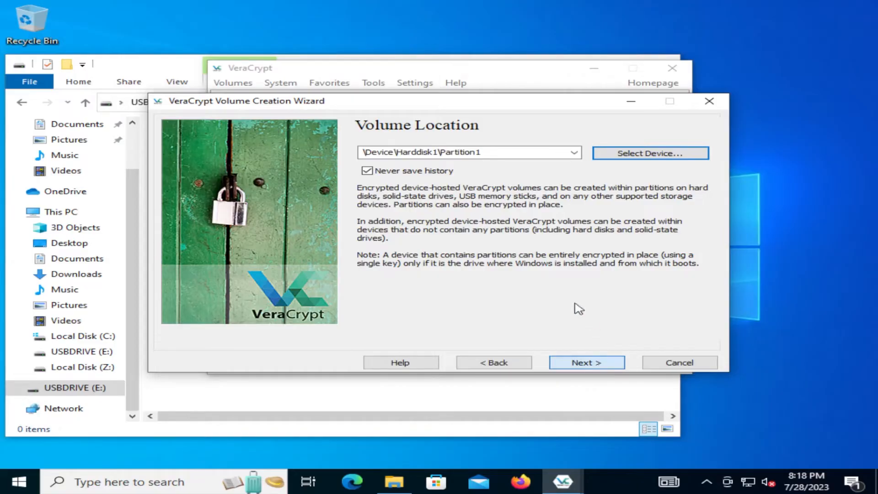
click(586, 362)
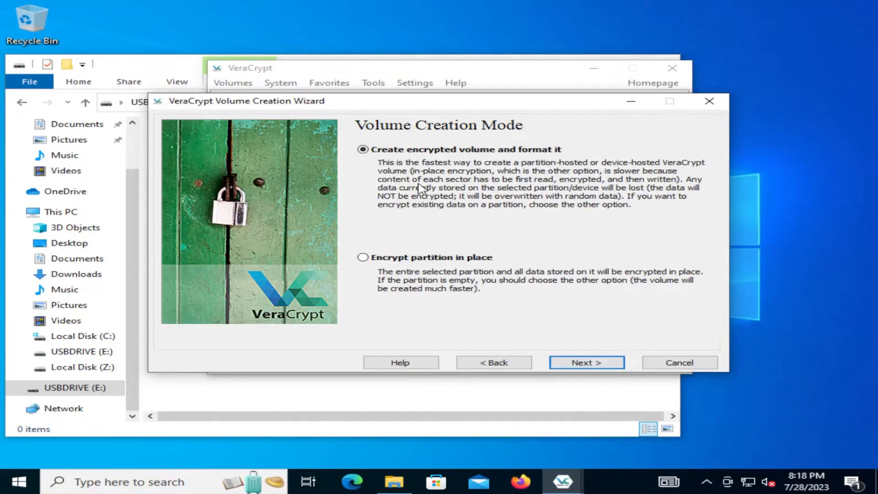
mouse_move(540, 161)
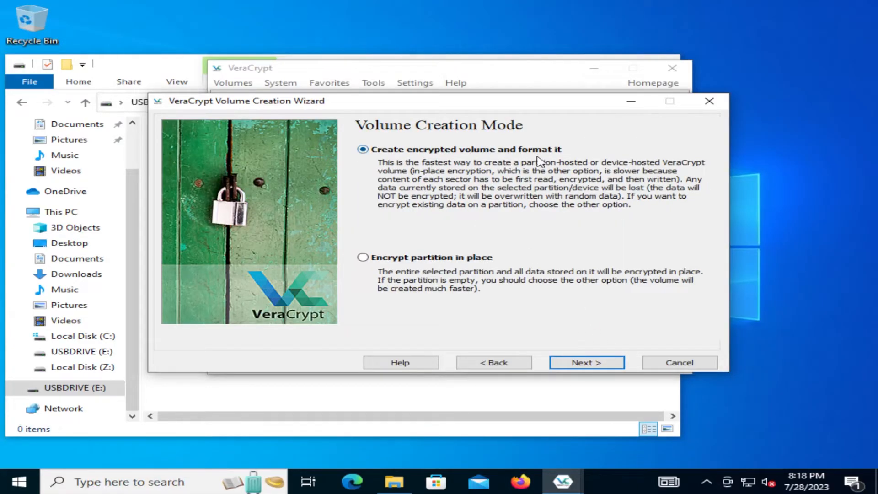
mouse_move(542, 173)
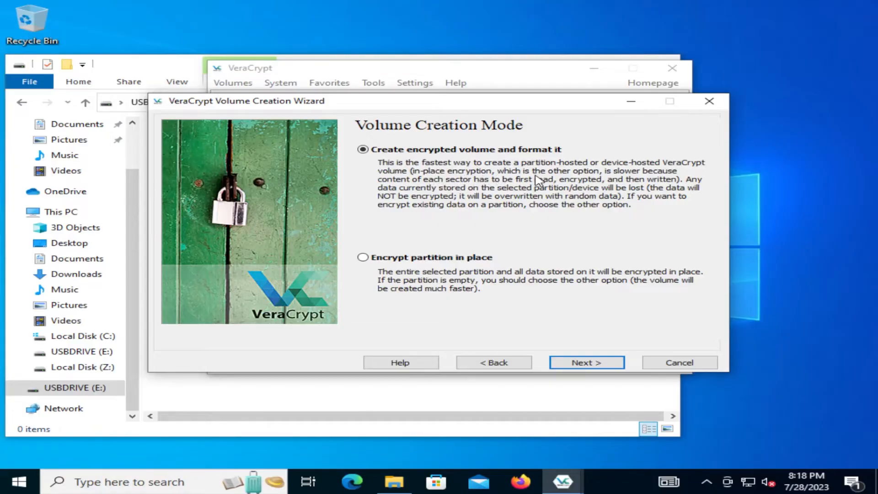
mouse_move(414, 186)
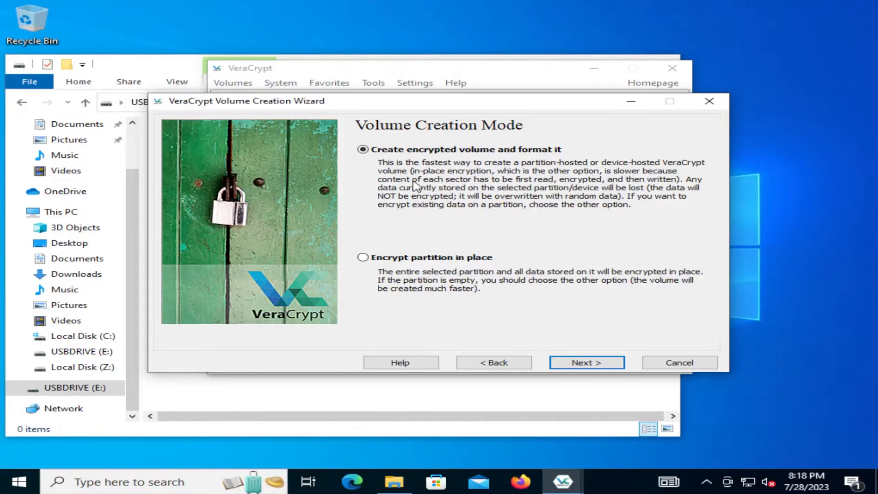
mouse_move(523, 187)
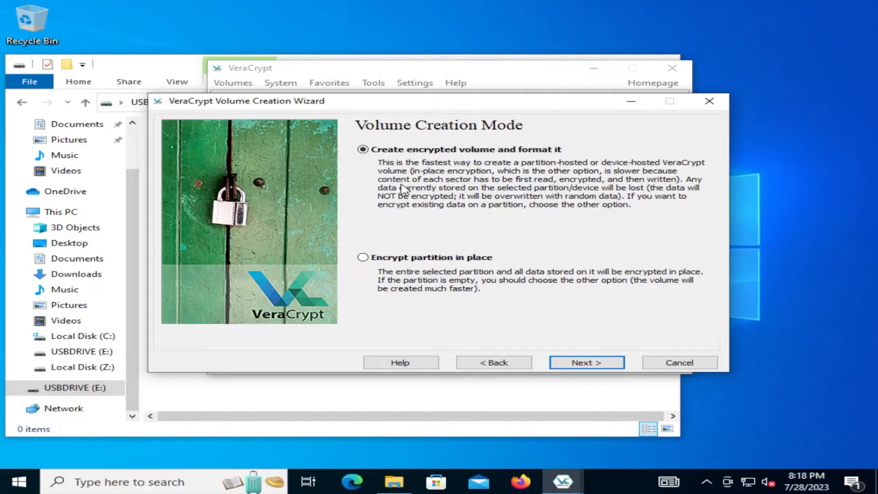
mouse_move(532, 199)
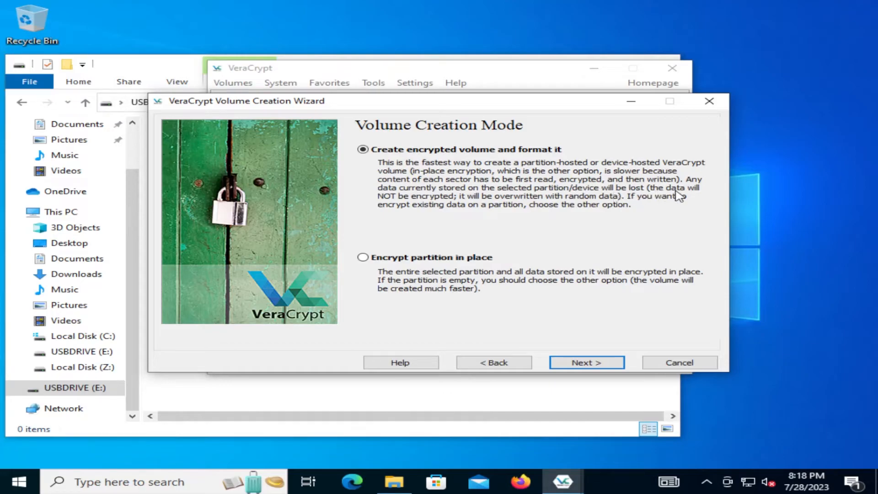
mouse_move(548, 204)
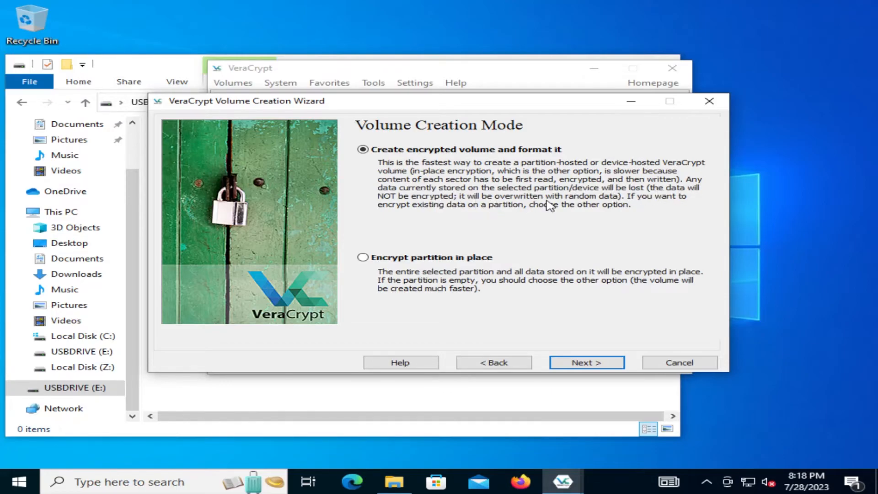
mouse_move(491, 210)
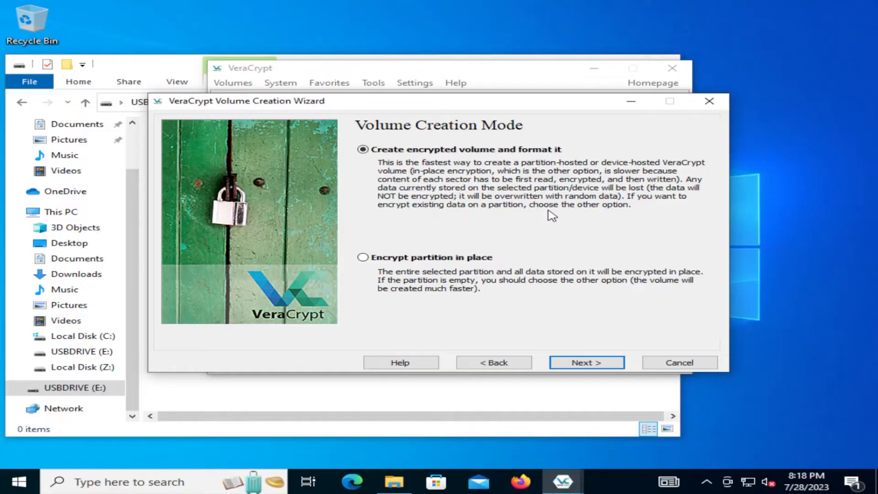
mouse_move(451, 268)
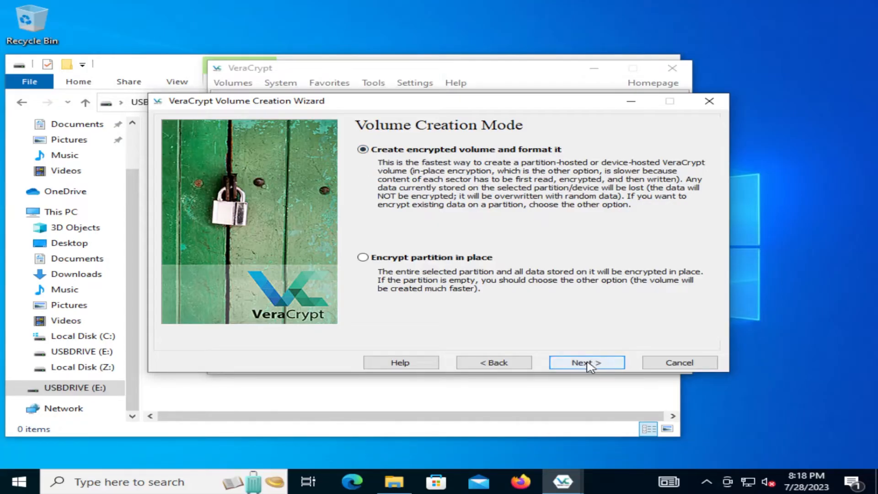
Accept formatting, AES/SHA-512 and full 58.59 GiB size, confirm password, allow large files
click(586, 362)
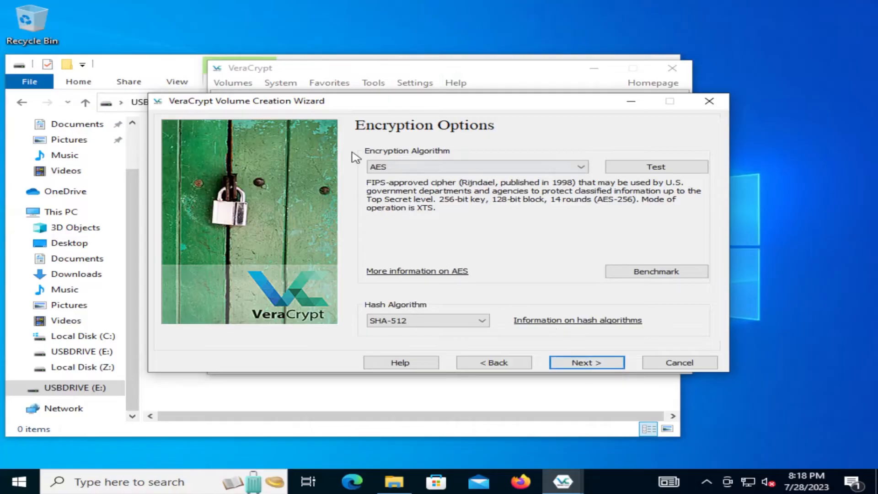
mouse_move(427, 211)
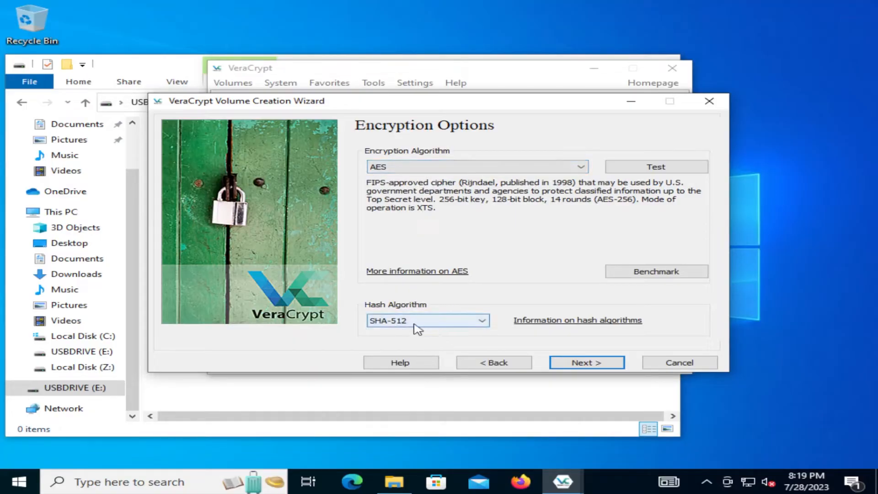
click(586, 362)
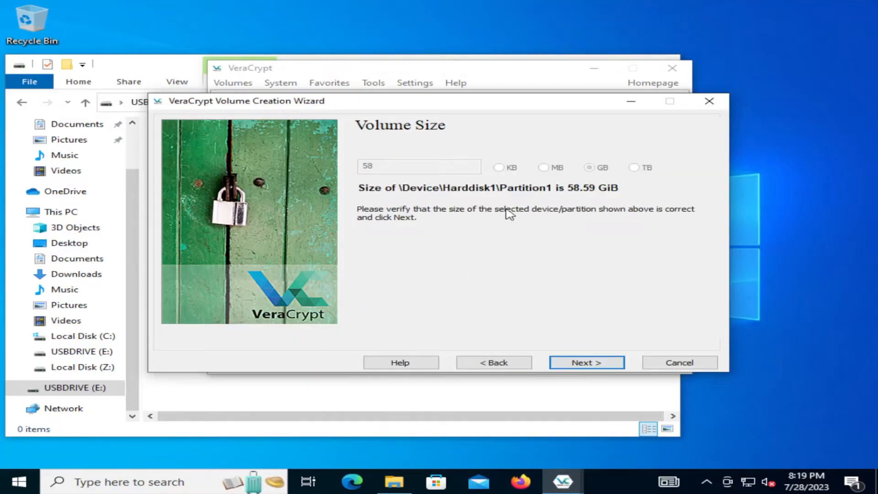
mouse_move(586, 200)
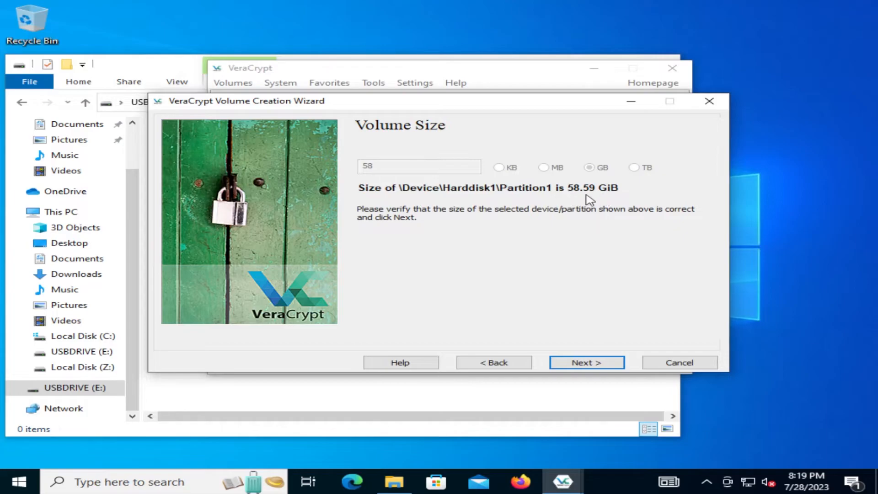
mouse_move(399, 228)
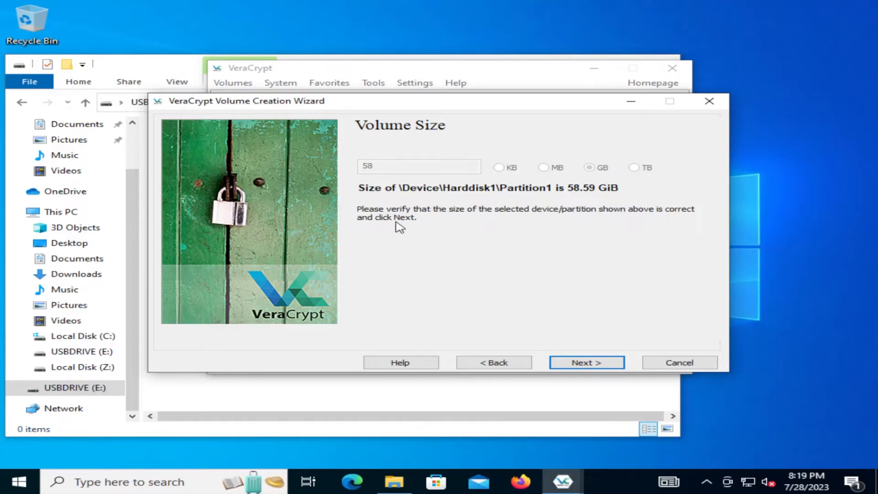
click(586, 362)
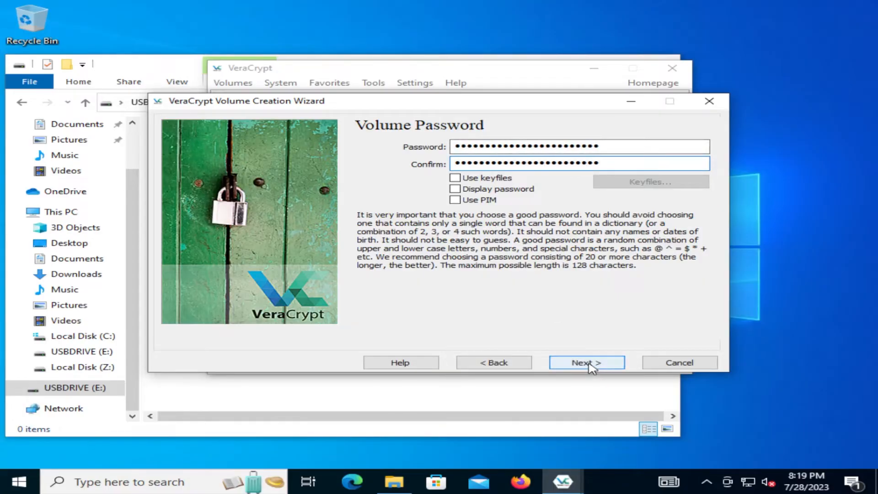
click(586, 362)
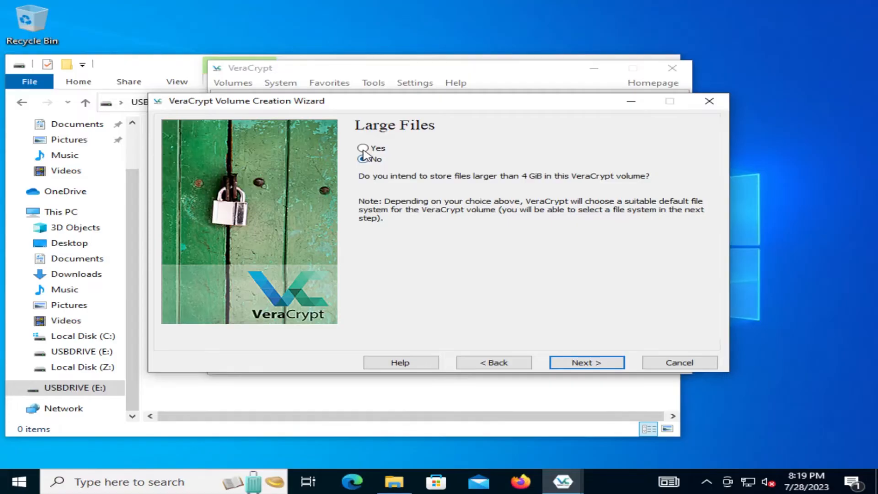
click(363, 147)
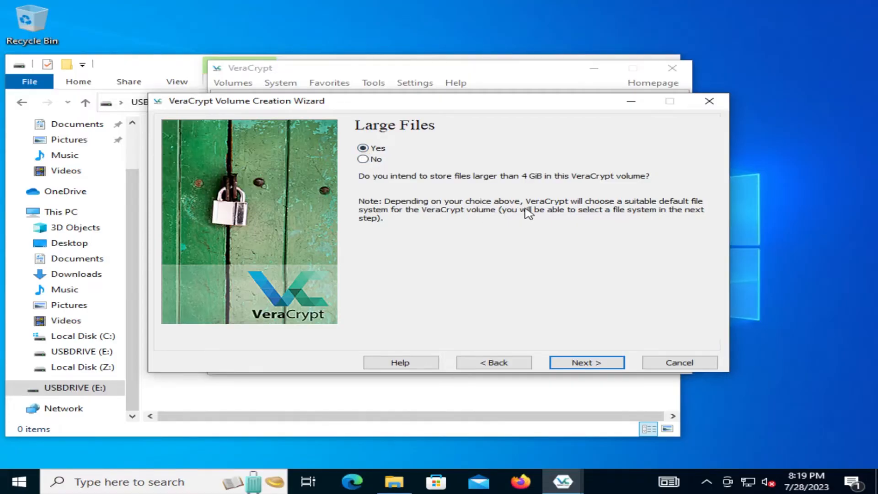
mouse_move(678, 210)
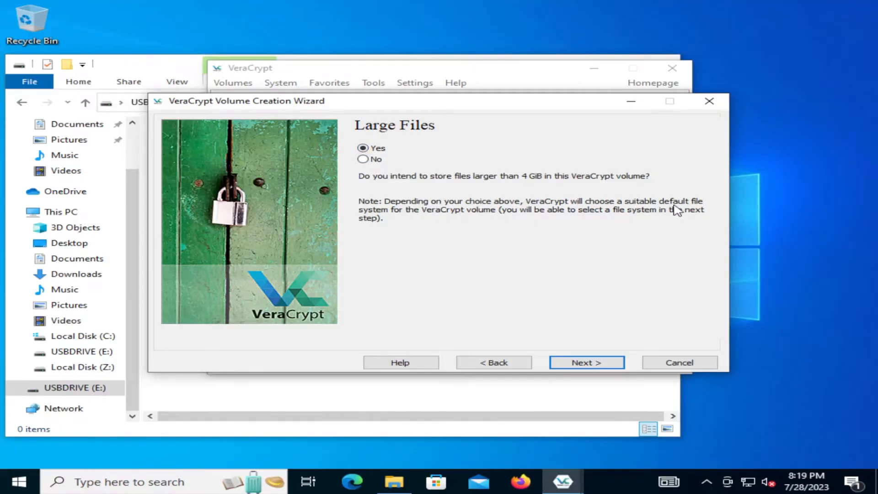
mouse_move(479, 222)
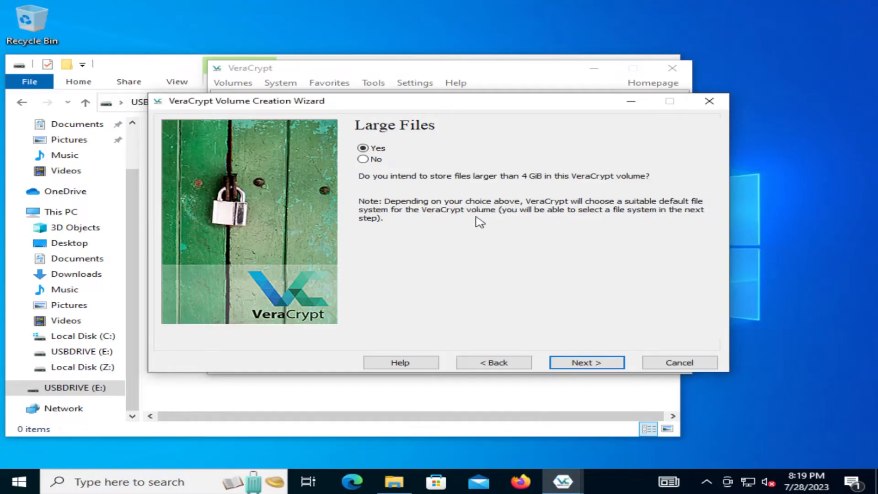
mouse_move(599, 222)
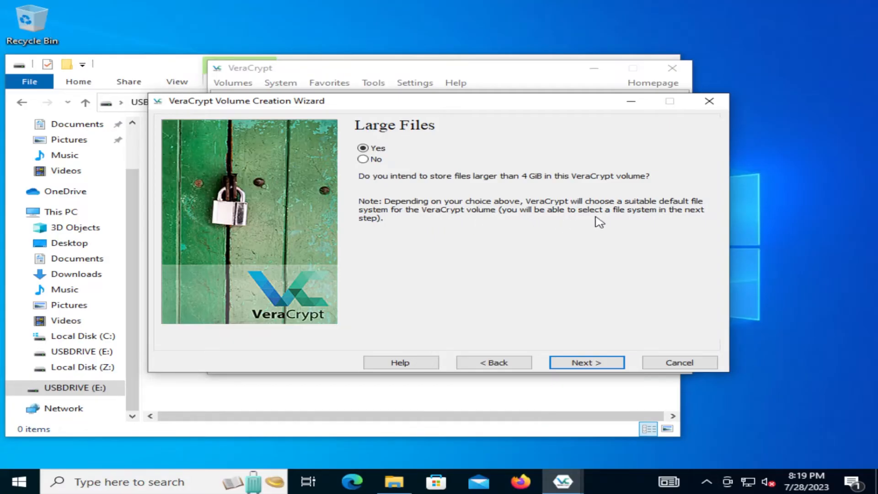
Format the USB partition as an exFAT encrypted volume, accepting erasure of USBDRIVE E:
click(585, 363)
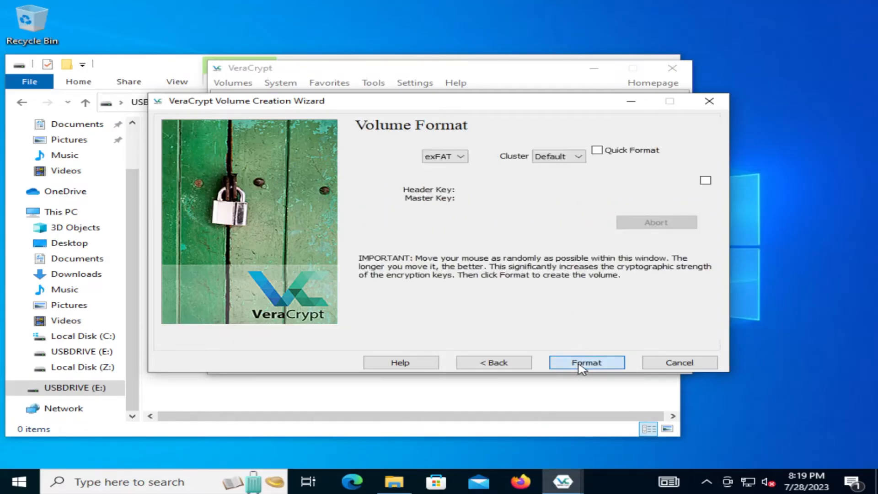
click(585, 362)
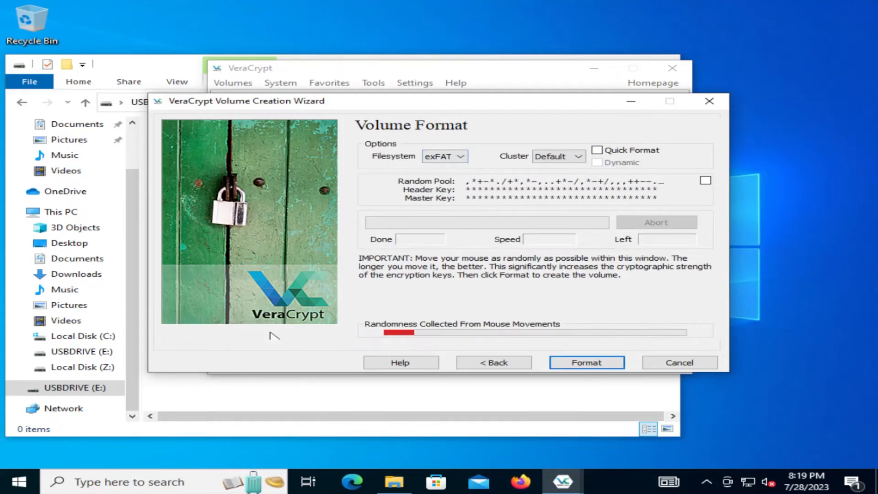
mouse_move(275, 289)
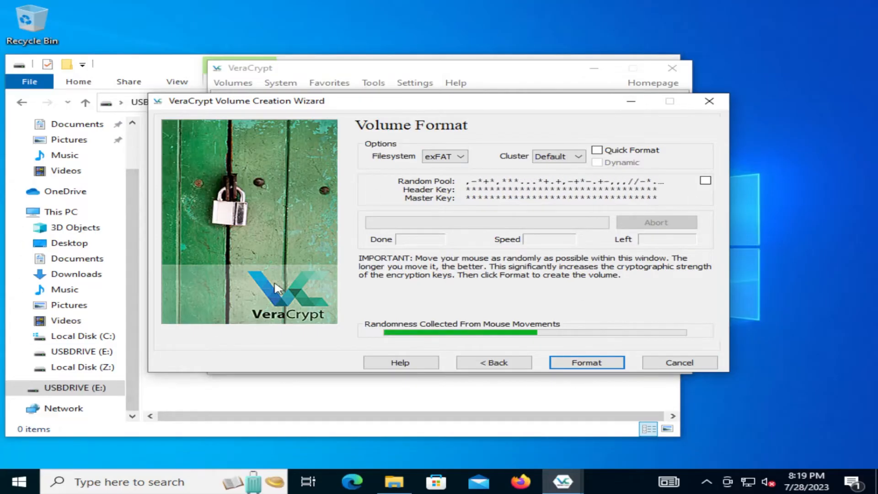
mouse_move(514, 225)
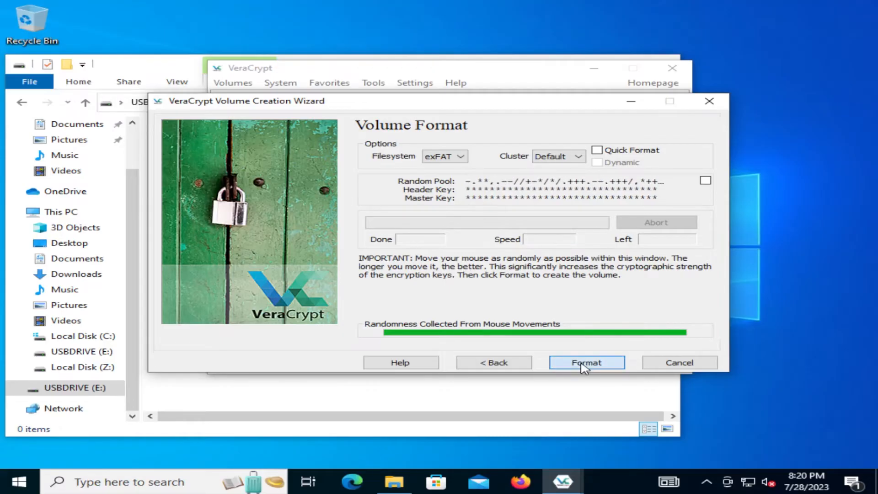
click(586, 362)
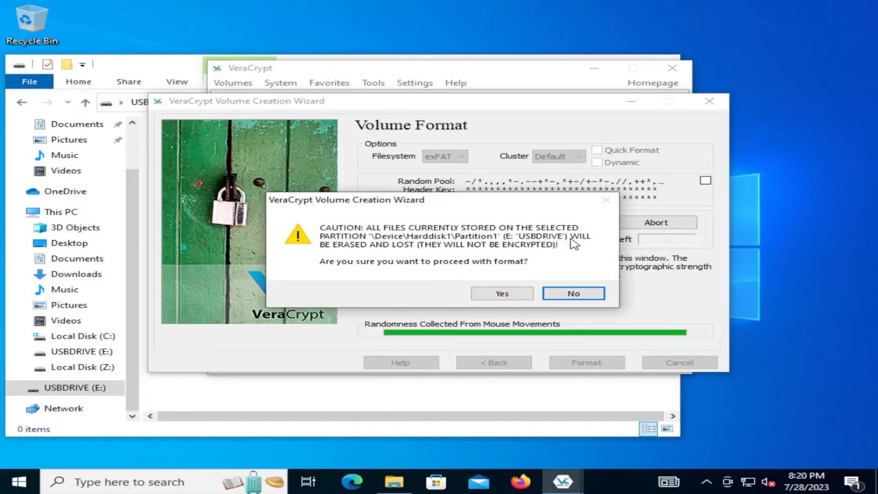
mouse_move(475, 256)
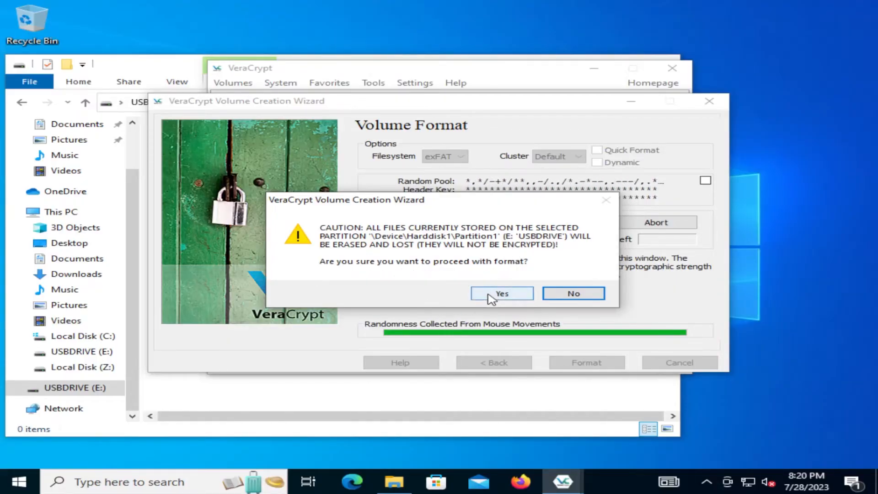
click(500, 293)
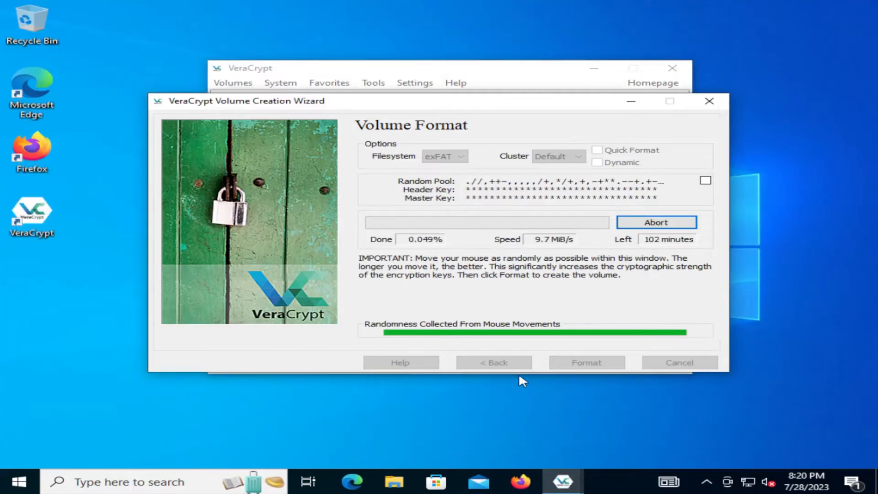
mouse_move(598, 257)
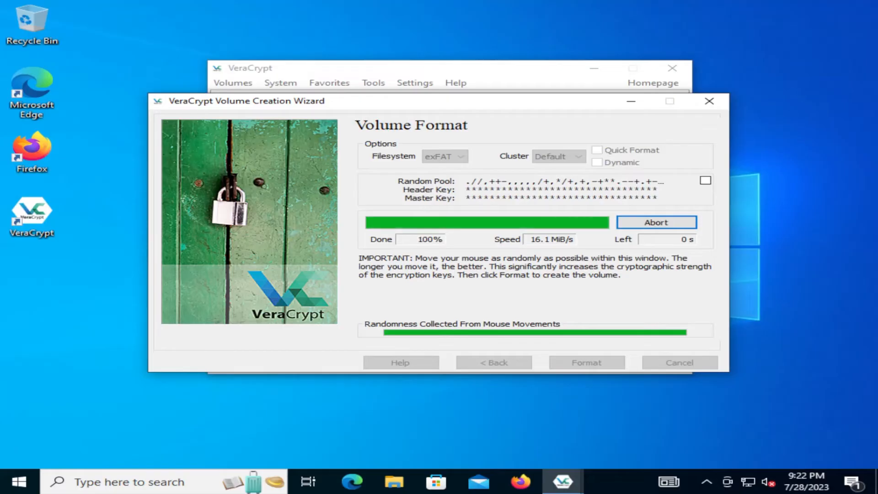
click(585, 363)
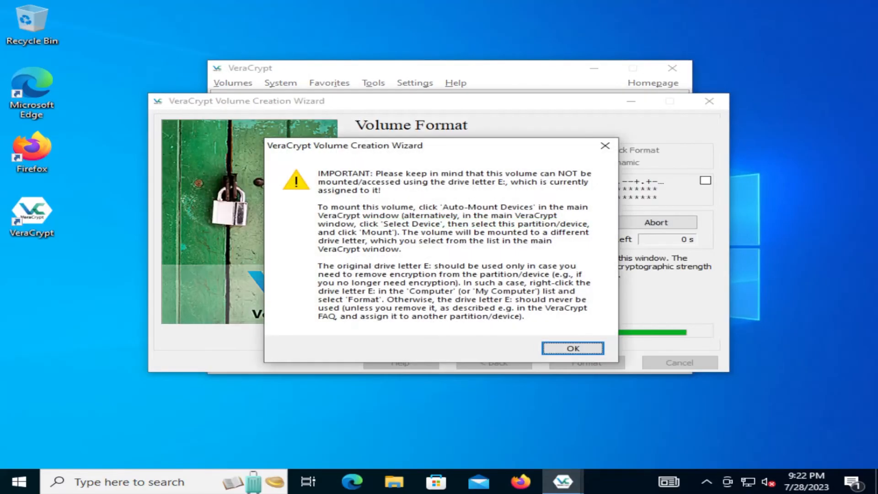
mouse_move(507, 248)
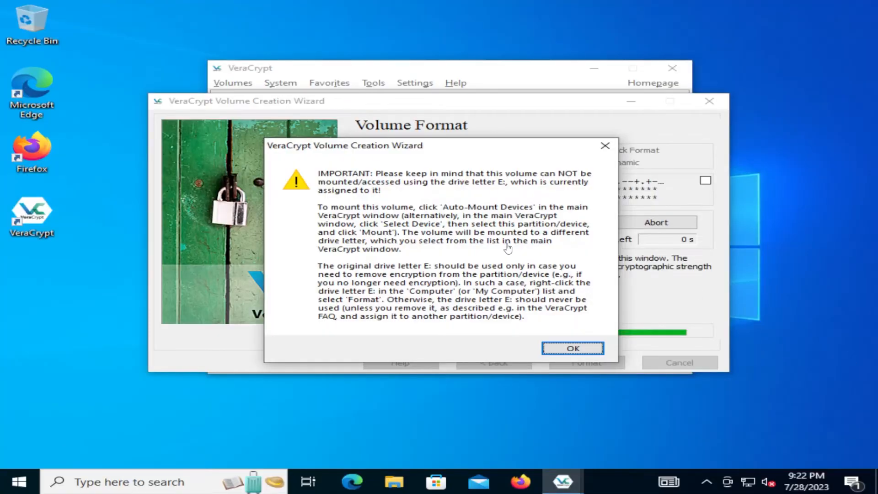
mouse_move(407, 190)
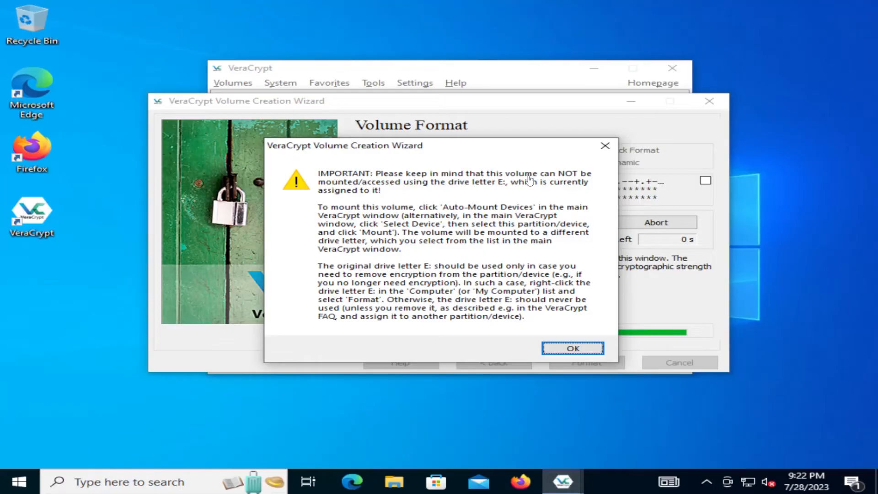
mouse_move(456, 194)
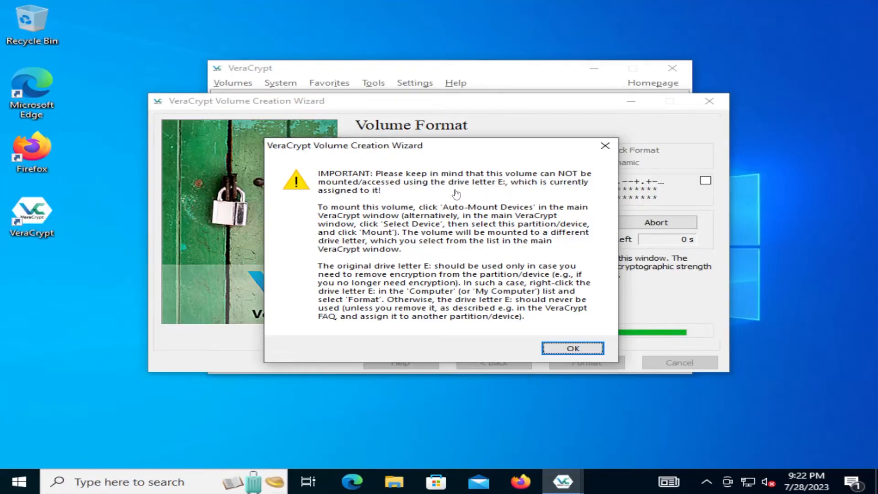
mouse_move(380, 200)
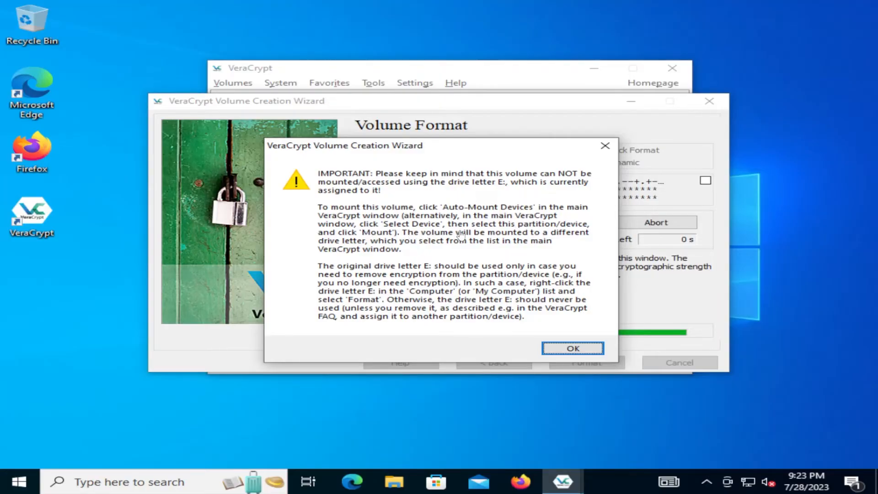
mouse_move(519, 231)
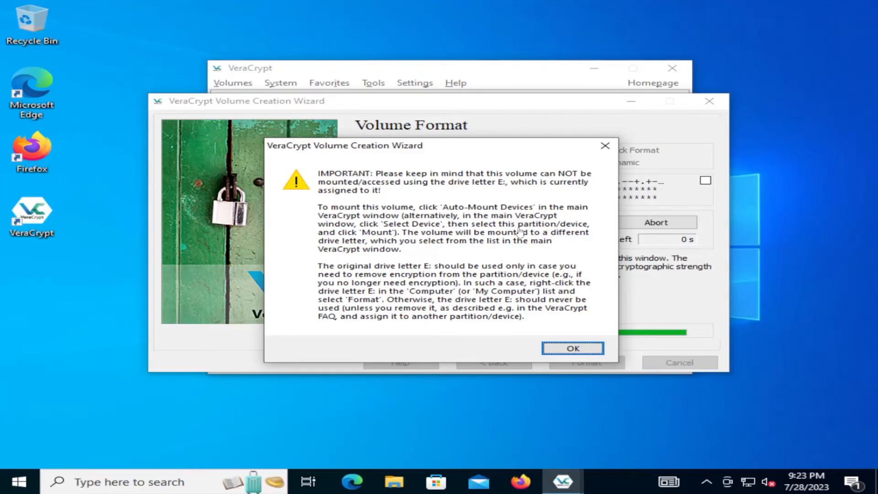
mouse_move(531, 242)
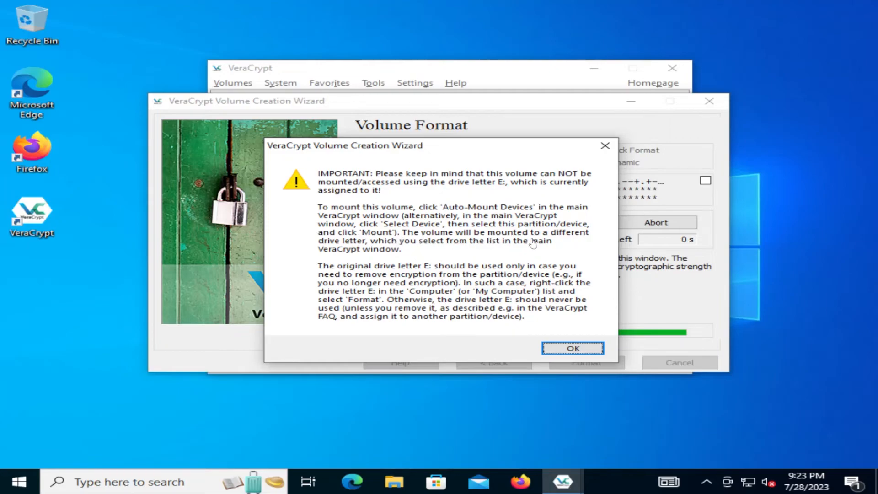
mouse_move(460, 253)
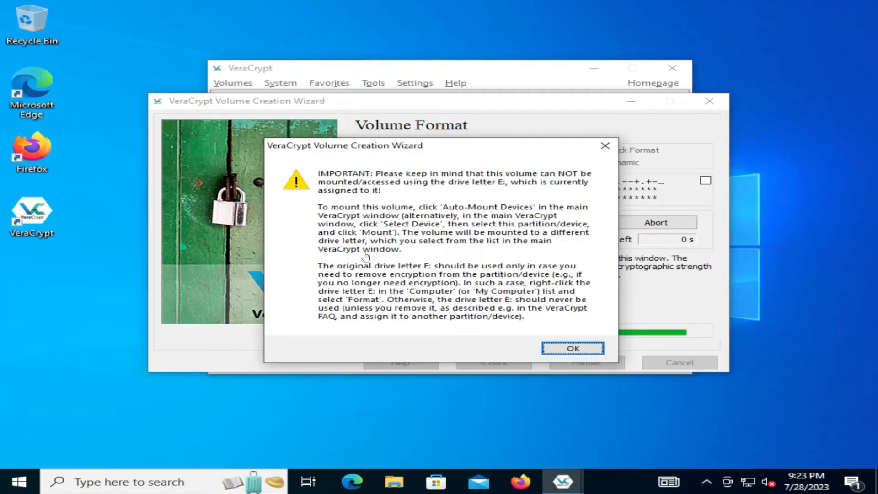
mouse_move(441, 275)
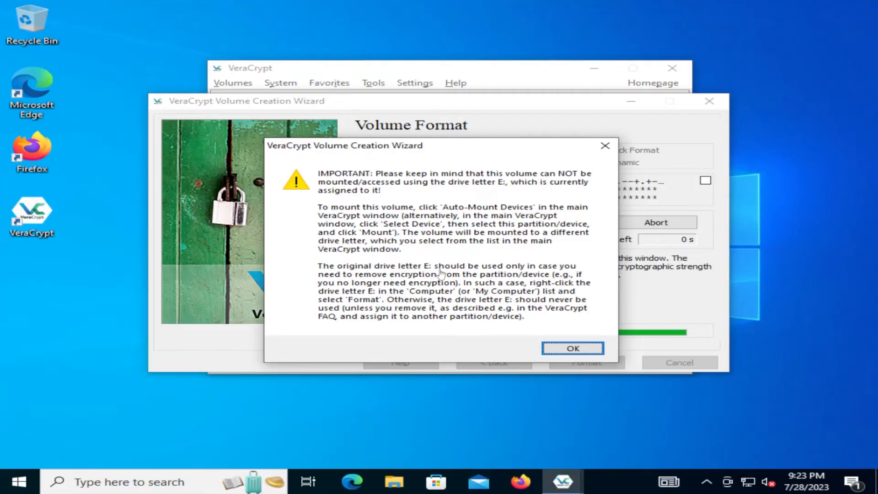
mouse_move(422, 285)
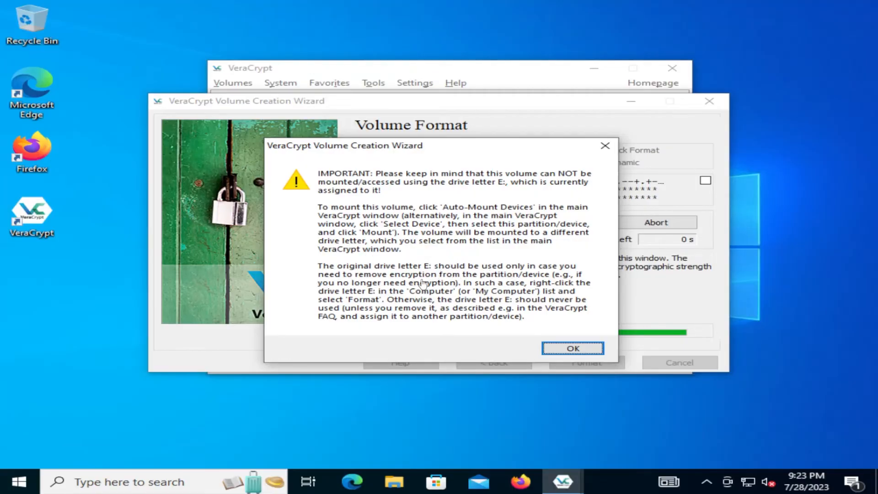
mouse_move(553, 279)
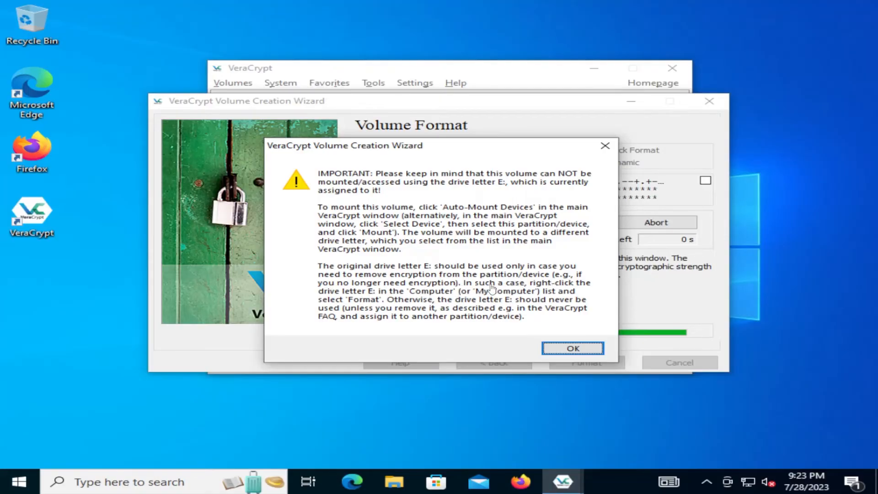
mouse_move(428, 304)
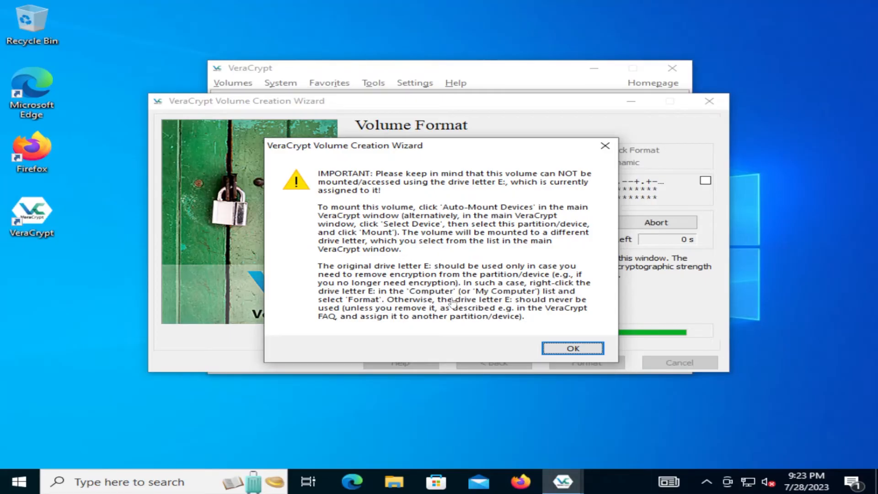
mouse_move(551, 308)
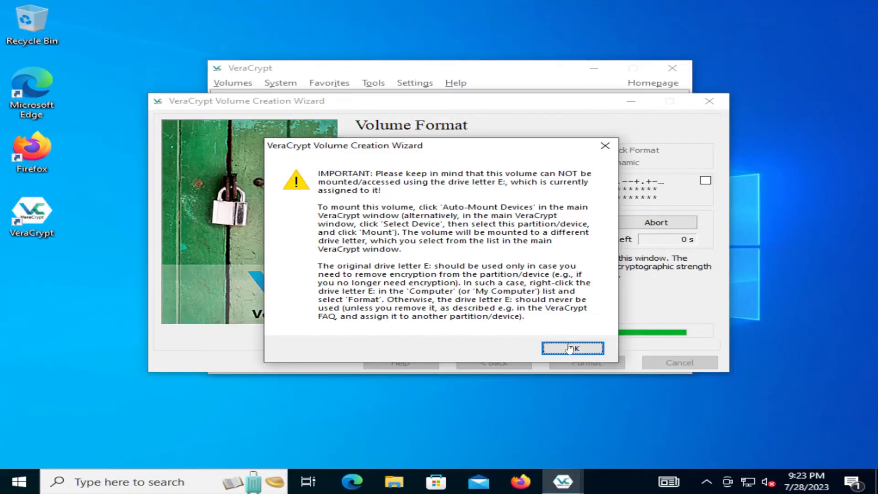
Dismiss the E: drive-letter warning and success message, then exit the Volume Creation Wizard
click(572, 348)
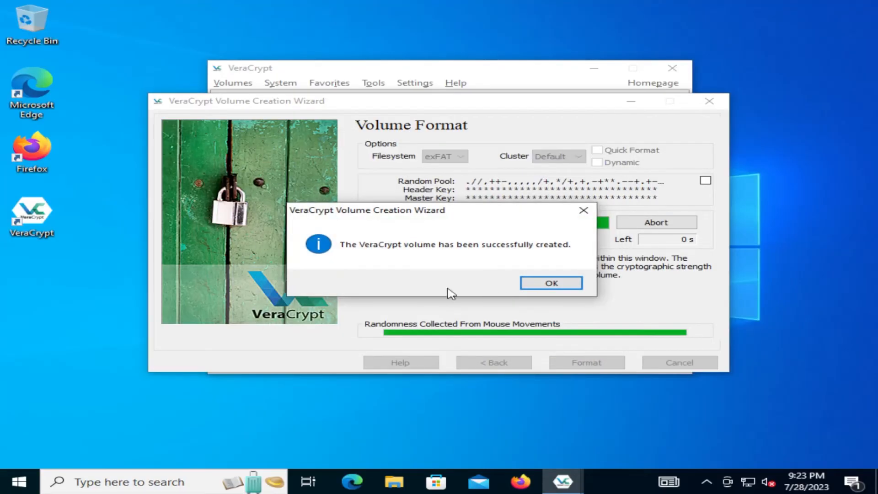
mouse_move(542, 259)
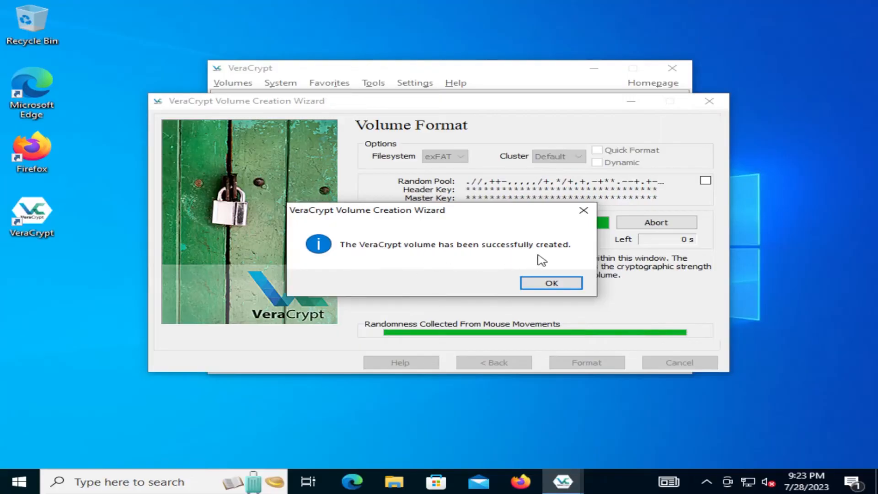
click(550, 282)
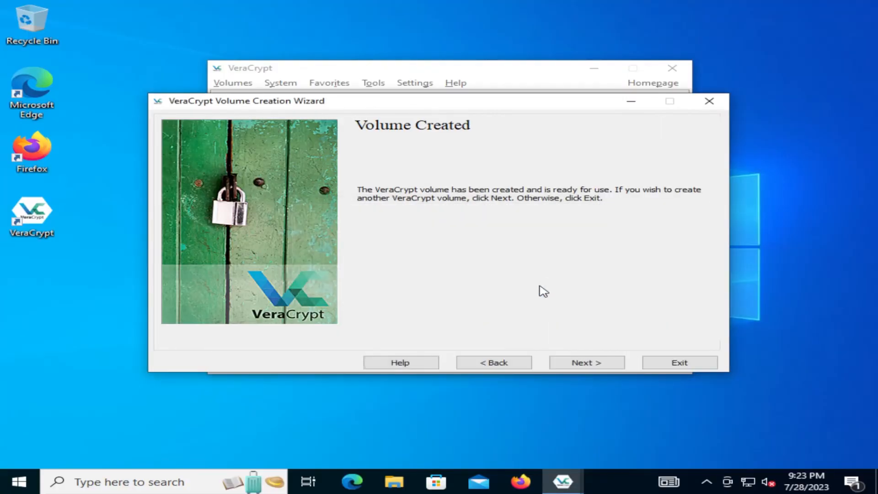
mouse_move(442, 213)
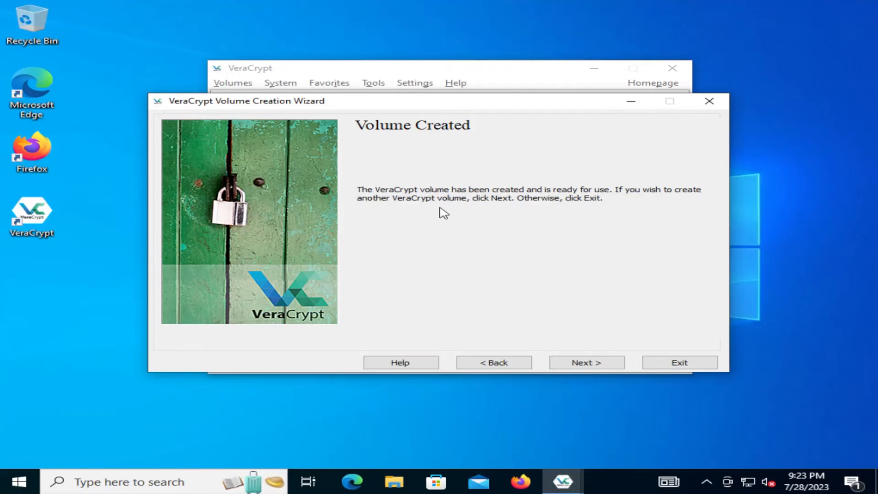
click(679, 362)
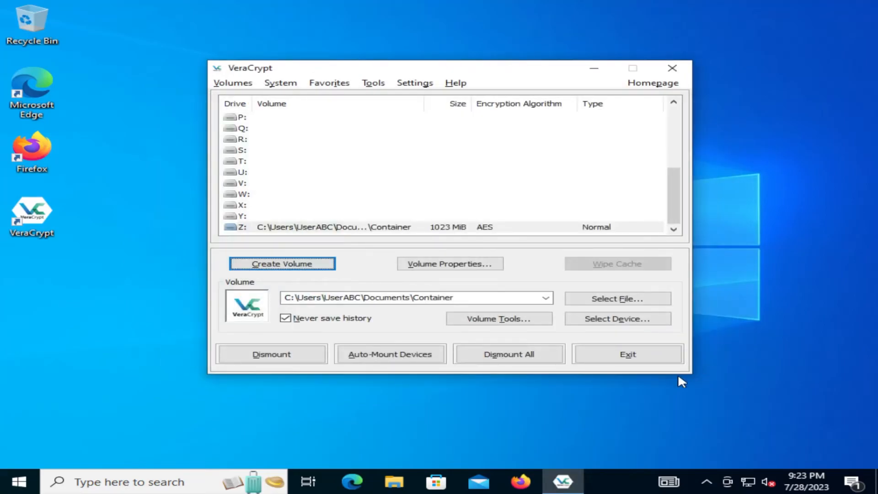
Choose drive letter Y: and select \Device\Harddisk1\Partition1 as the volume
click(241, 215)
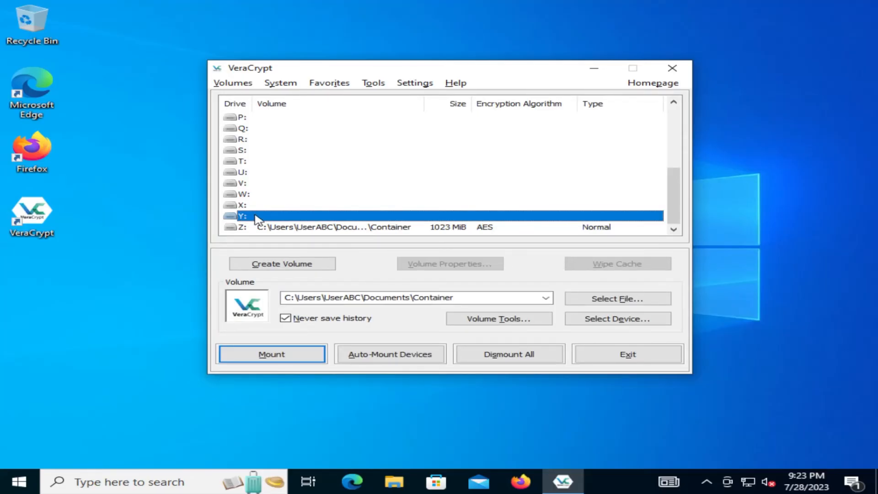
click(617, 318)
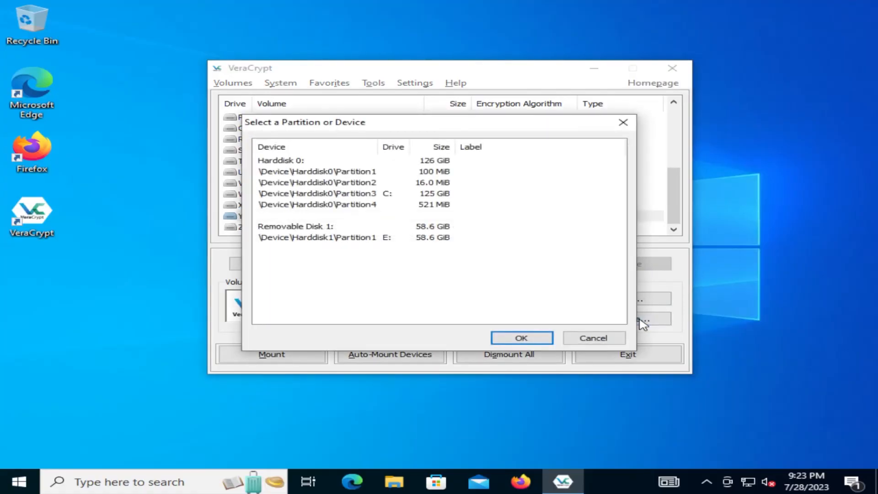
click(317, 237)
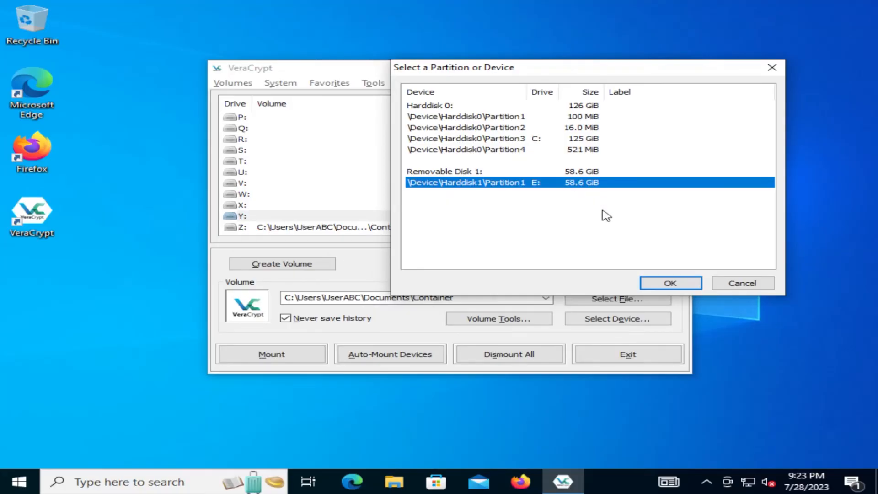
click(669, 282)
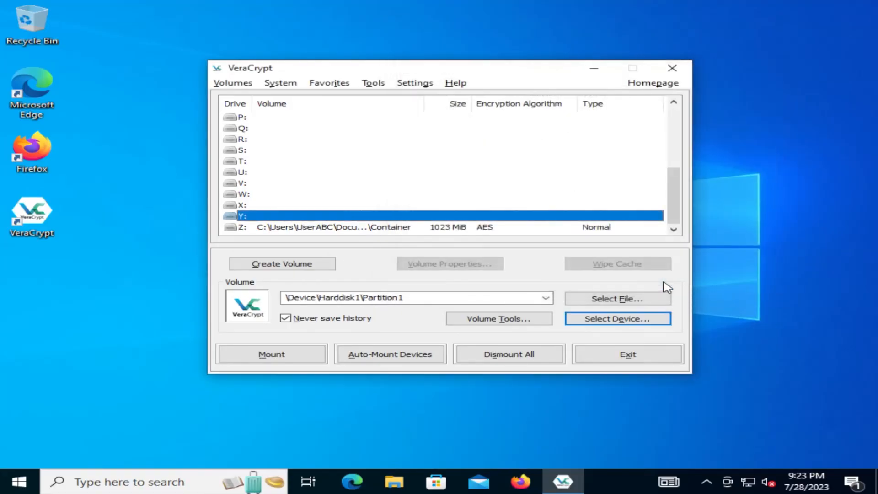
Mount the 58.6 GiB USB partition on Y: by entering its password
click(271, 354)
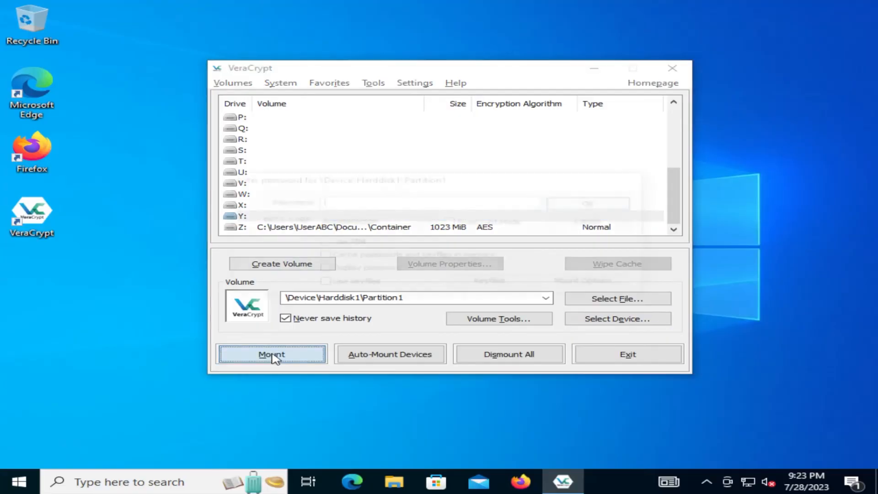
click(271, 354)
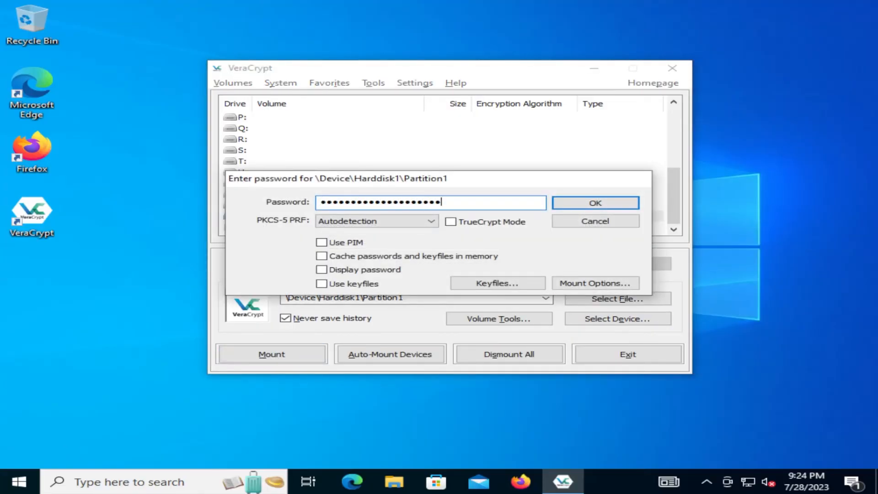
click(594, 203)
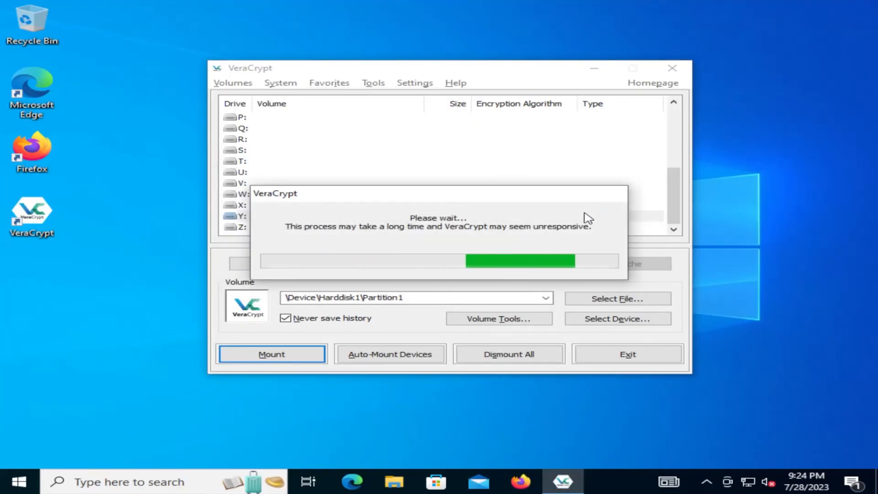
click(271, 353)
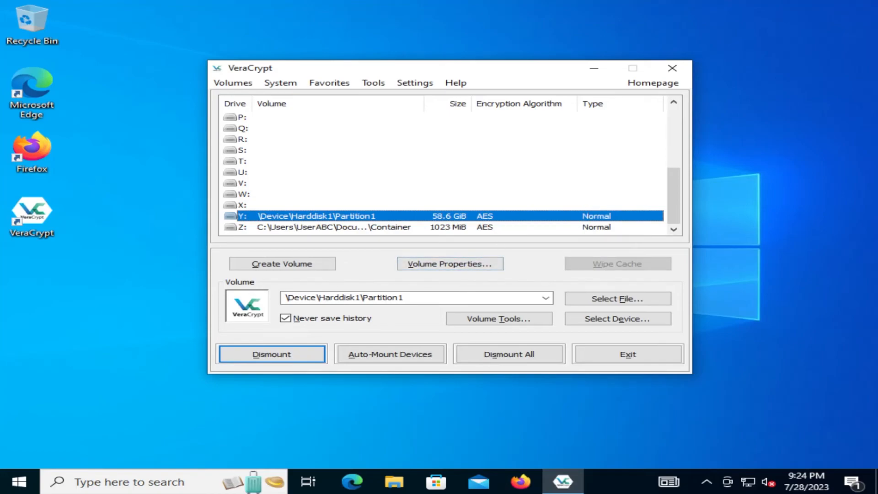
mouse_move(414, 456)
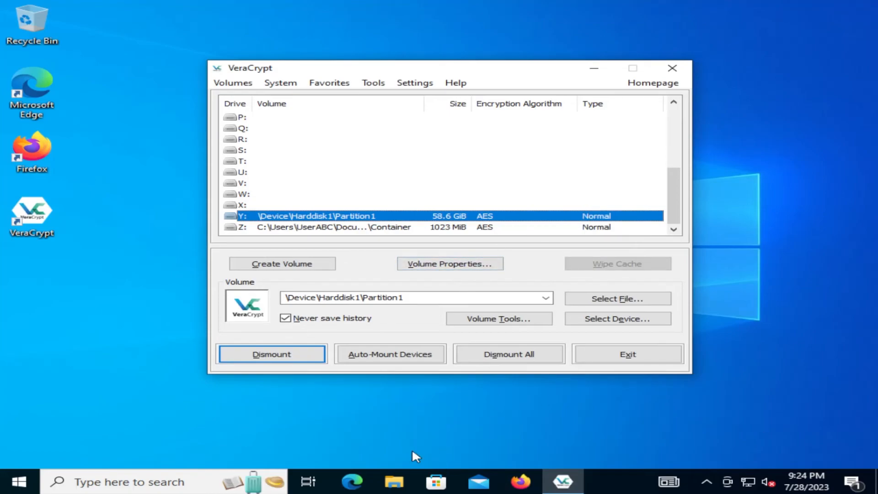
Create a new text document named Testfile.txt on Local Disk (Y:)
click(393, 481)
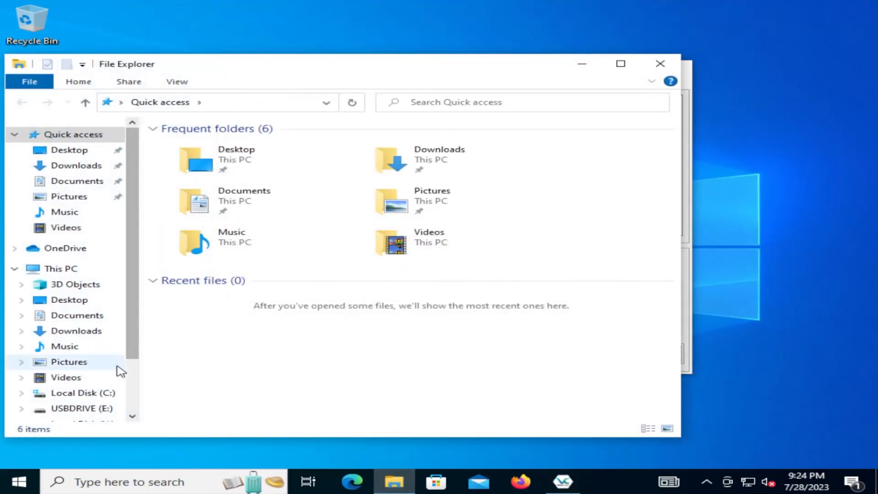
click(82, 367)
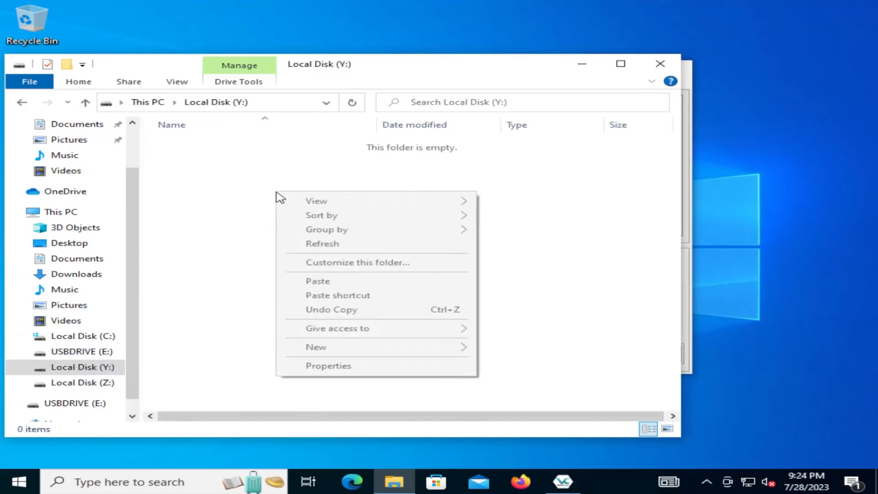
click(317, 346)
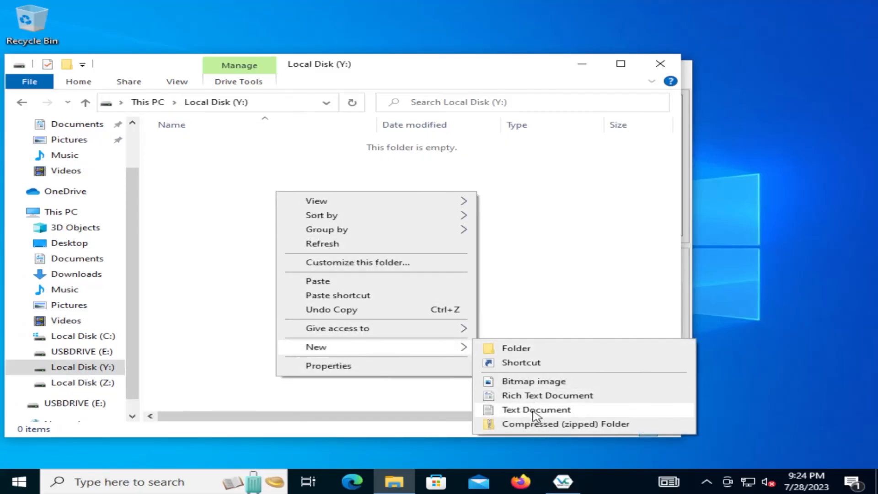
click(536, 410)
text(Testfile.txt)
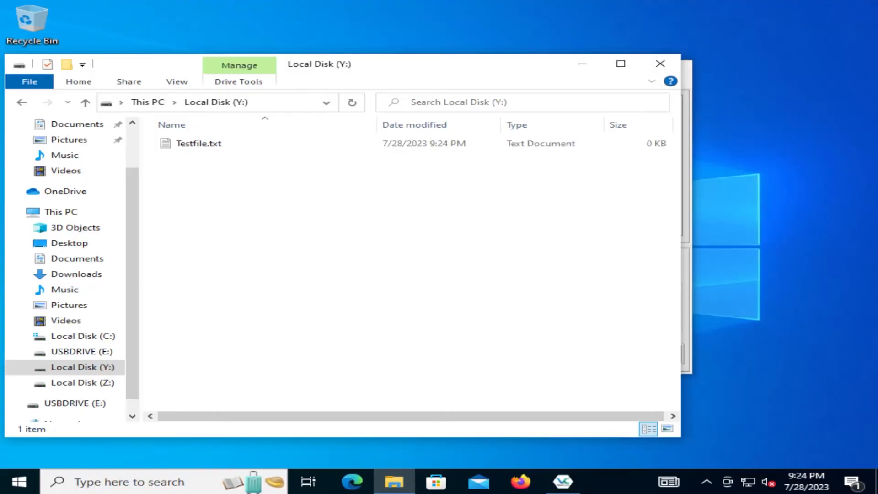
mouse_move(407, 253)
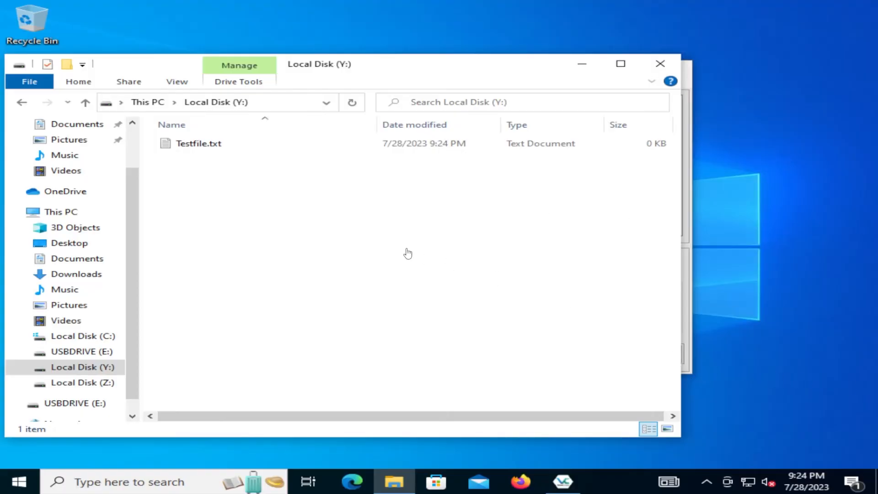
mouse_move(373, 218)
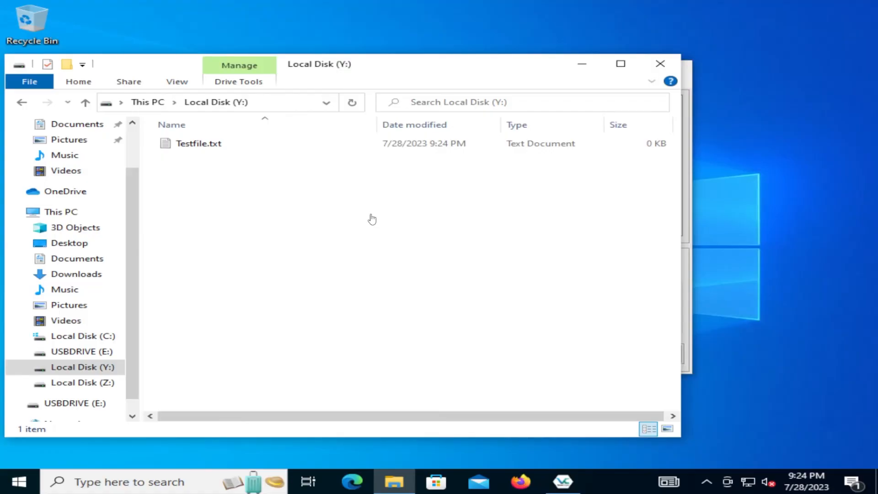
mouse_move(322, 195)
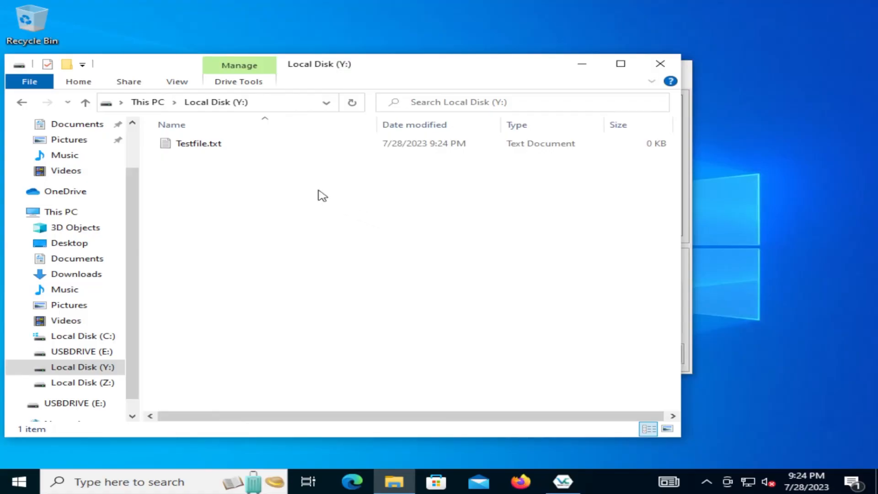
Write 'Test123.' into Testfile.txt, save it, and close Notepad
click(198, 143)
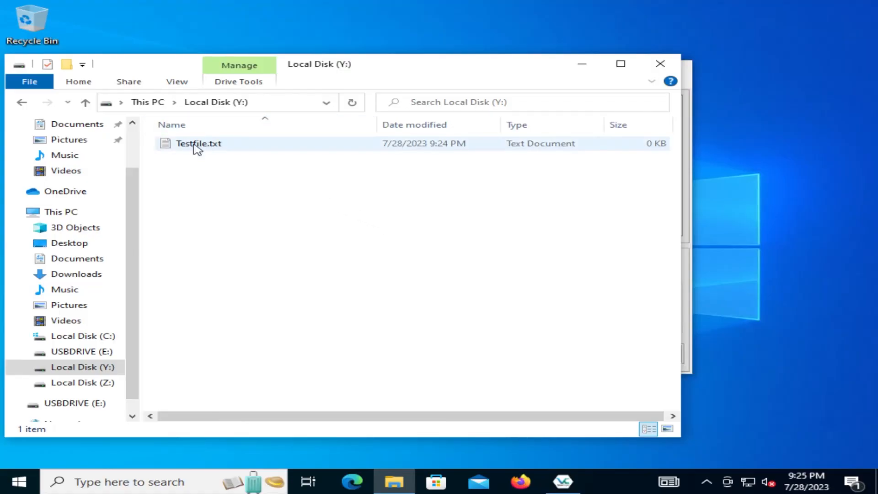
double_click(198, 144)
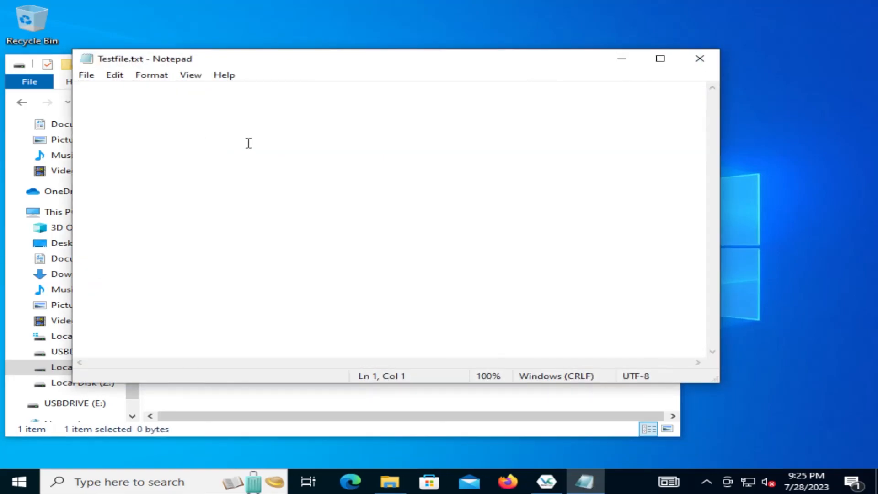
text(Tes)
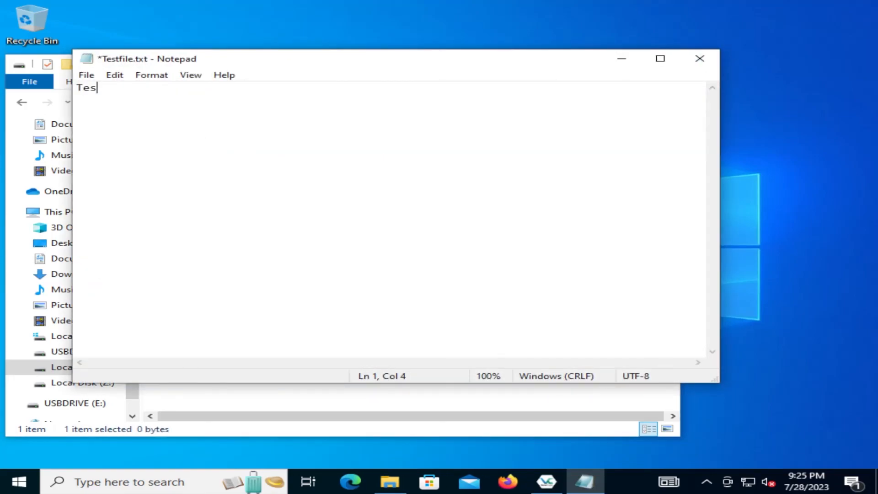
text(t123.)
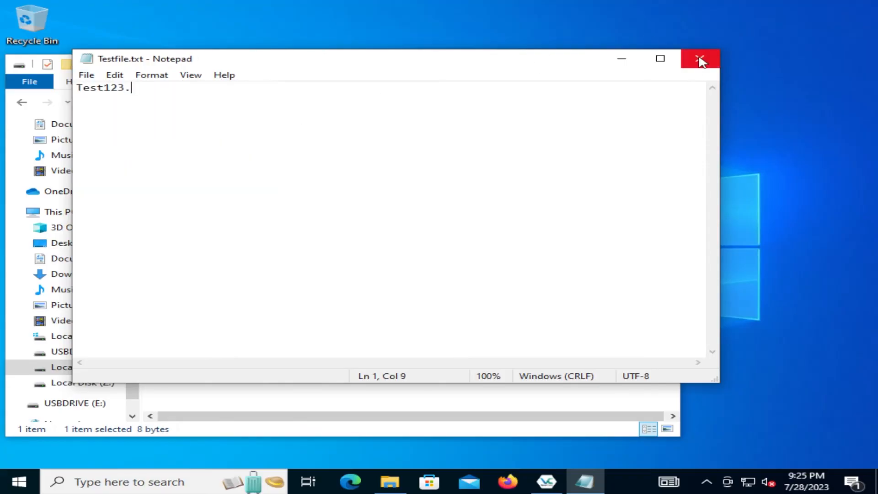
click(700, 59)
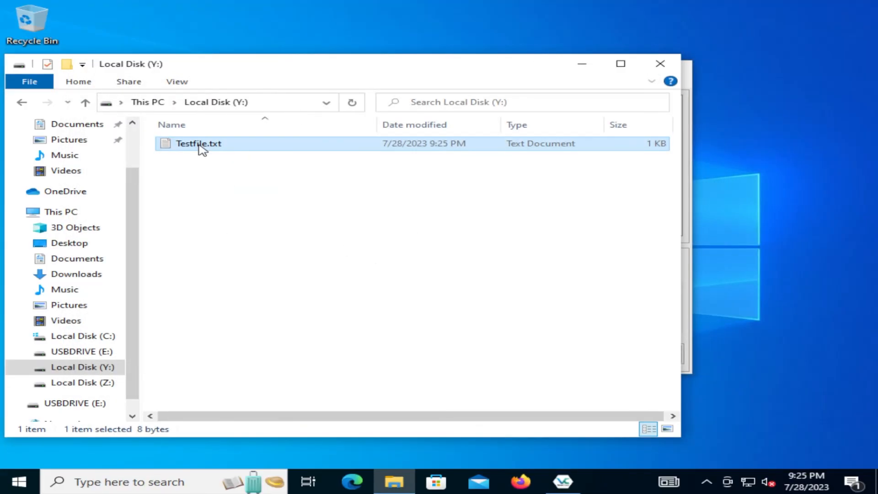
click(287, 237)
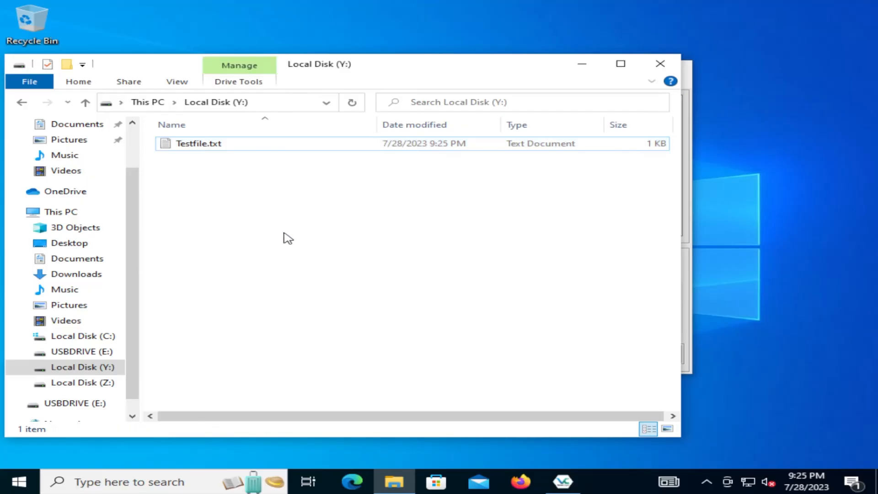
click(199, 143)
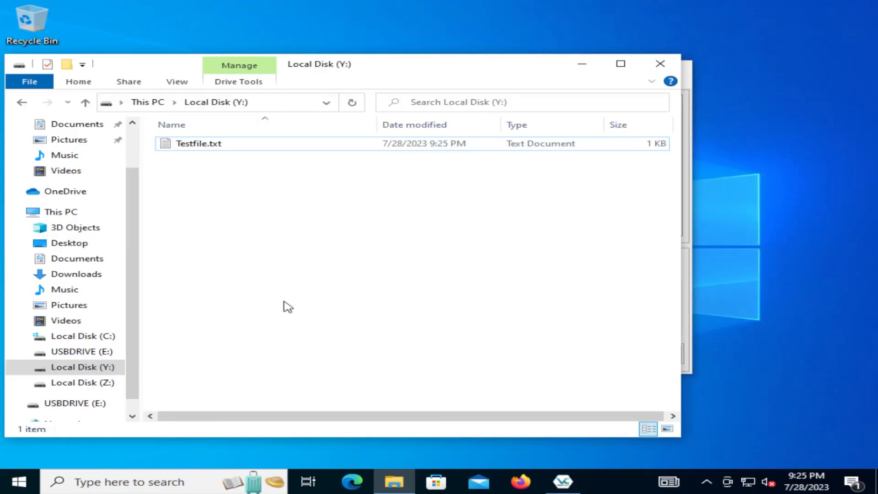
mouse_move(305, 267)
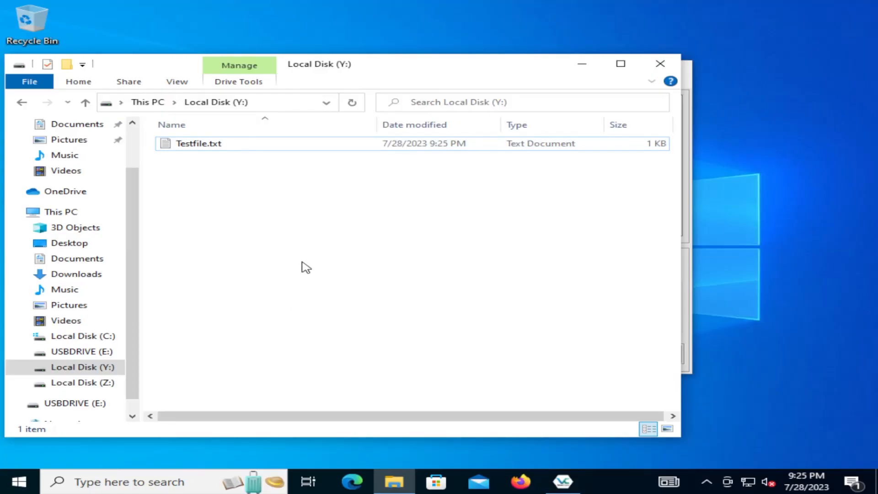
mouse_move(311, 238)
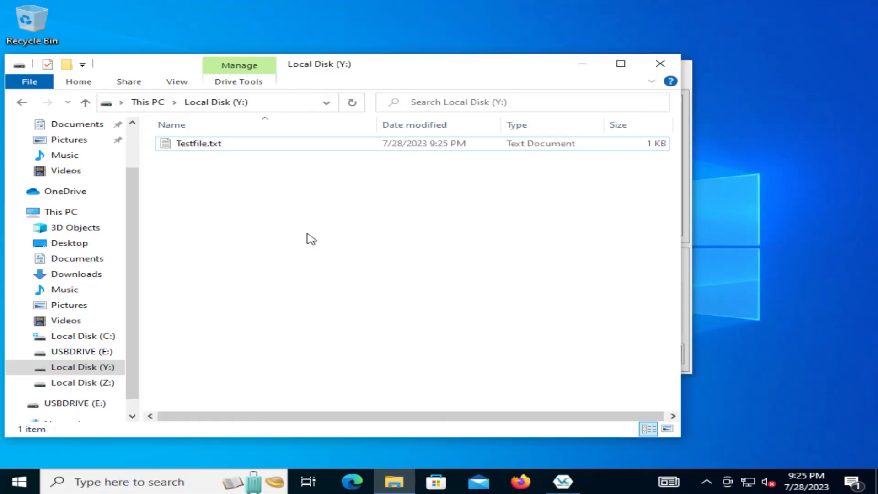
mouse_move(345, 228)
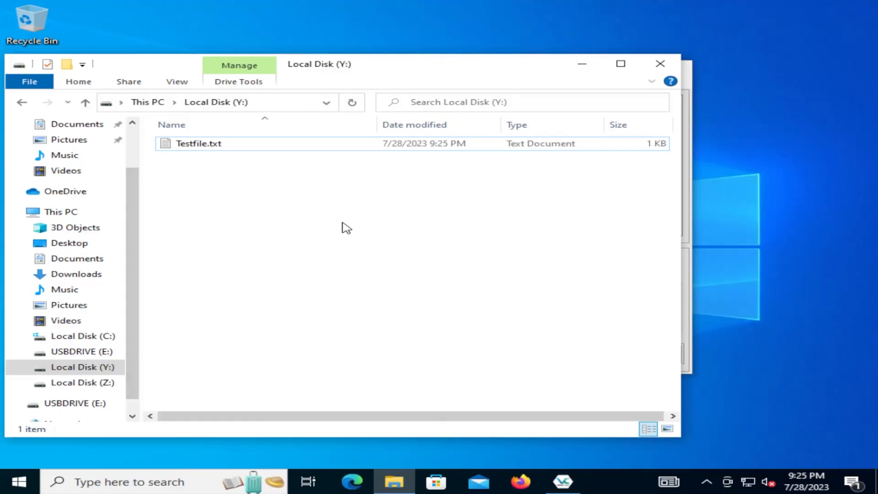